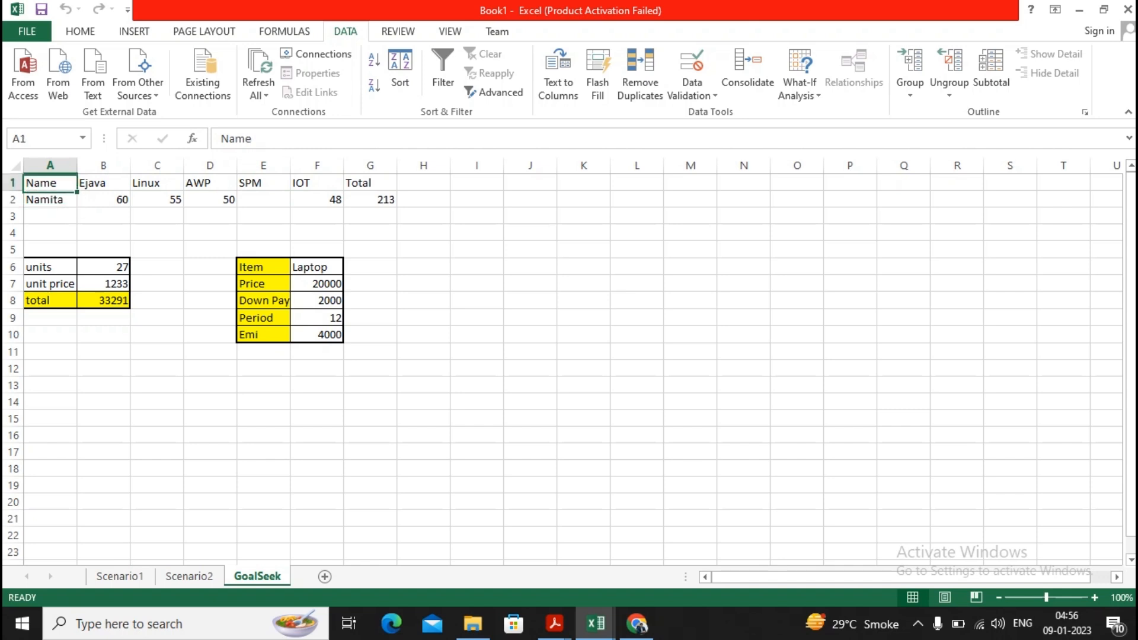
Check the Ejava, IOT and SPM scores and G2's SUM formula, discarding a trial SPM of 45.
left_click(156, 182)
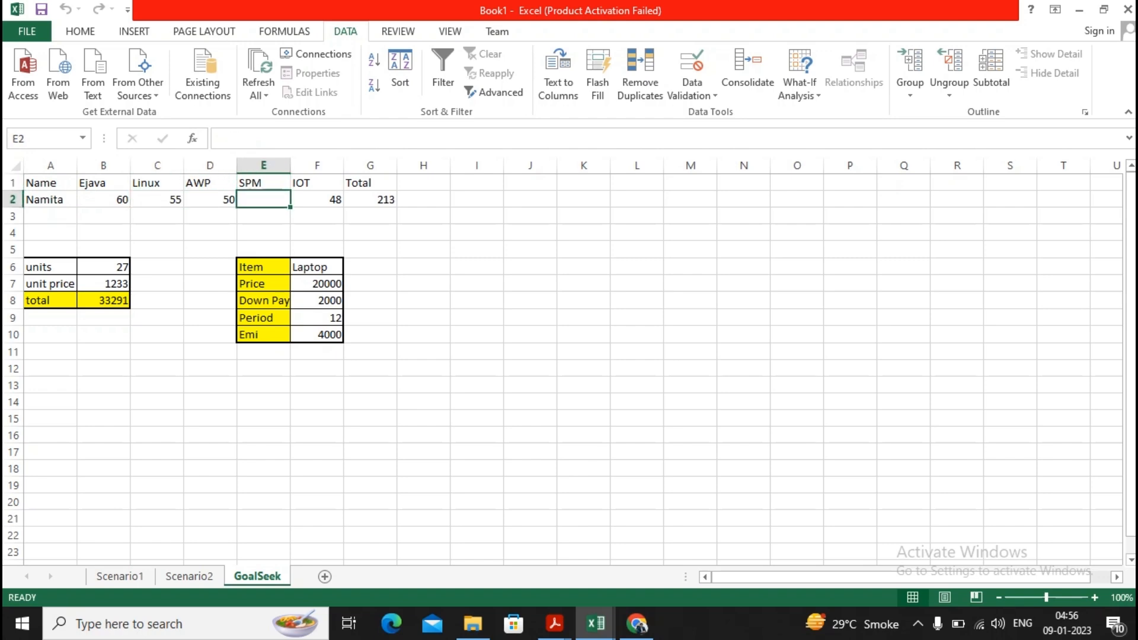
left_click(316, 199)
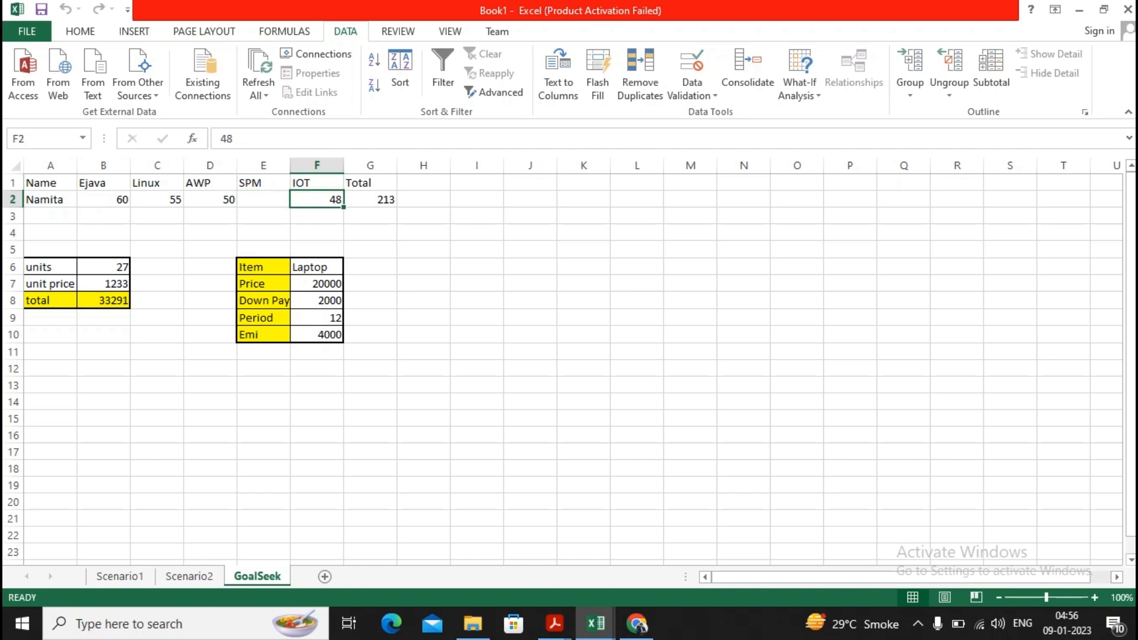
left_click(369, 199)
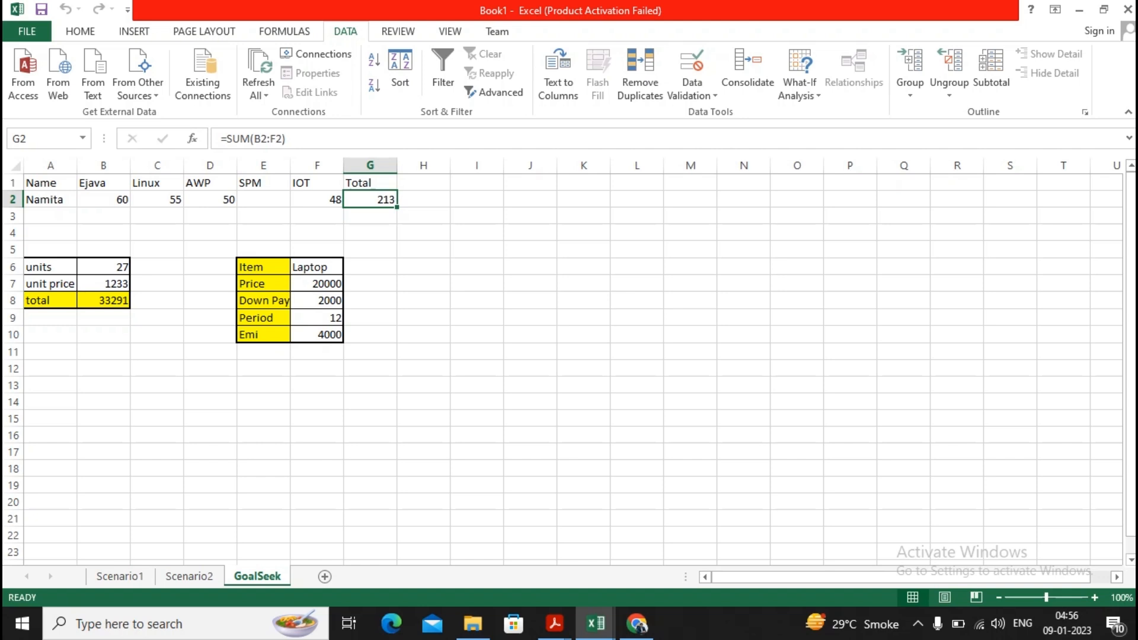
left_click(103, 199)
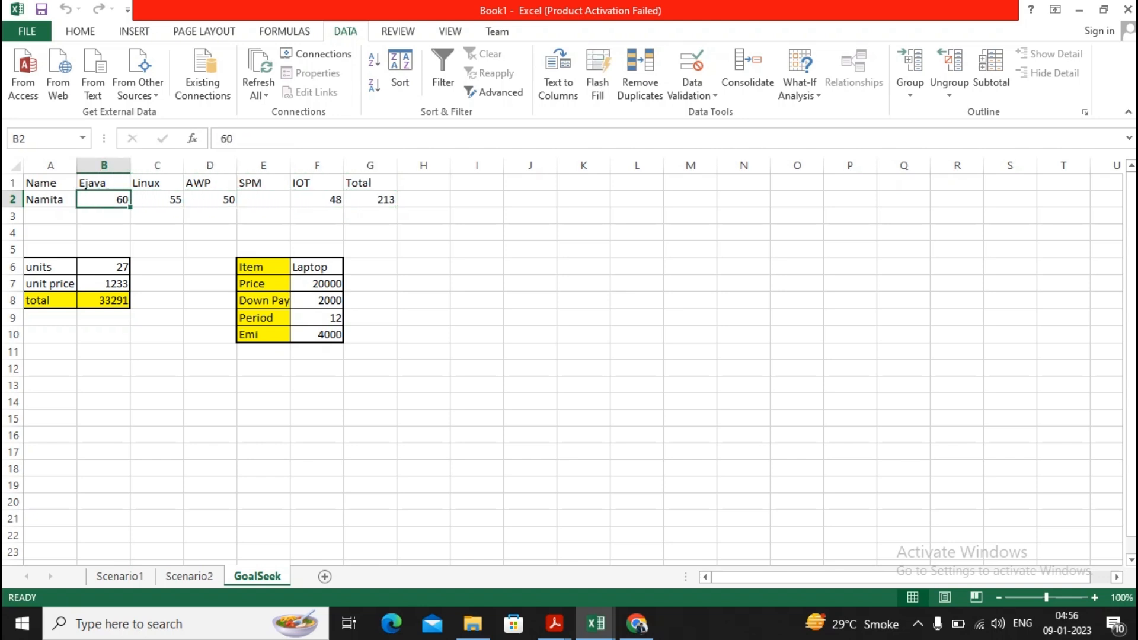
left_click(316, 199)
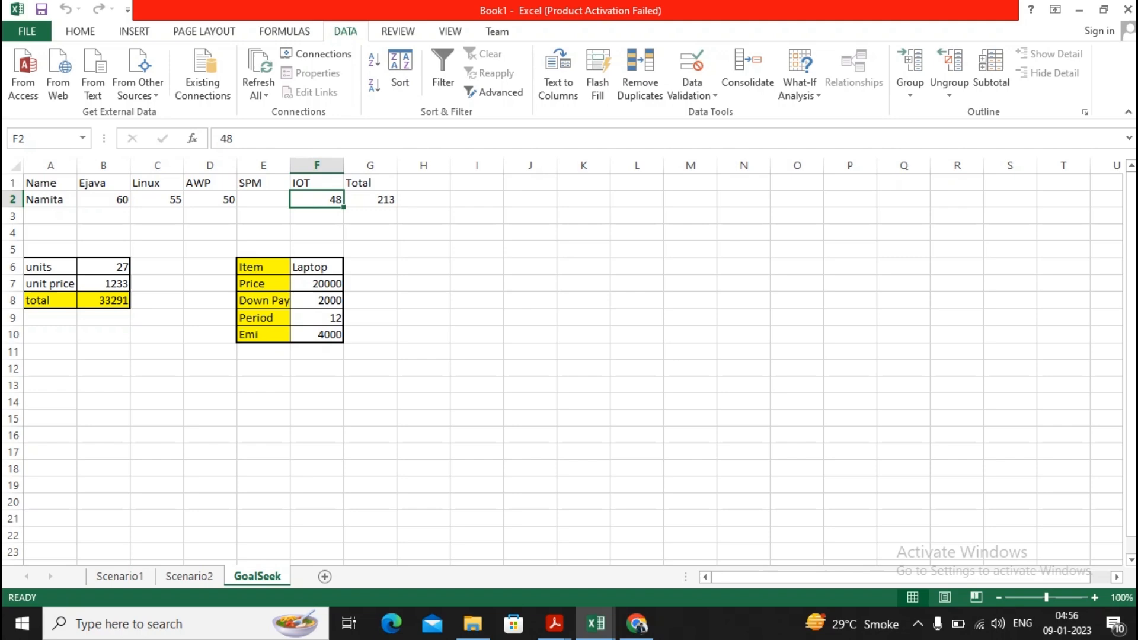
left_click(370, 199)
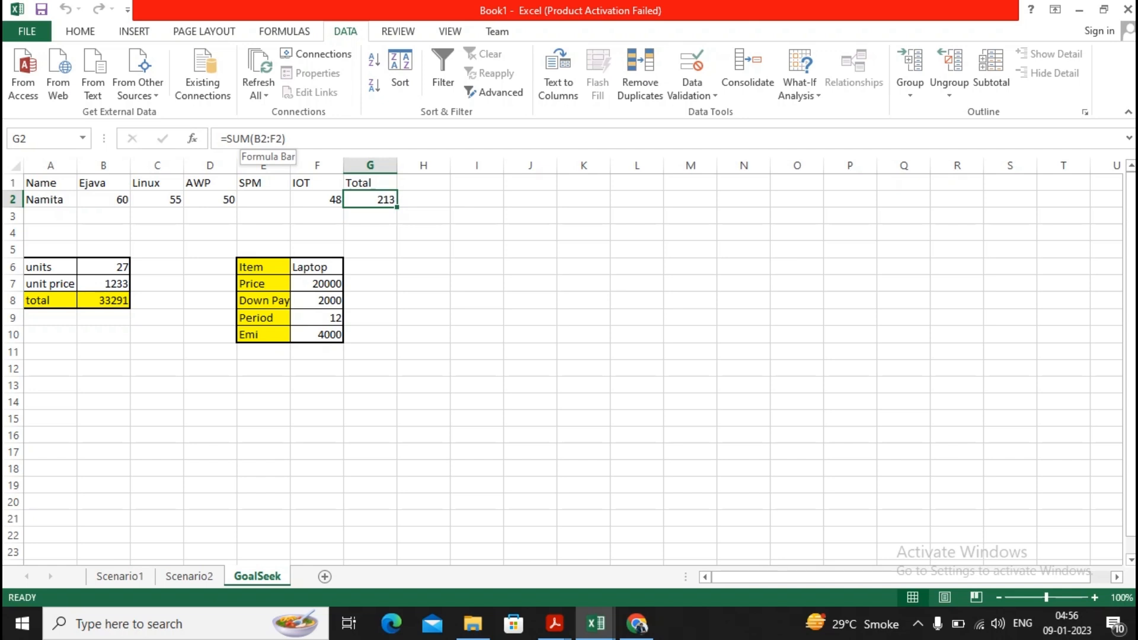
type("45")
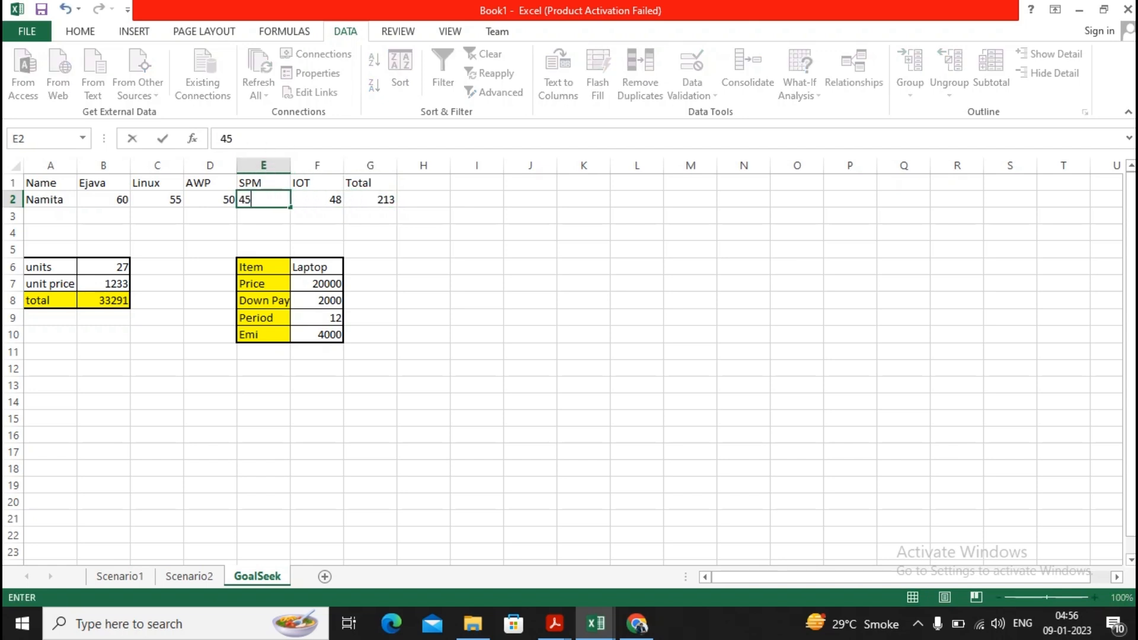
key("enter")
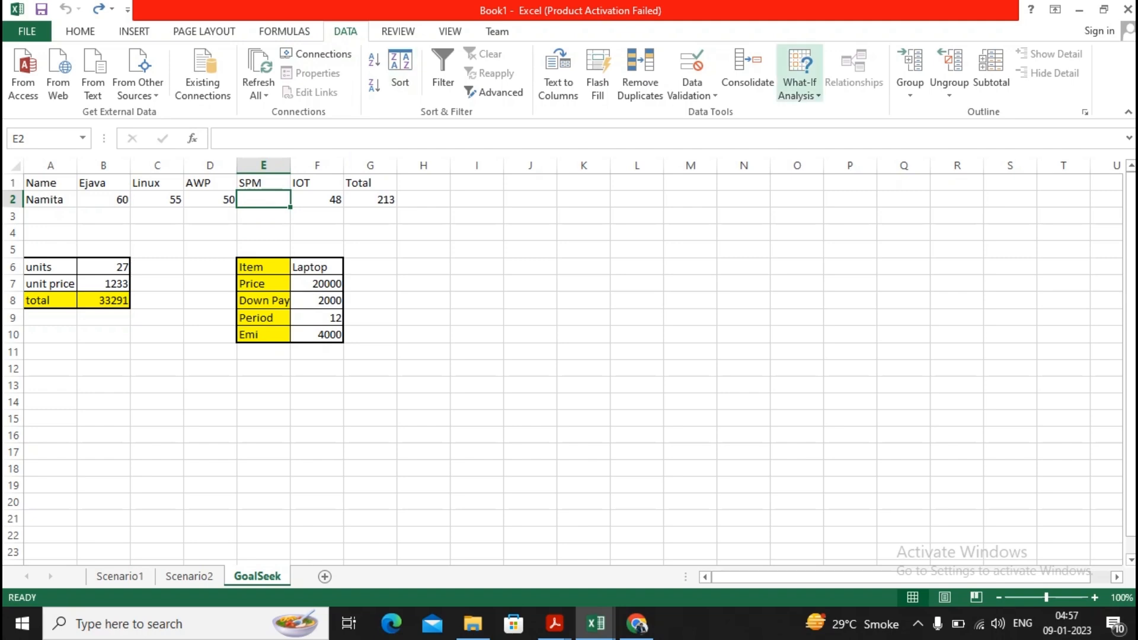
Try Goal Seek on G2 toward 28 by changing E2, then discard the result.
left_click(798, 72)
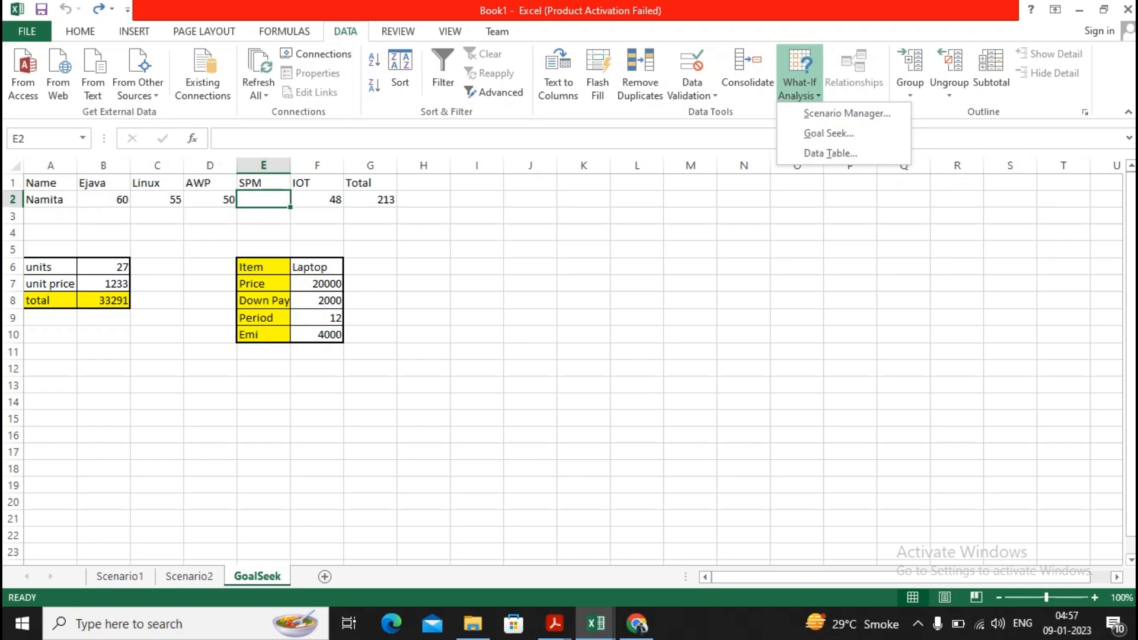
left_click(827, 134)
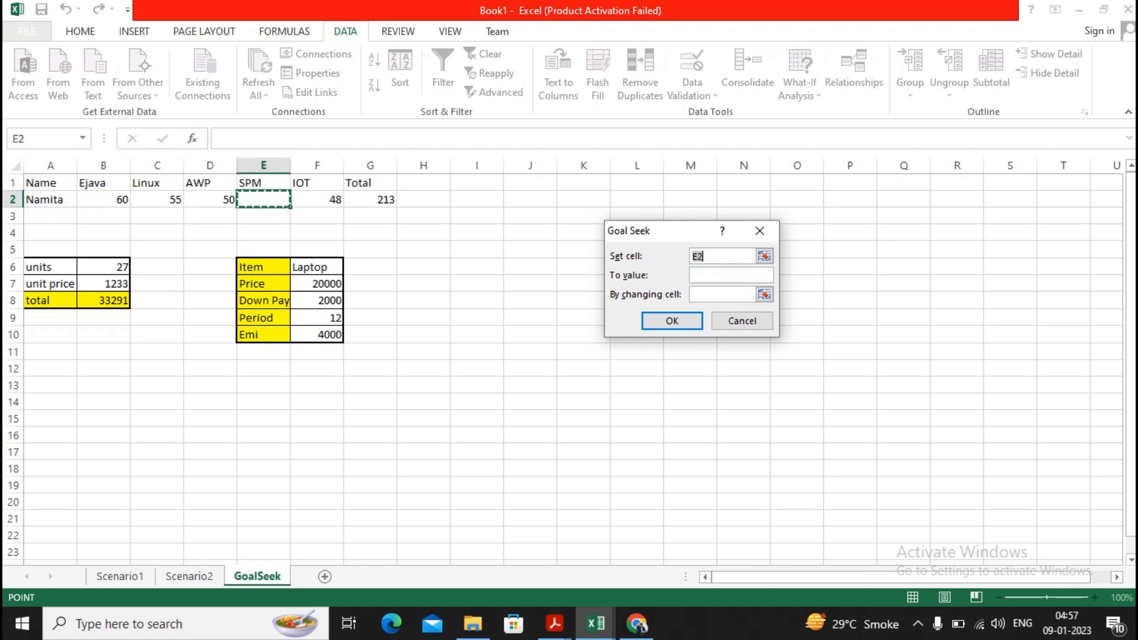
left_click(369, 199)
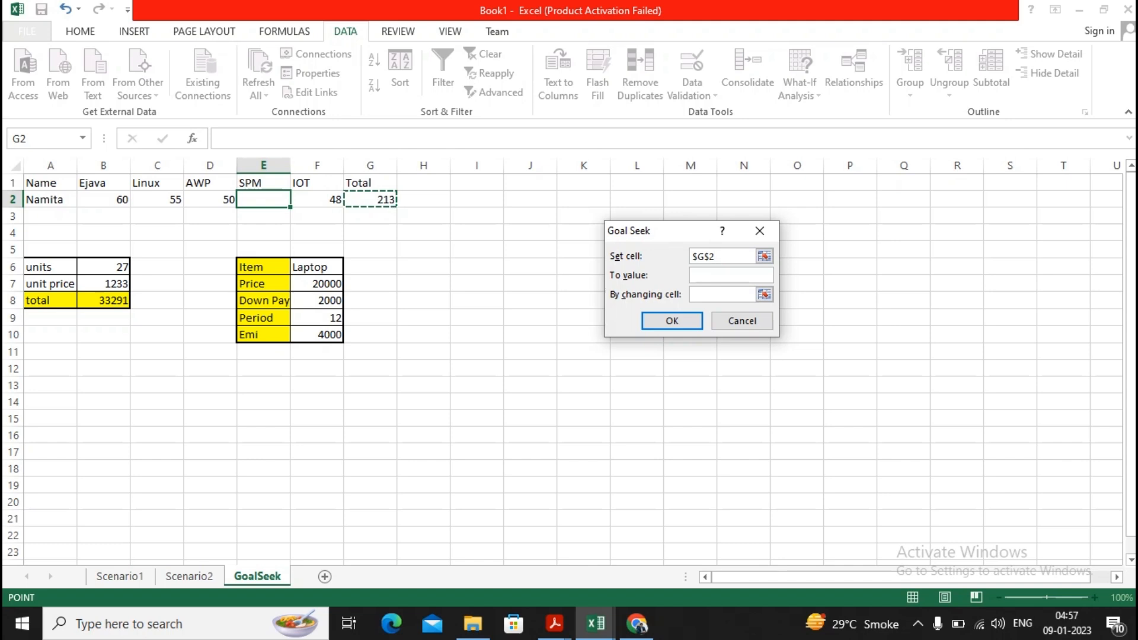
type("280")
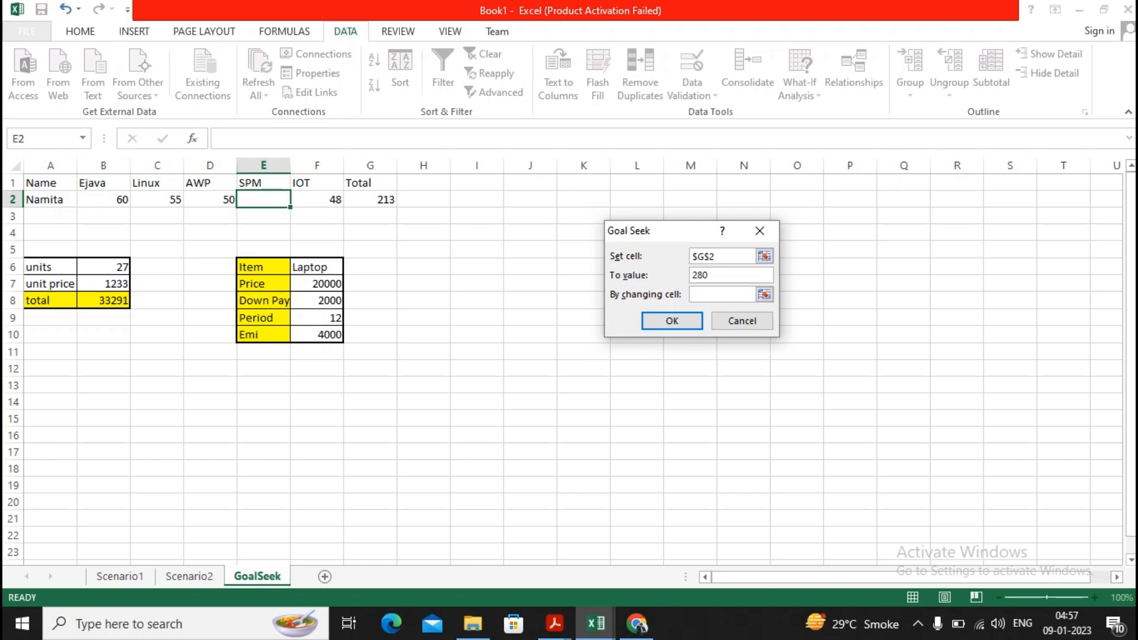
left_click(730, 275)
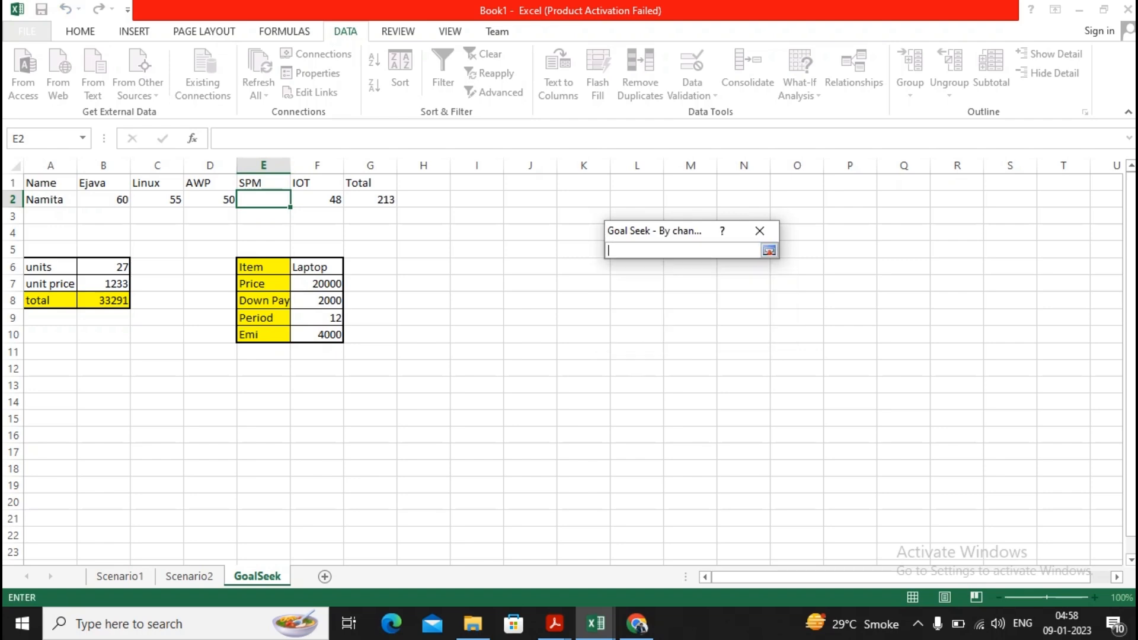
left_click(263, 199)
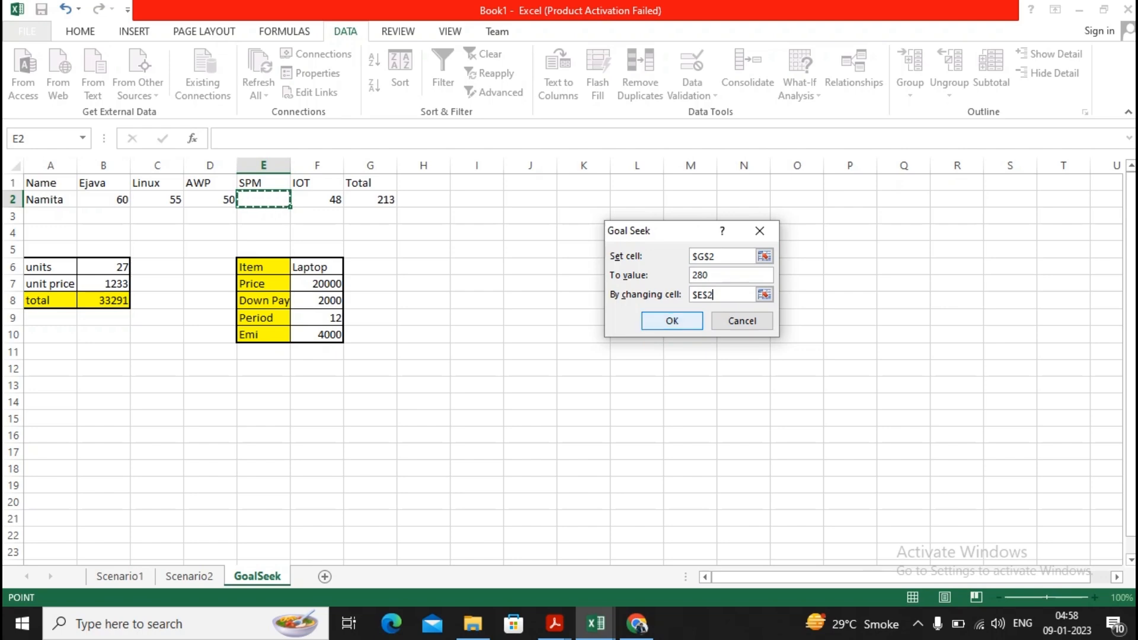
left_click(671, 321)
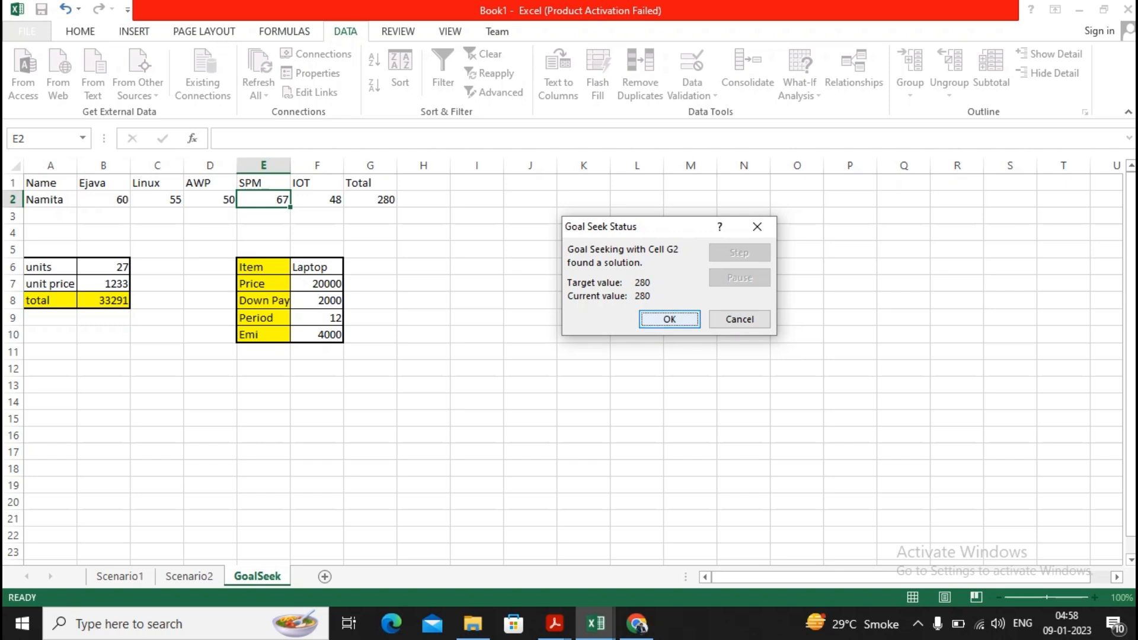
left_click(738, 319)
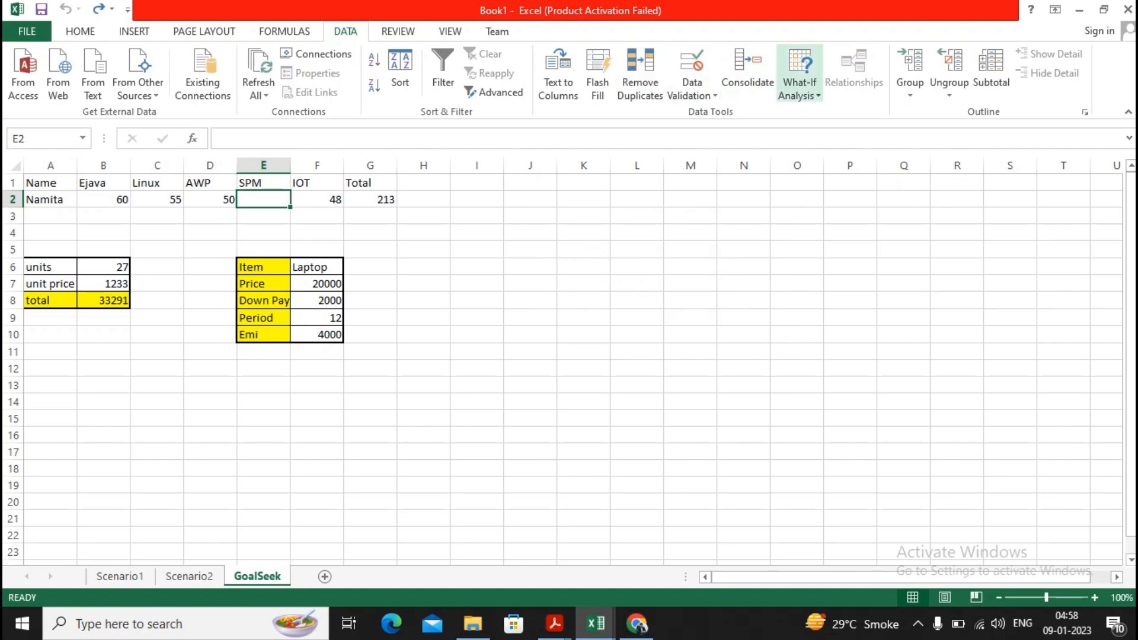
Try Goal Seek on G2 toward 270 by changing the AWP score D2, then discard it.
left_click(798, 72)
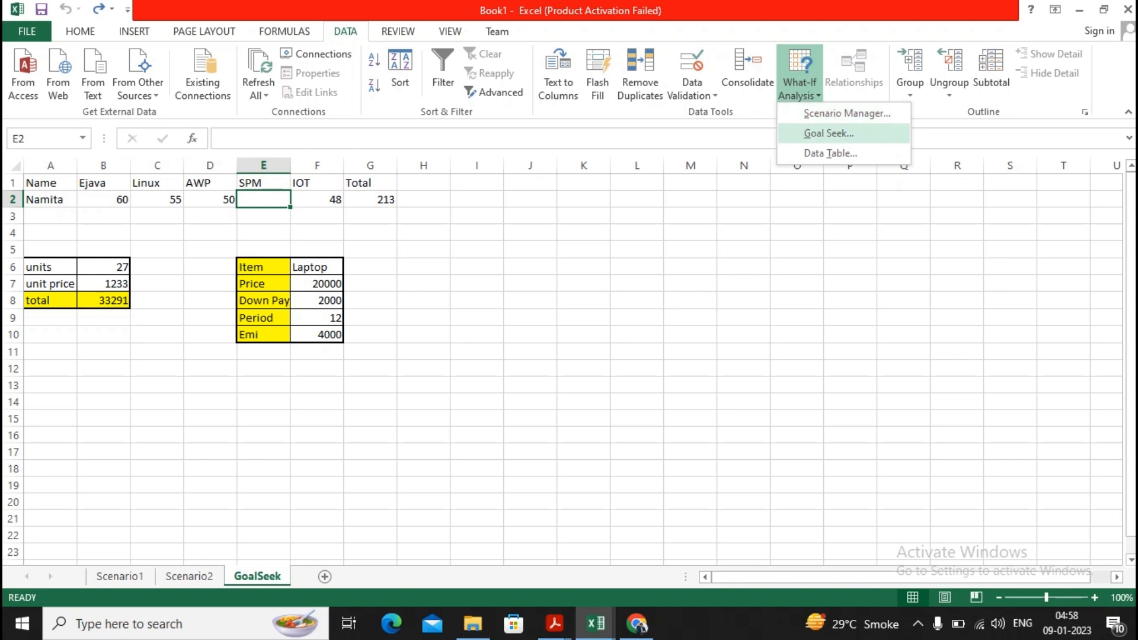
left_click(828, 133)
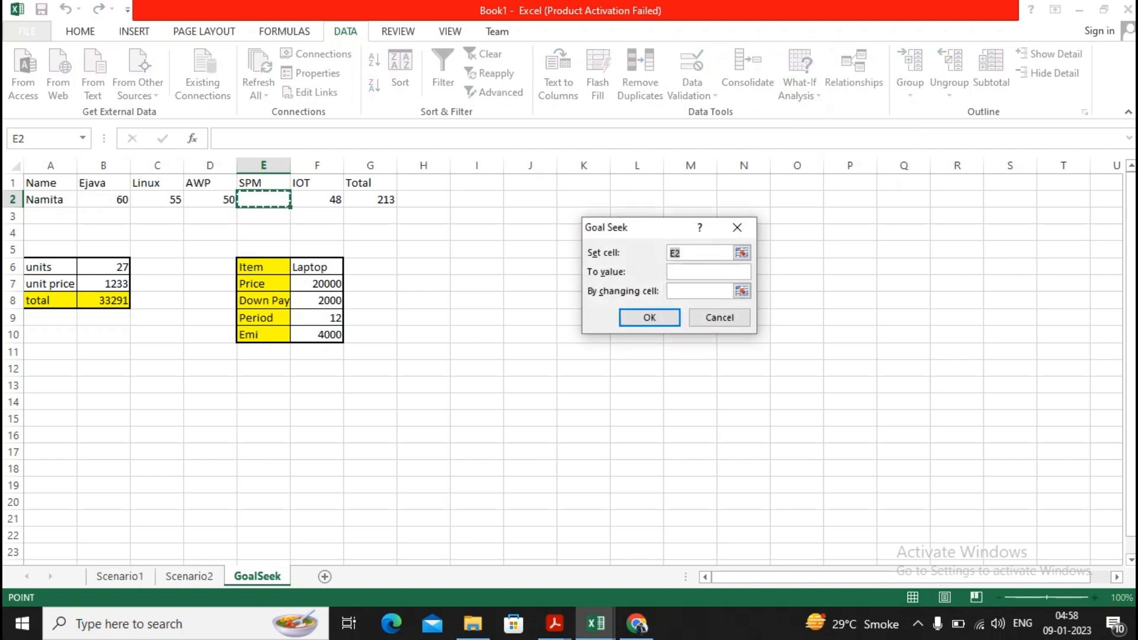
left_click(369, 199)
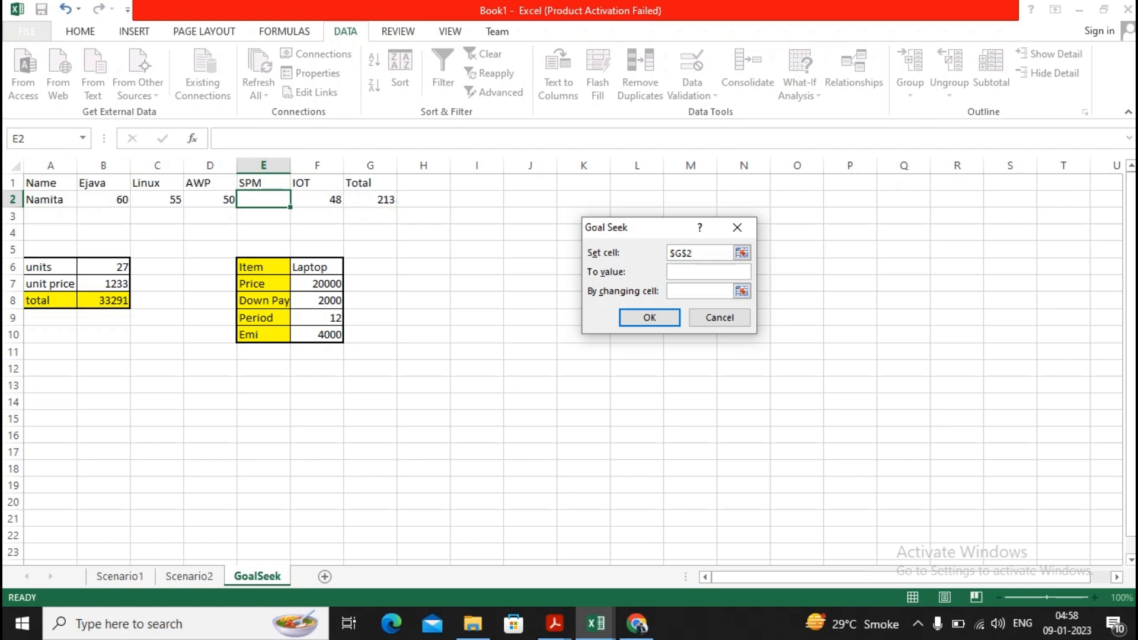
type("270")
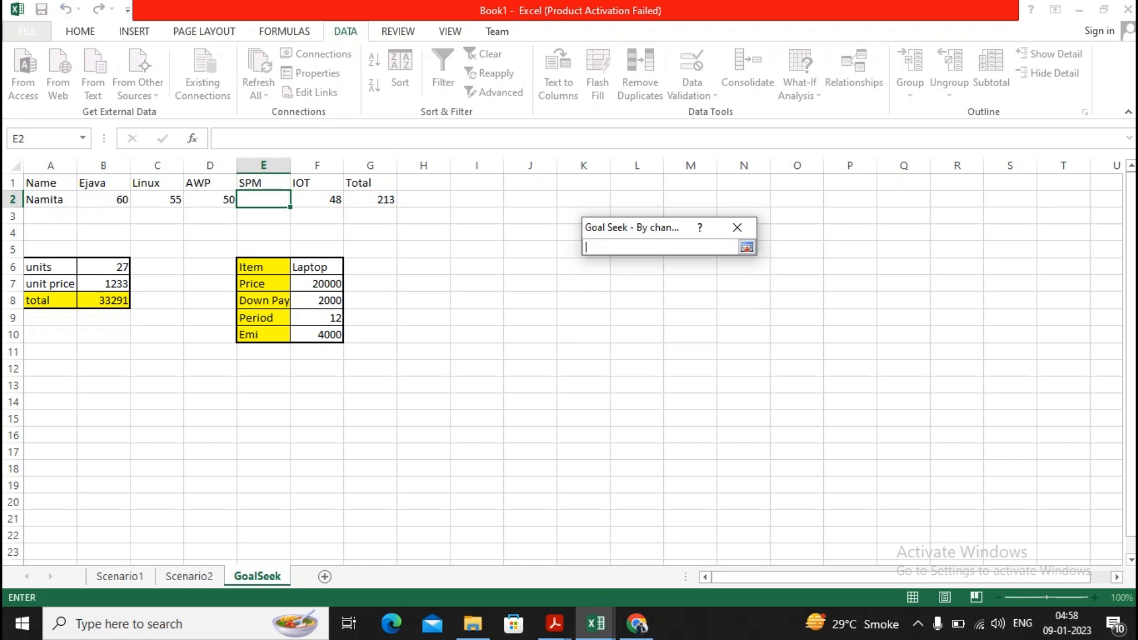
left_click(210, 199)
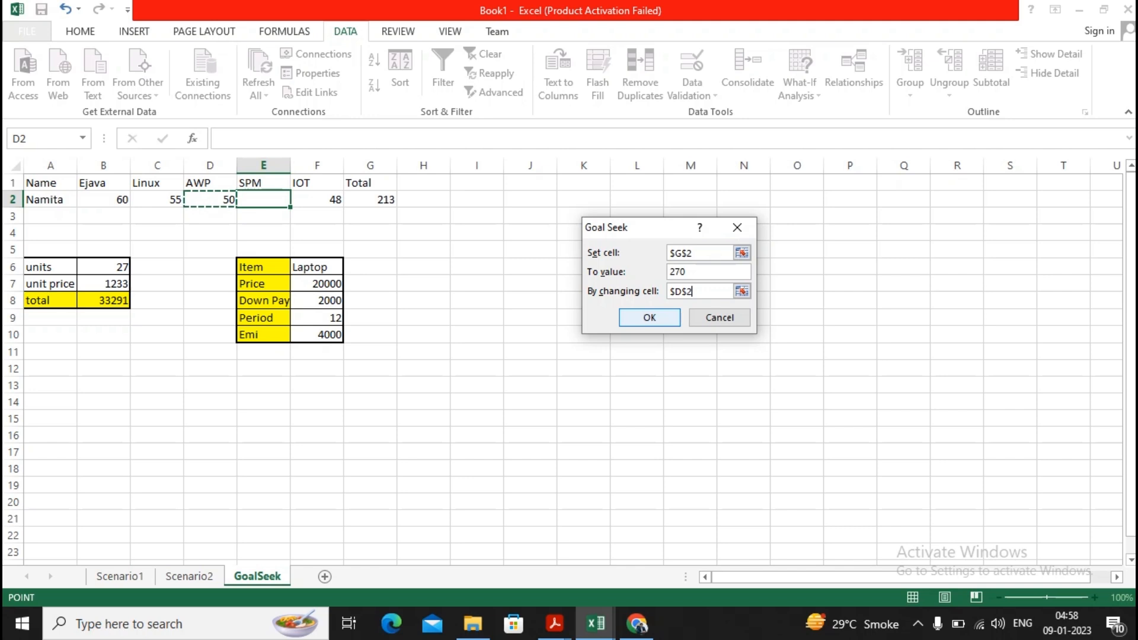
left_click(648, 317)
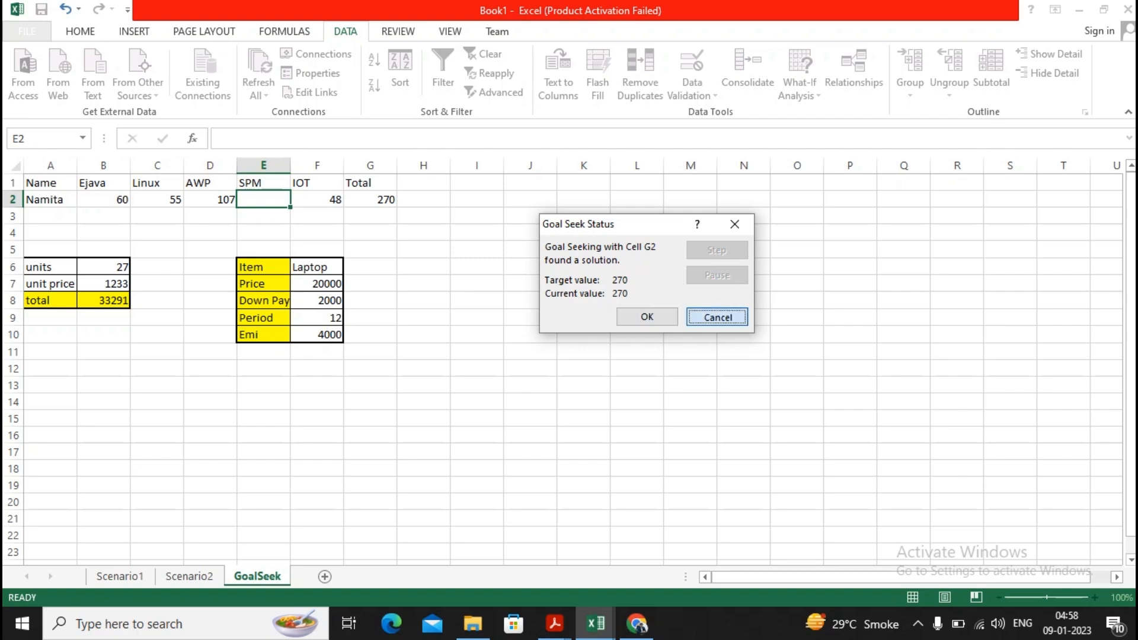
left_click(717, 317)
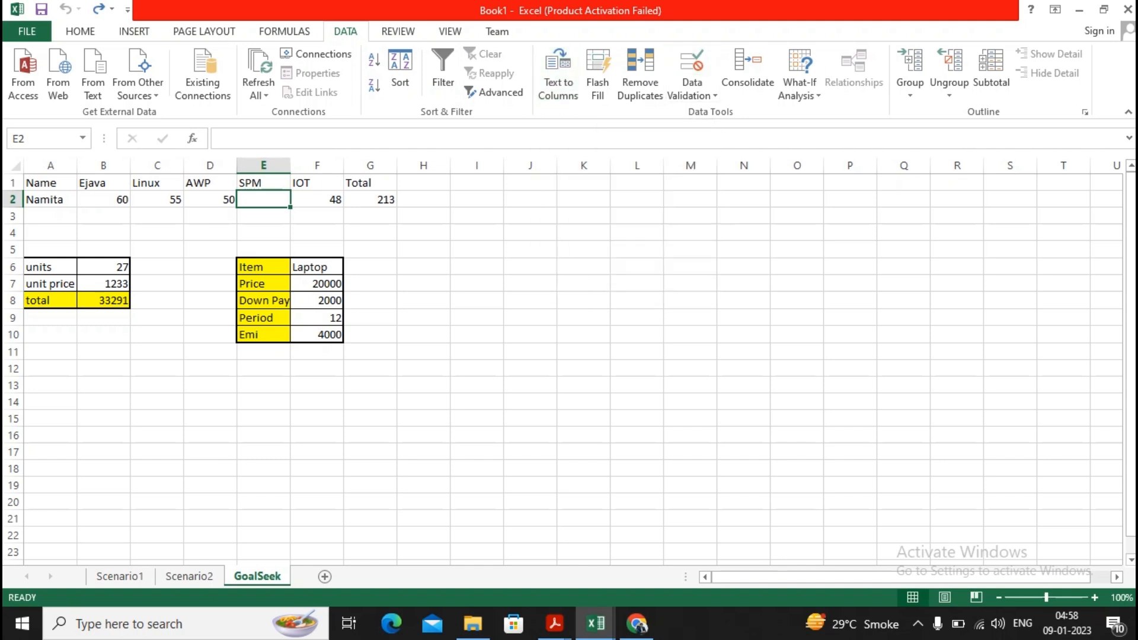
Goal Seek G2 to 250 by changing E2, keeping the found SPM score of 37.
left_click(799, 73)
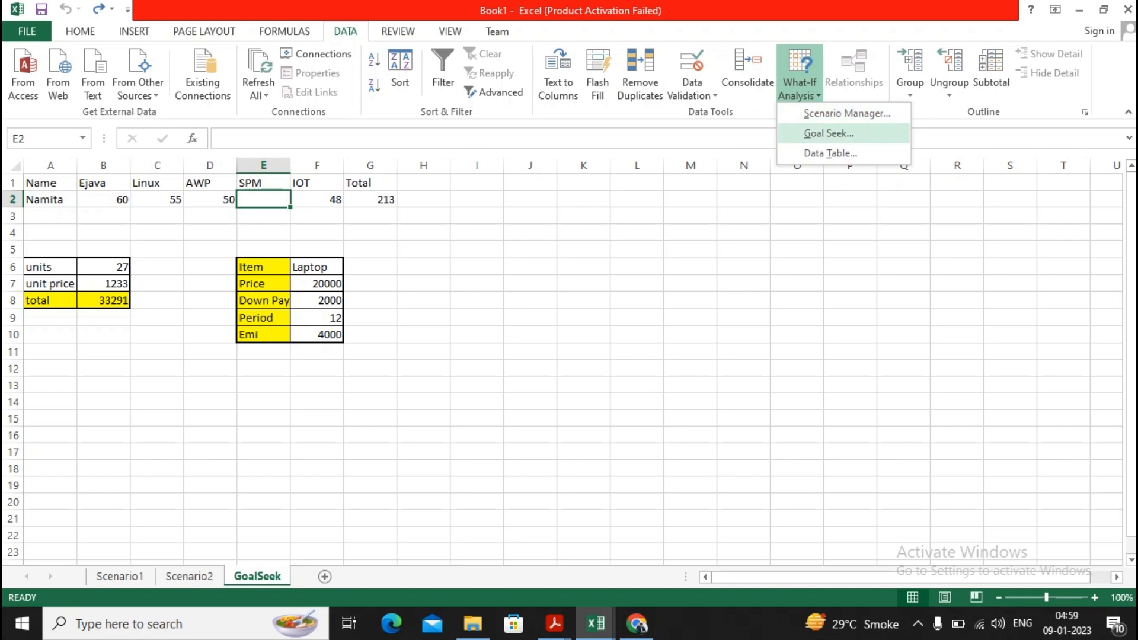
left_click(828, 132)
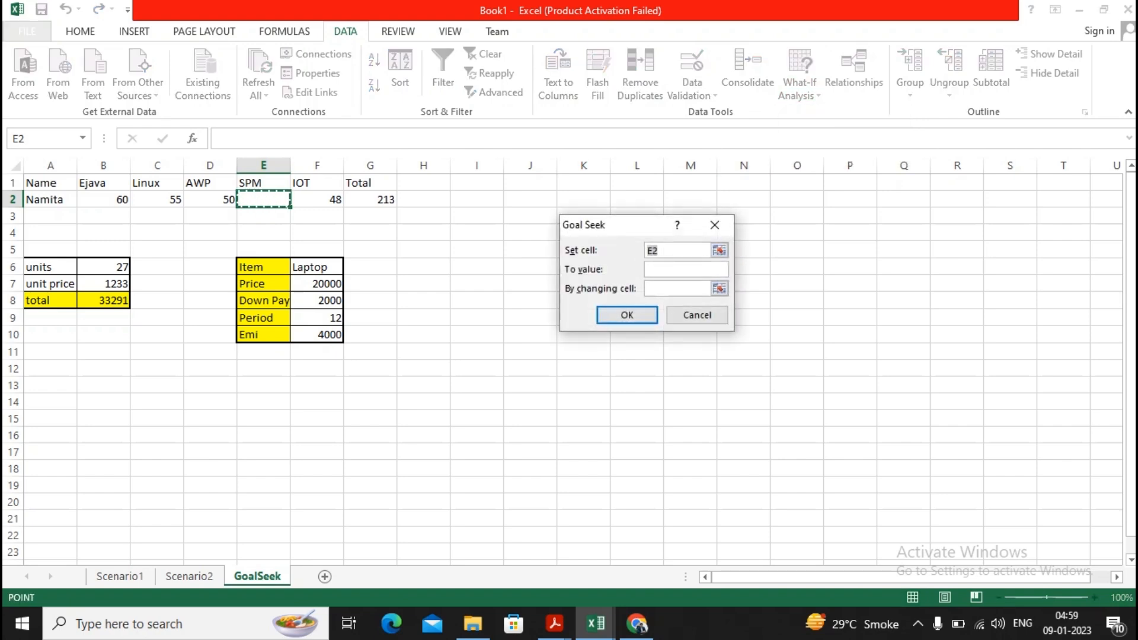
left_click(370, 199)
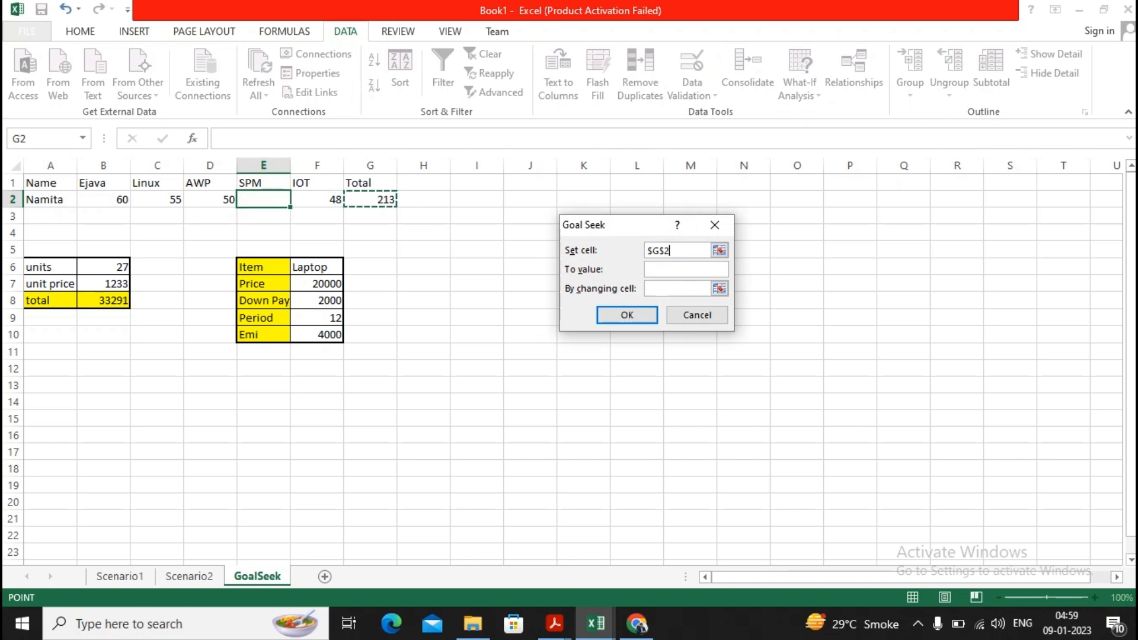
type("25")
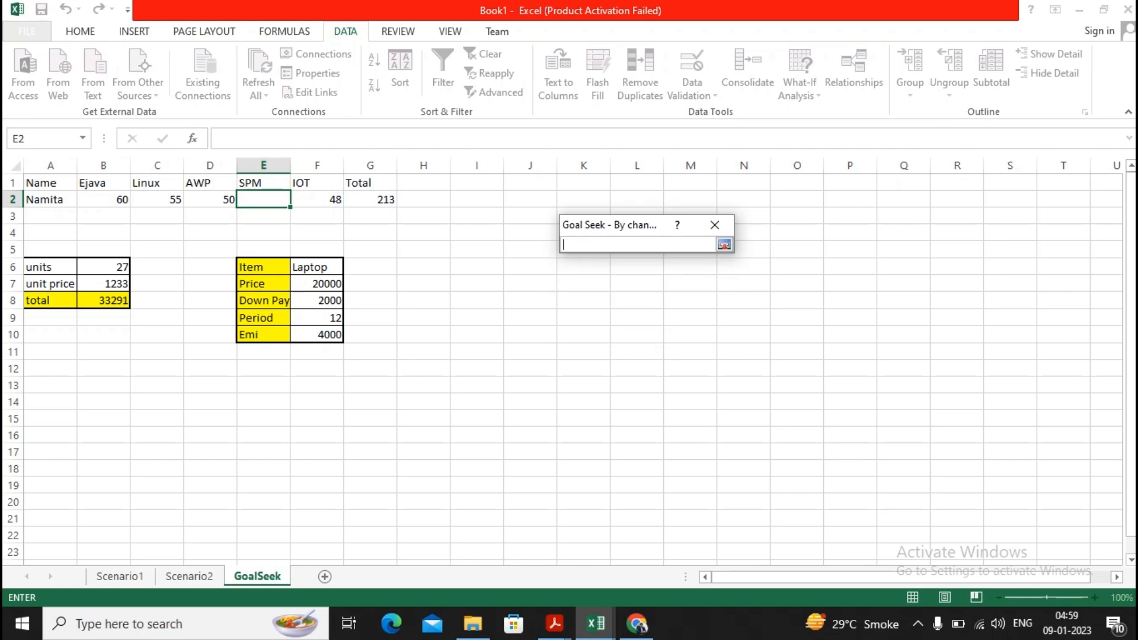
left_click(262, 200)
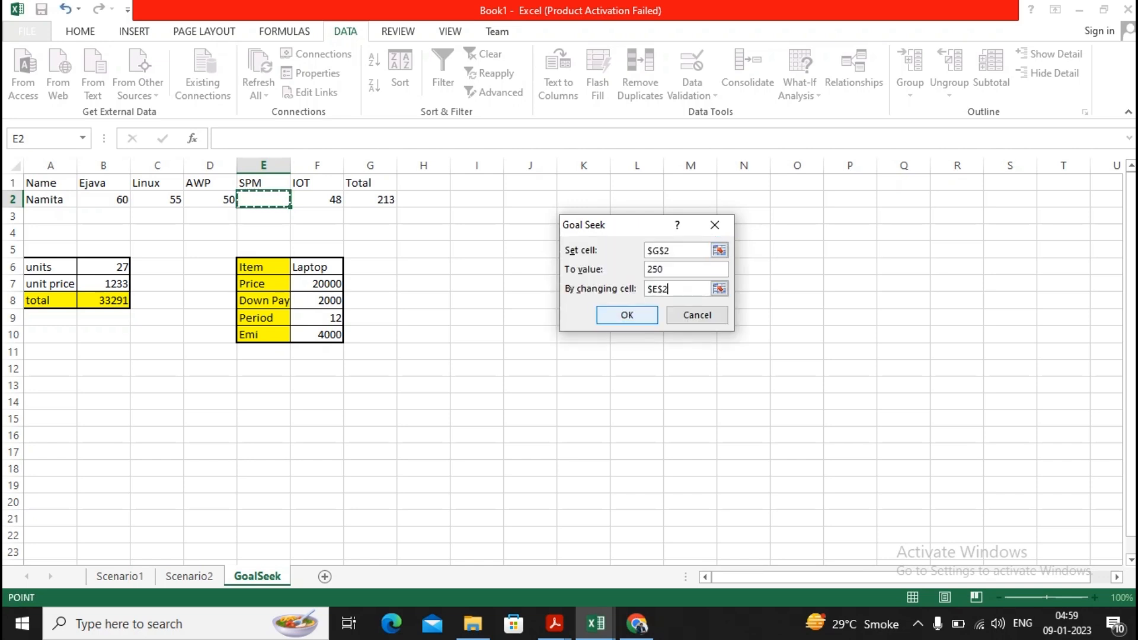
left_click(626, 314)
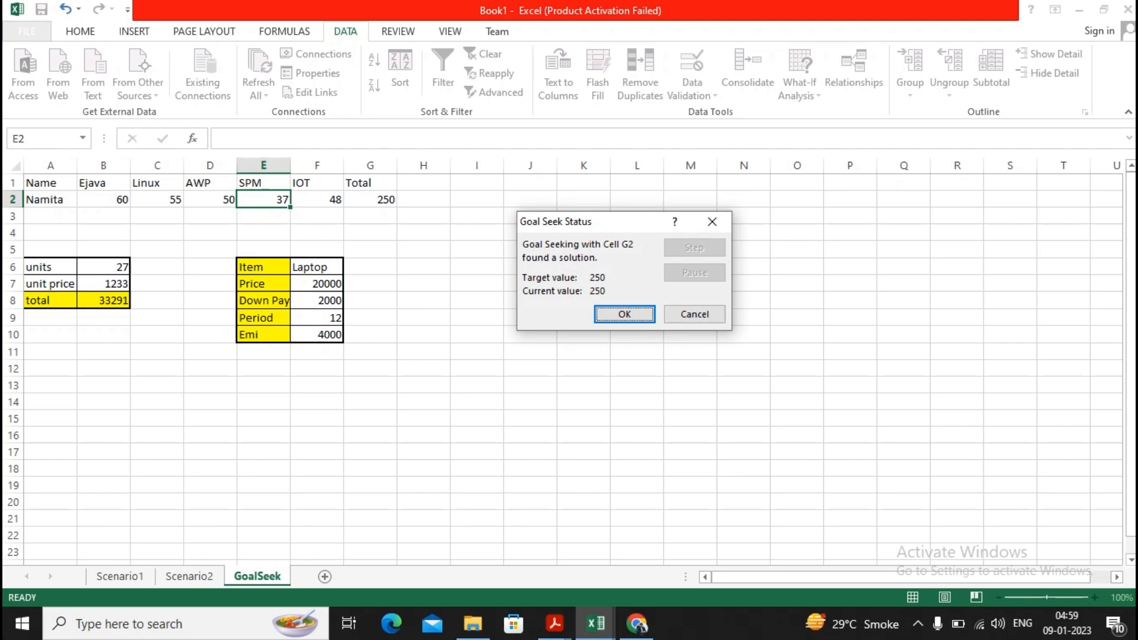
left_click(623, 313)
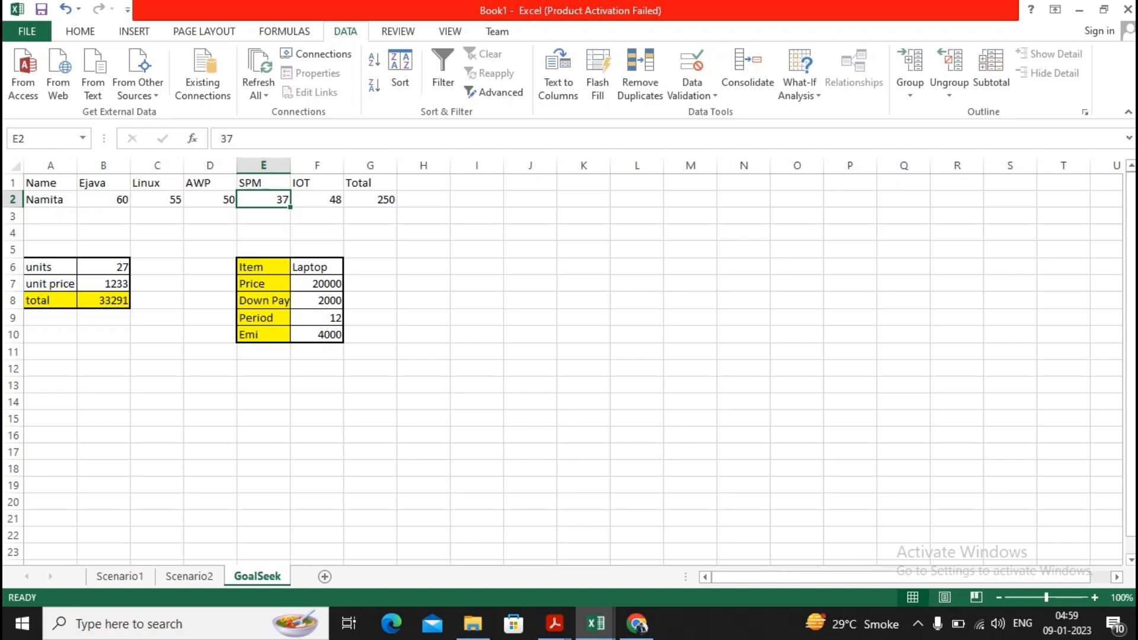
left_click(49, 284)
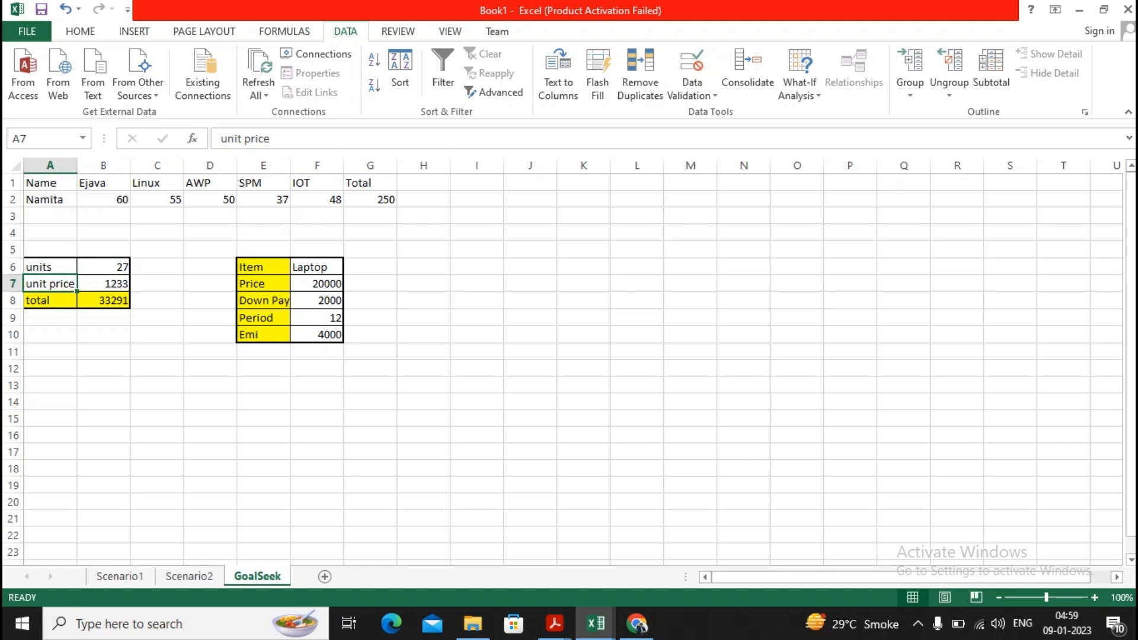
left_click(103, 300)
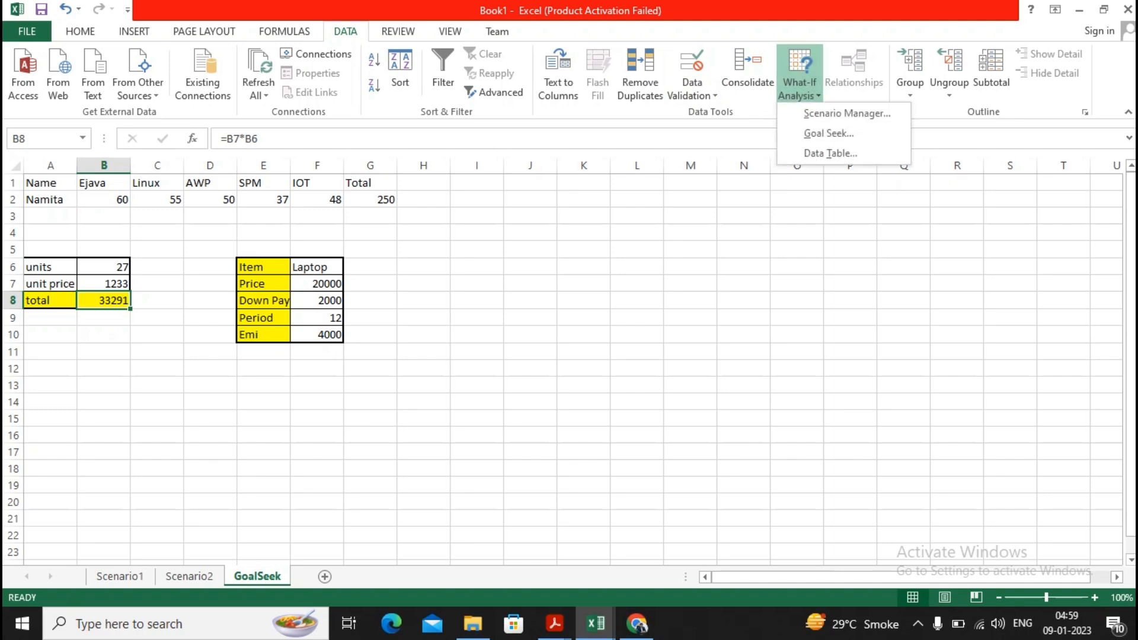
left_click(827, 133)
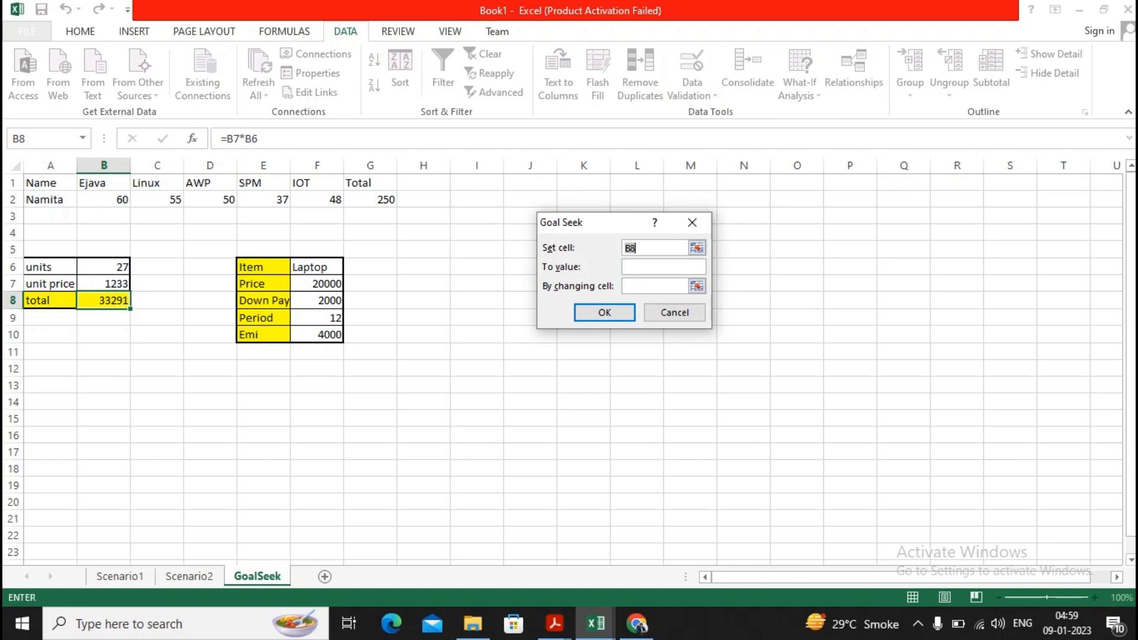
left_click(103, 300)
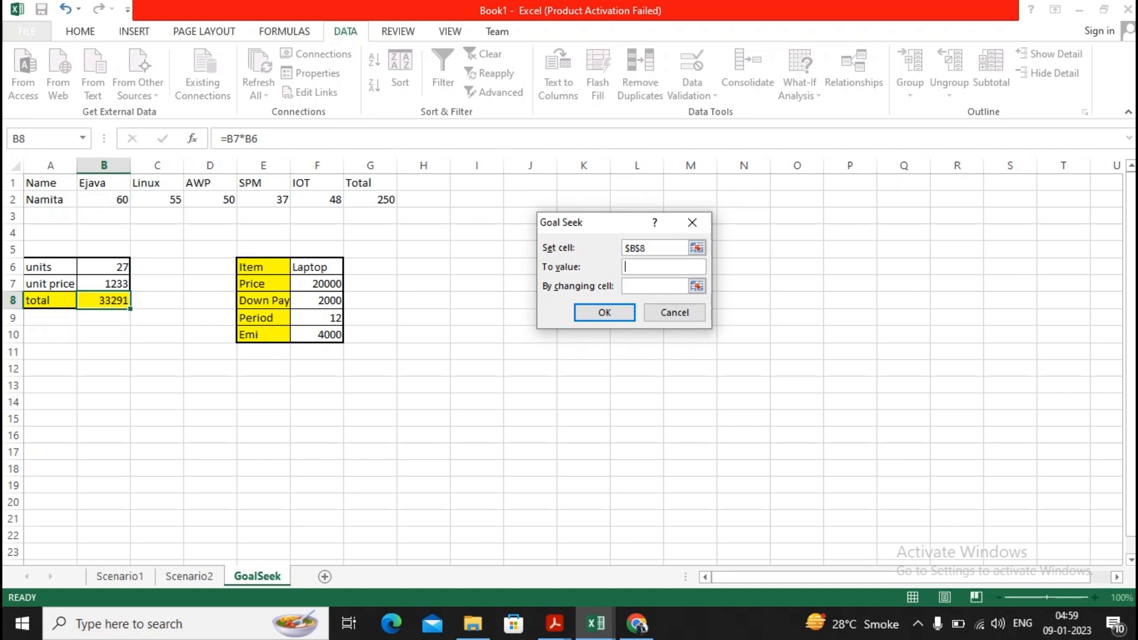
type("40000")
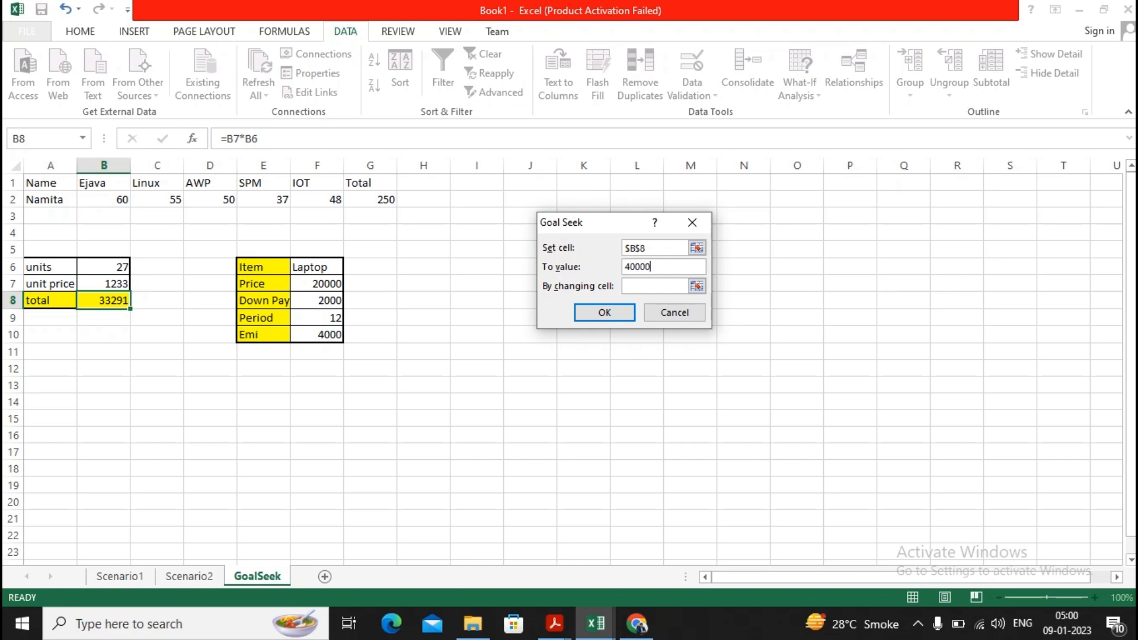
key("Backspace")
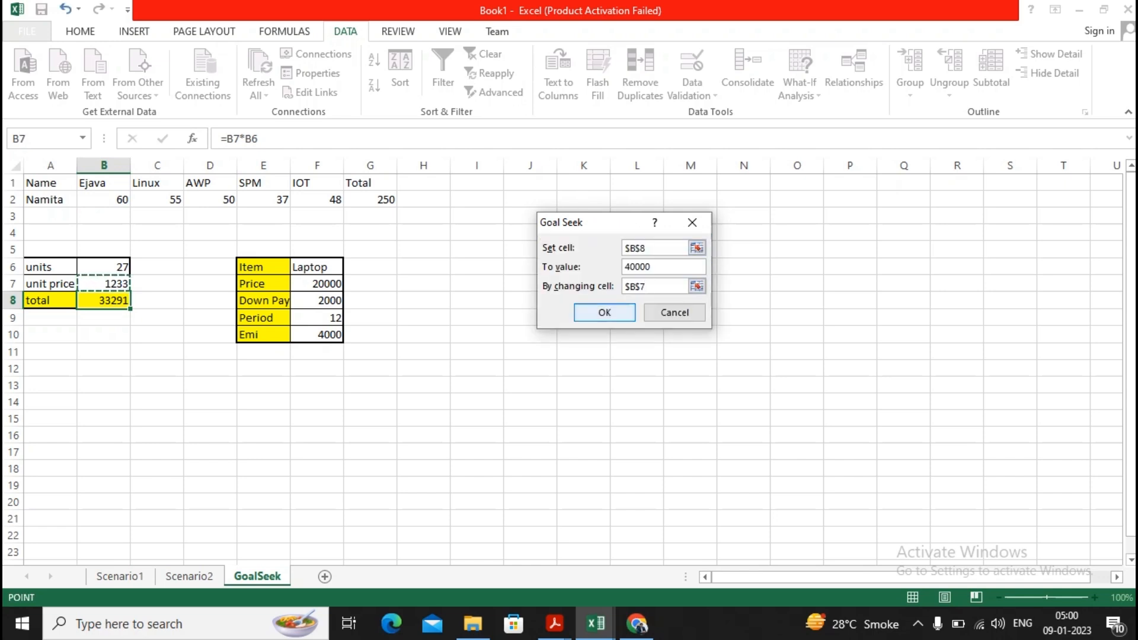
left_click(604, 313)
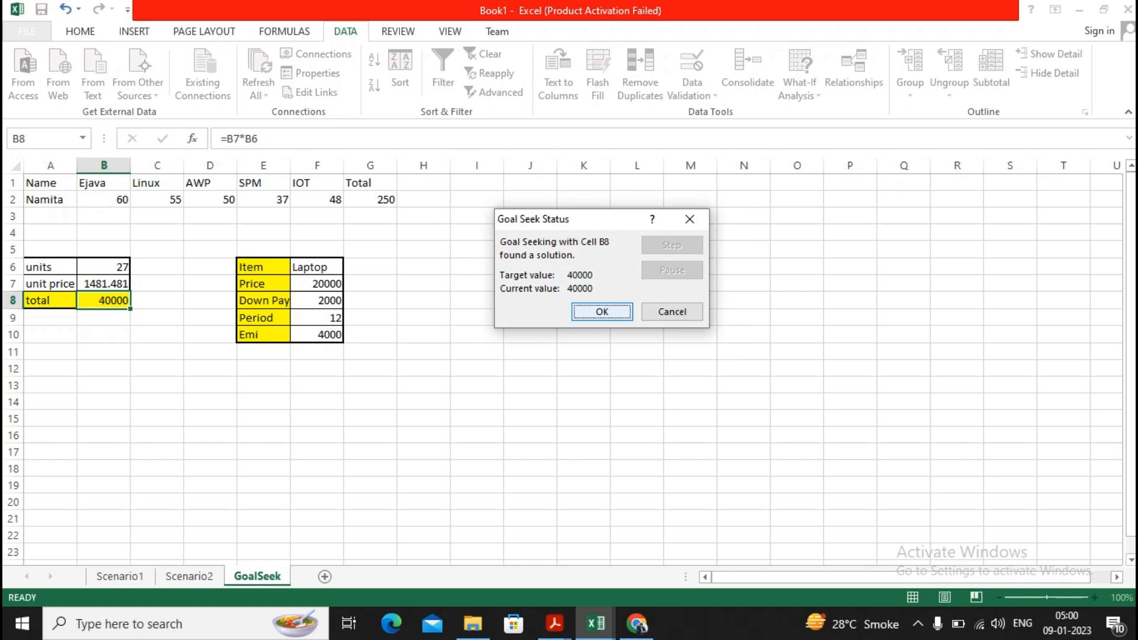
left_click(671, 311)
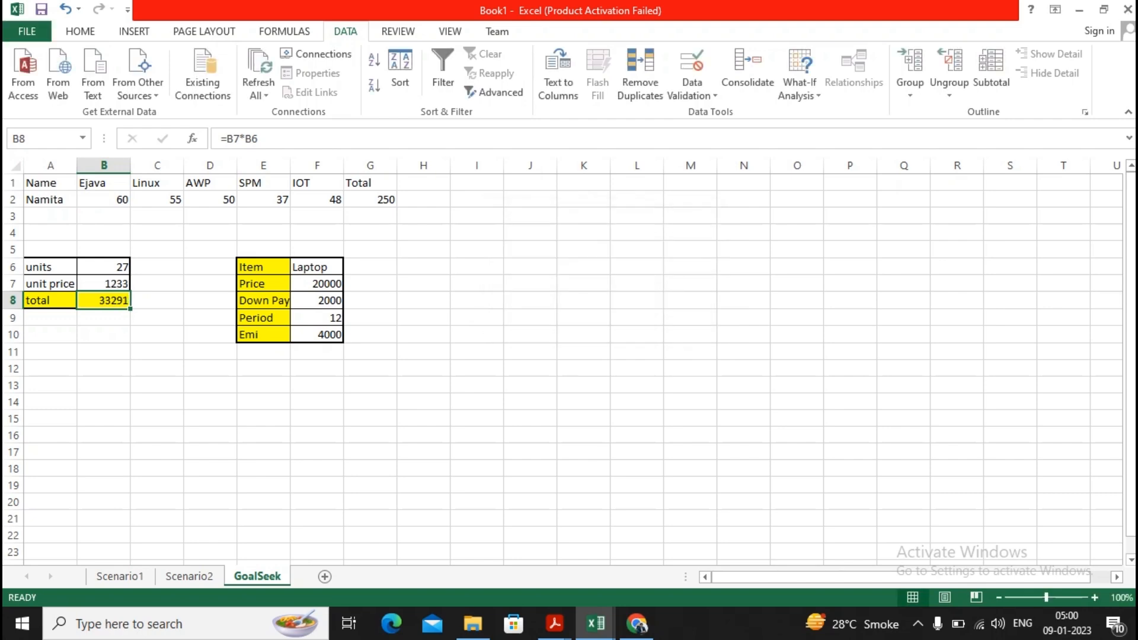
left_click(262, 268)
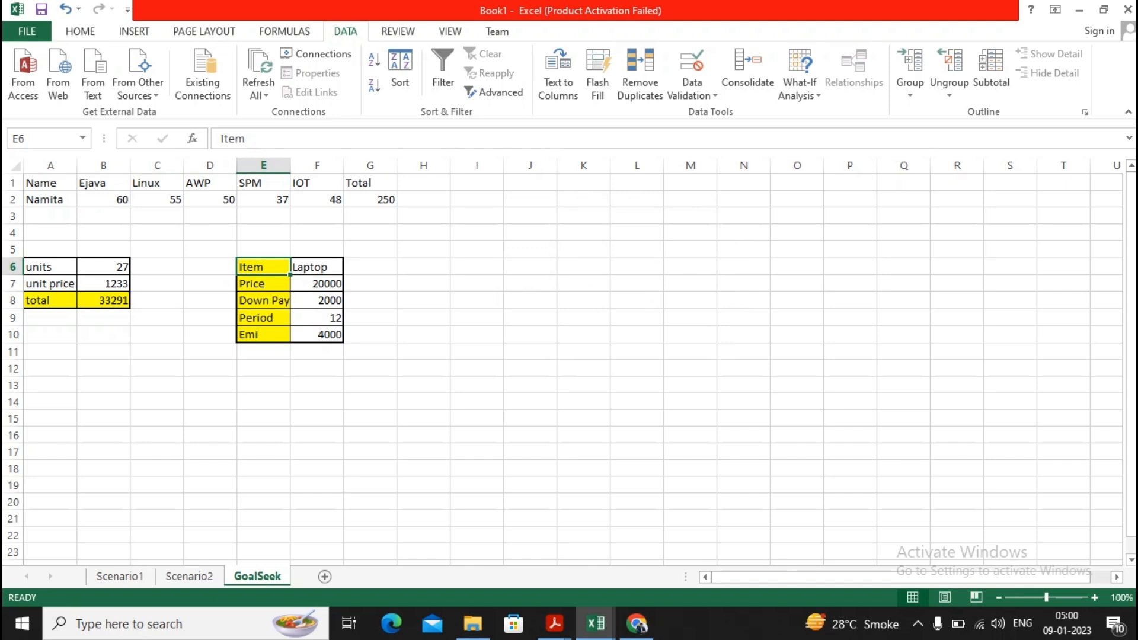
left_click(262, 283)
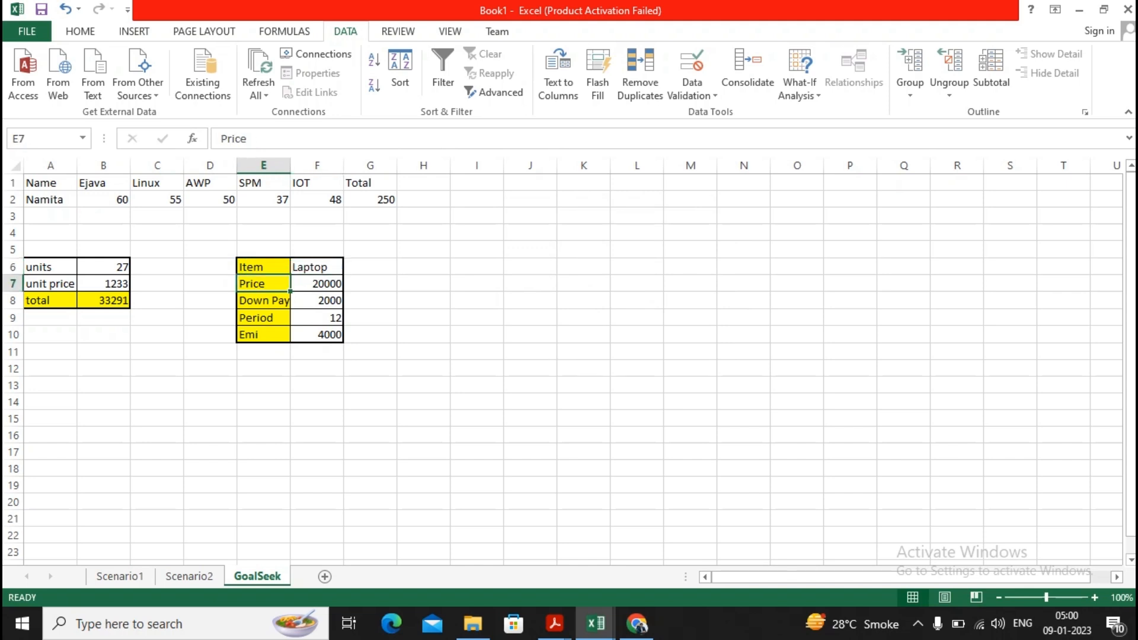
left_click(264, 300)
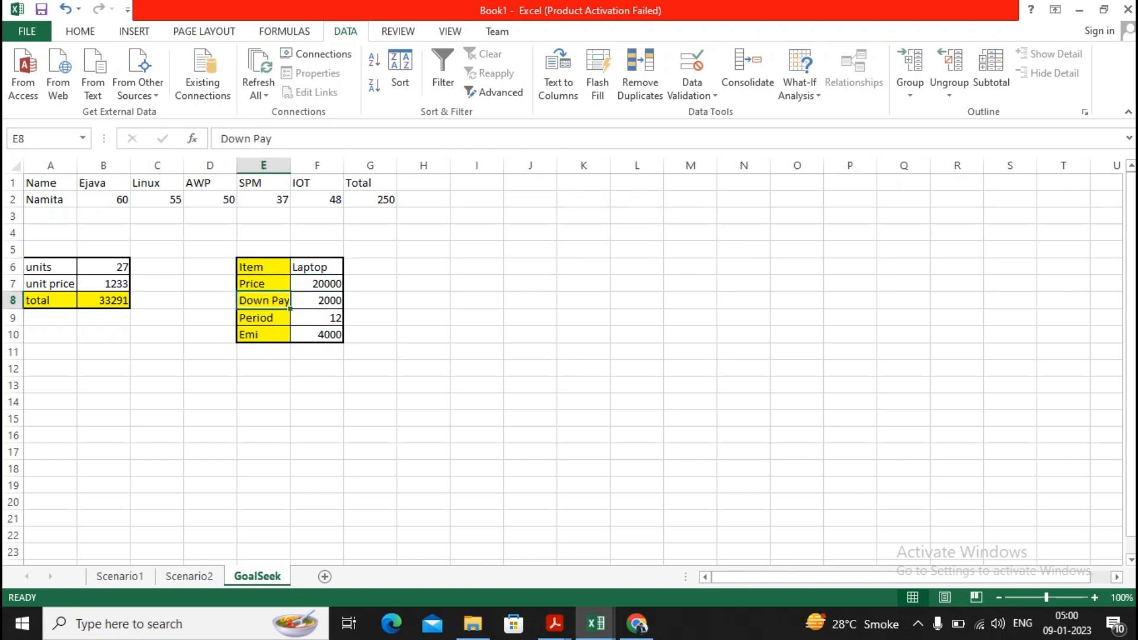
left_click(262, 317)
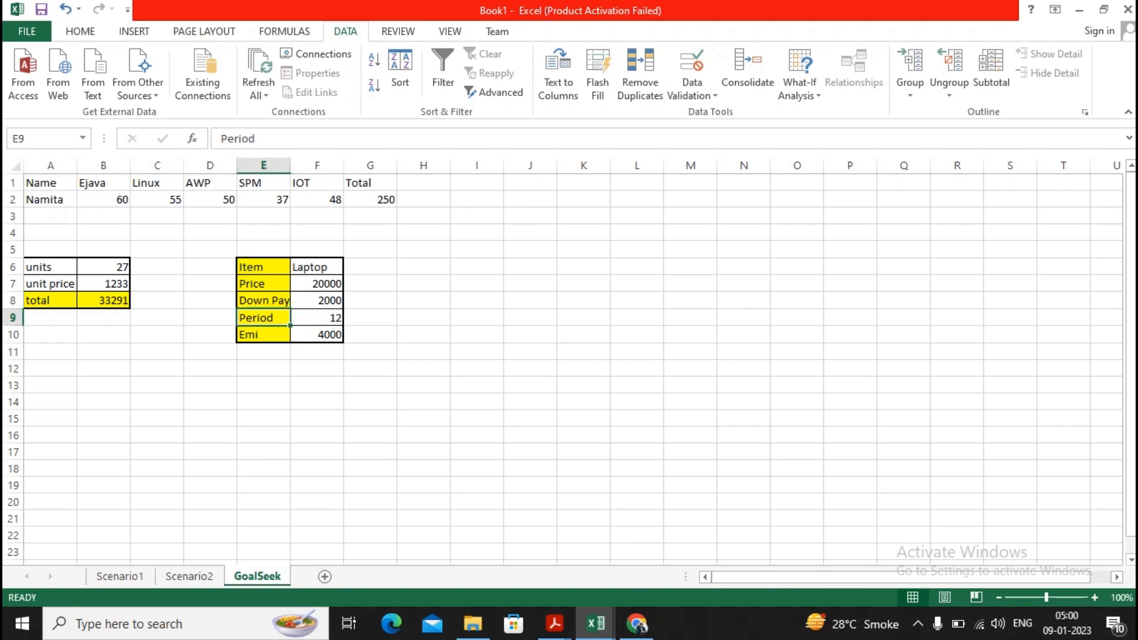
left_click(316, 317)
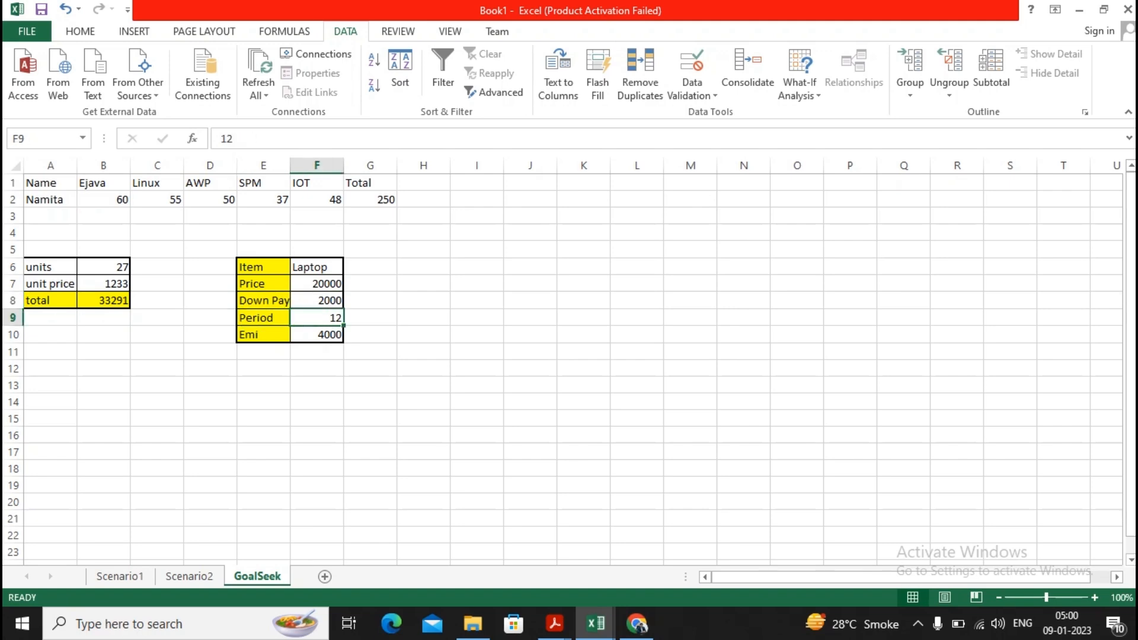
left_click(316, 334)
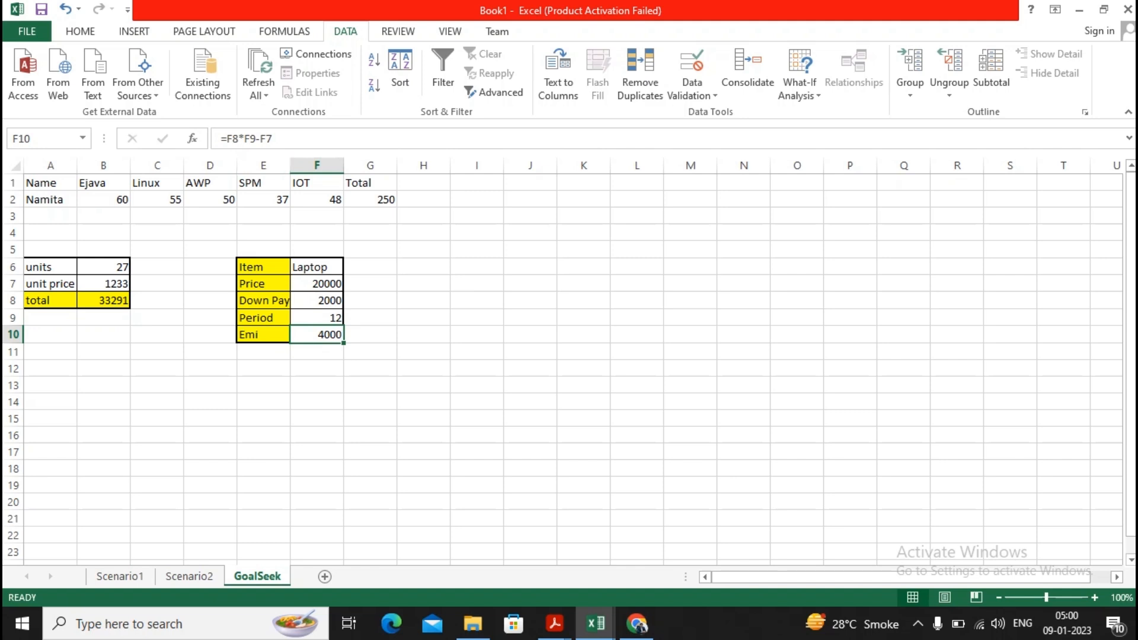
mouse_move(298, 140)
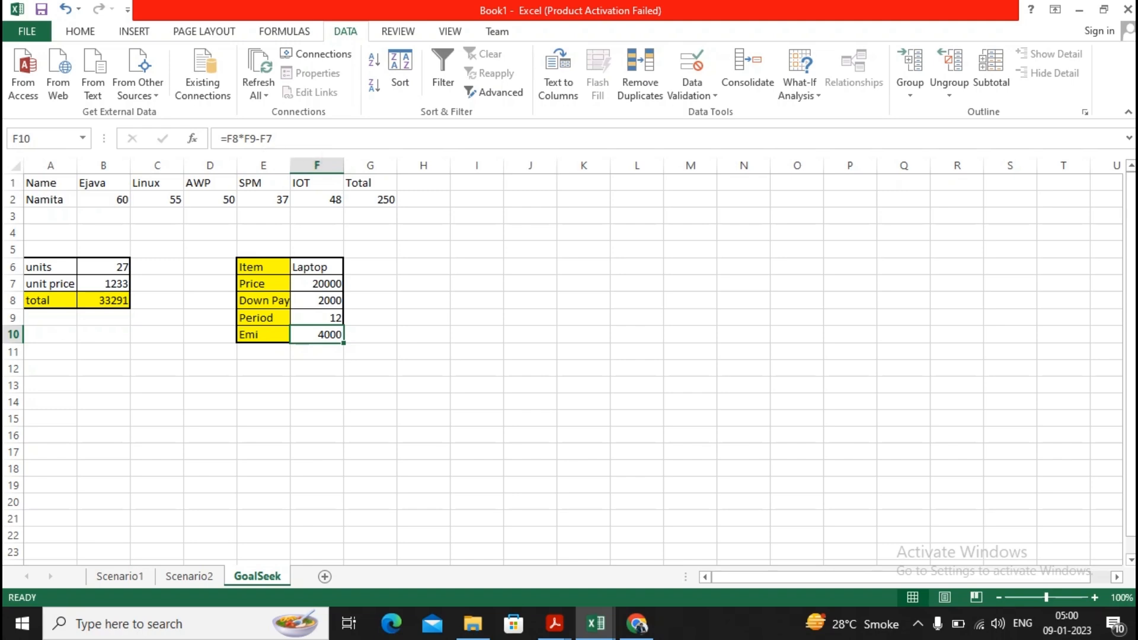
left_click(798, 72)
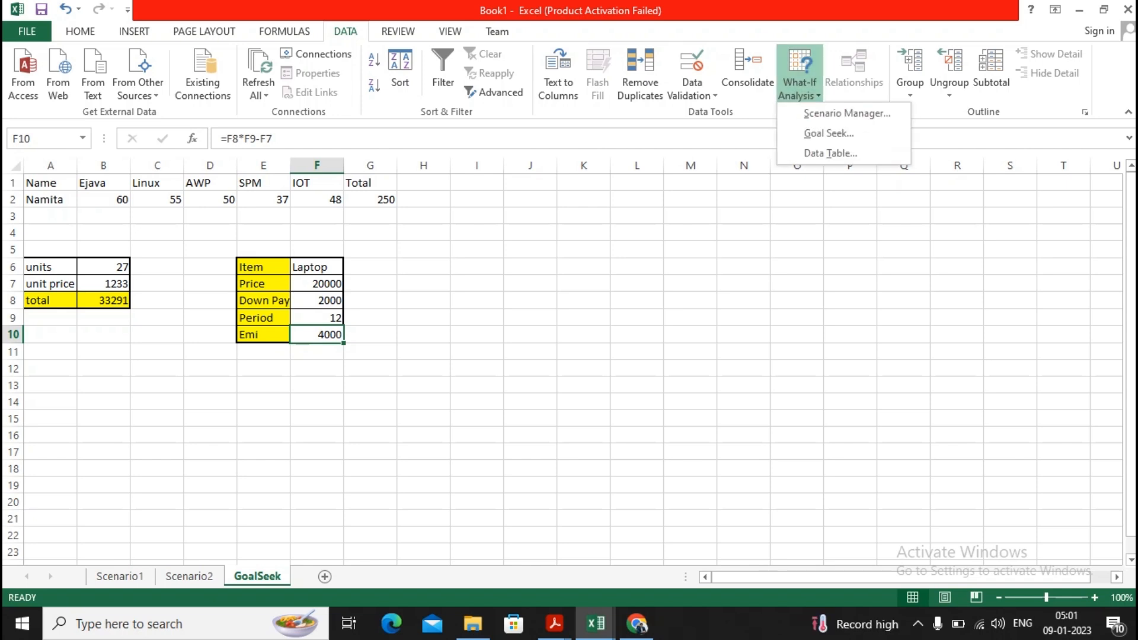
left_click(827, 133)
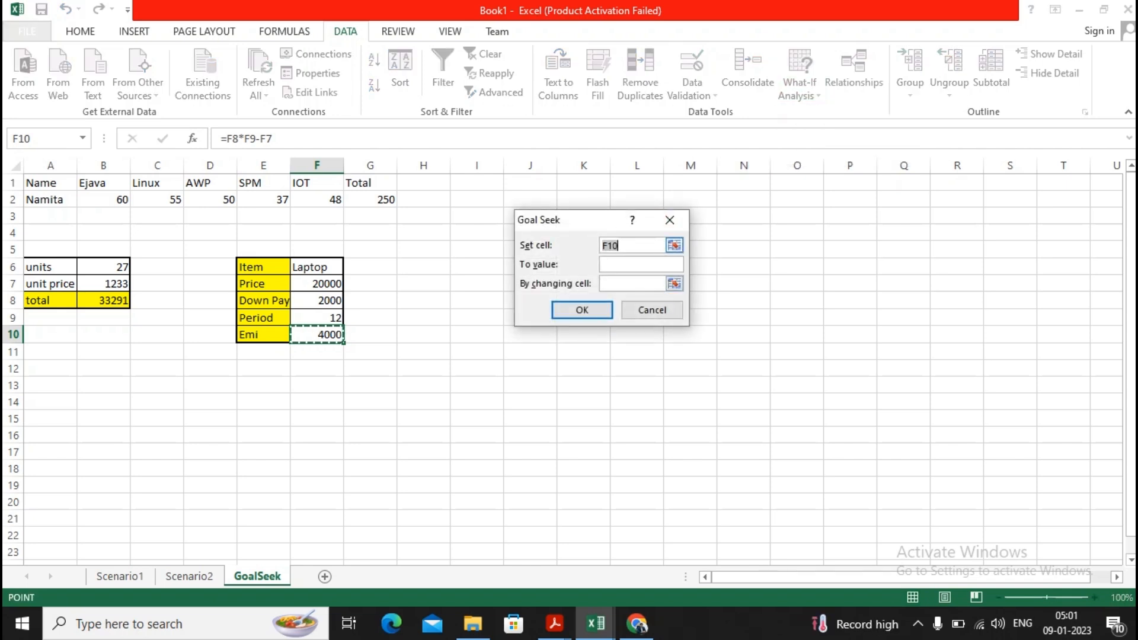
type("6")
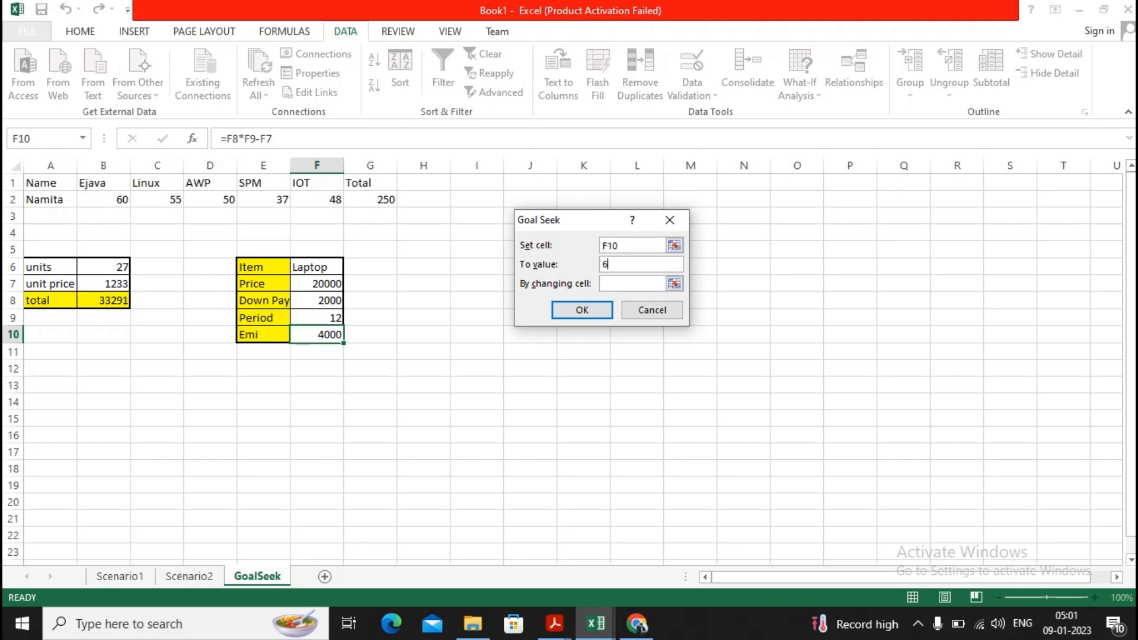
type("000")
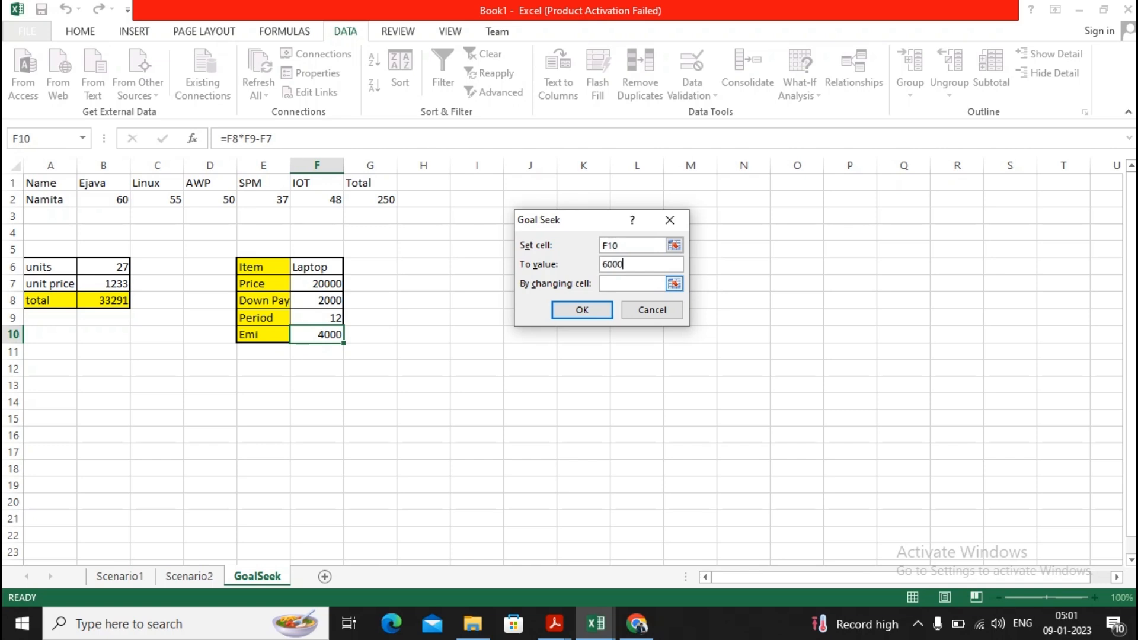
left_click(673, 284)
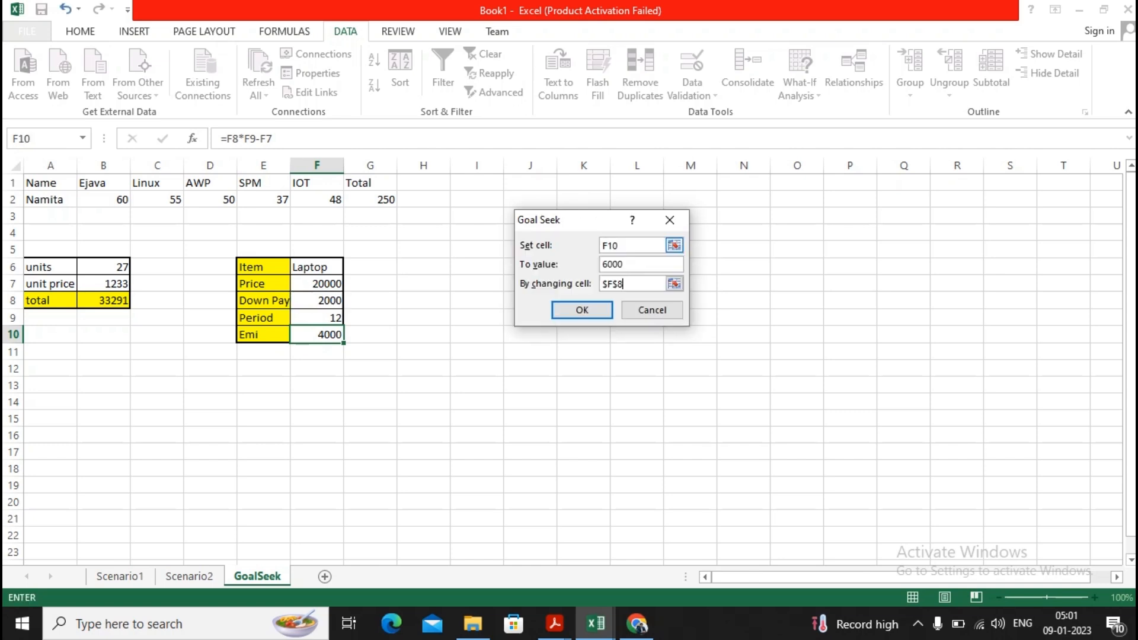
left_click(581, 310)
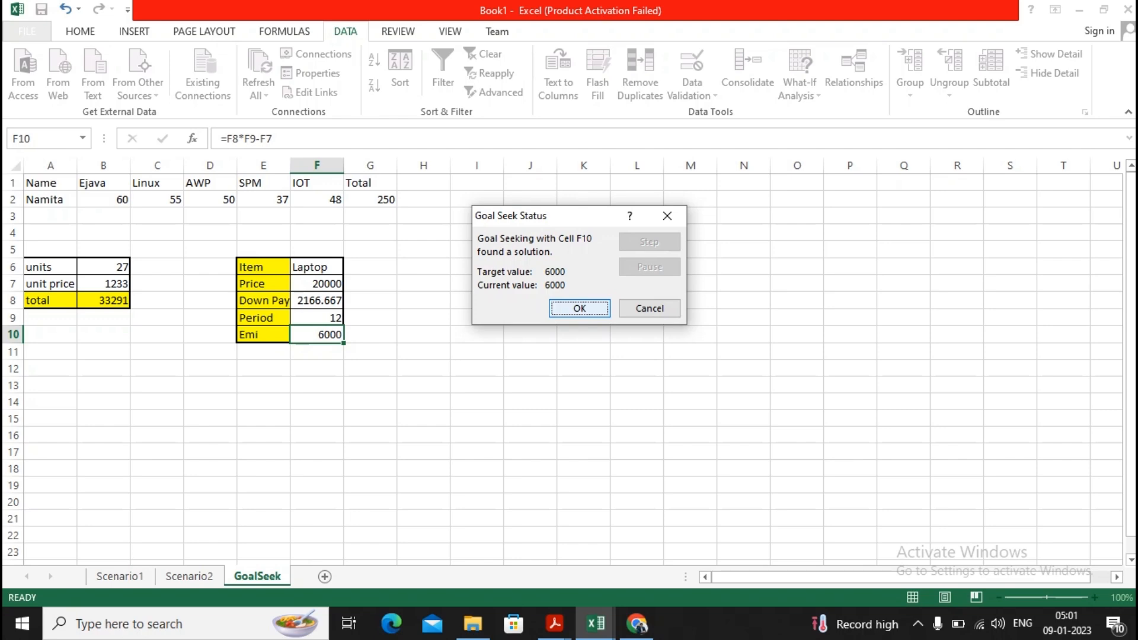
left_click(579, 308)
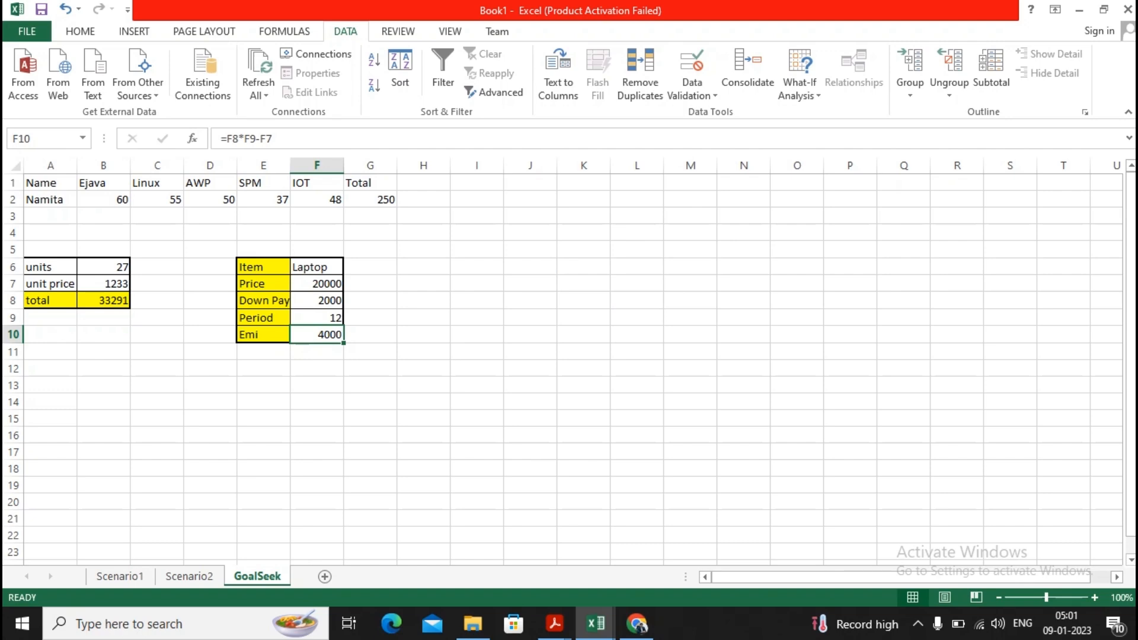
Move from the GoalSeek sheet to the Scenario1 parts cost table.
left_click(188, 576)
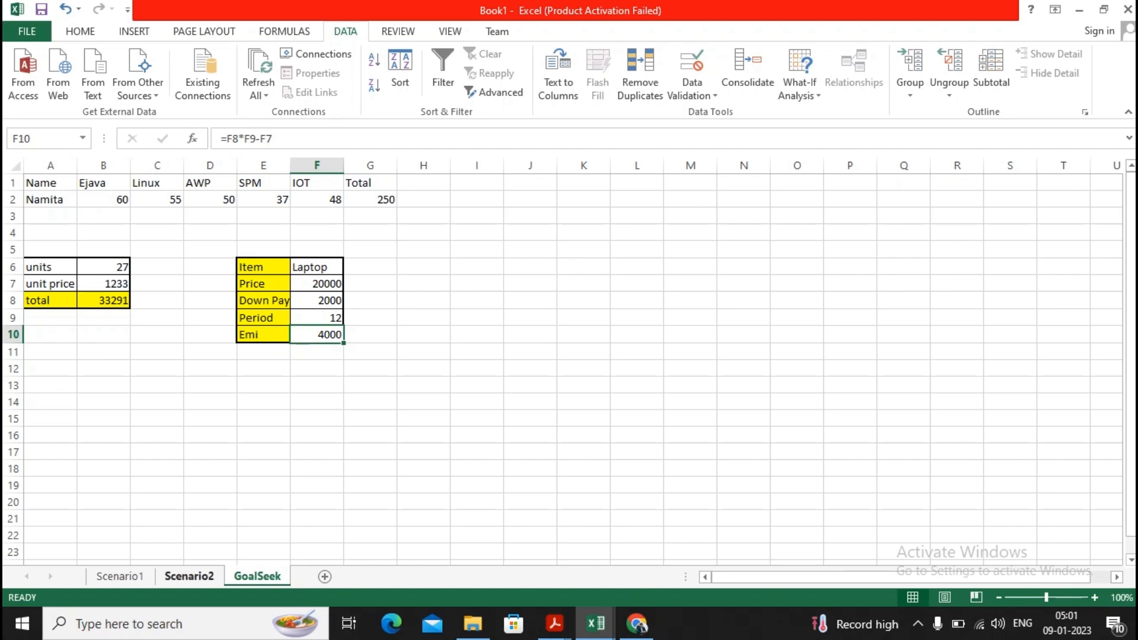
left_click(120, 576)
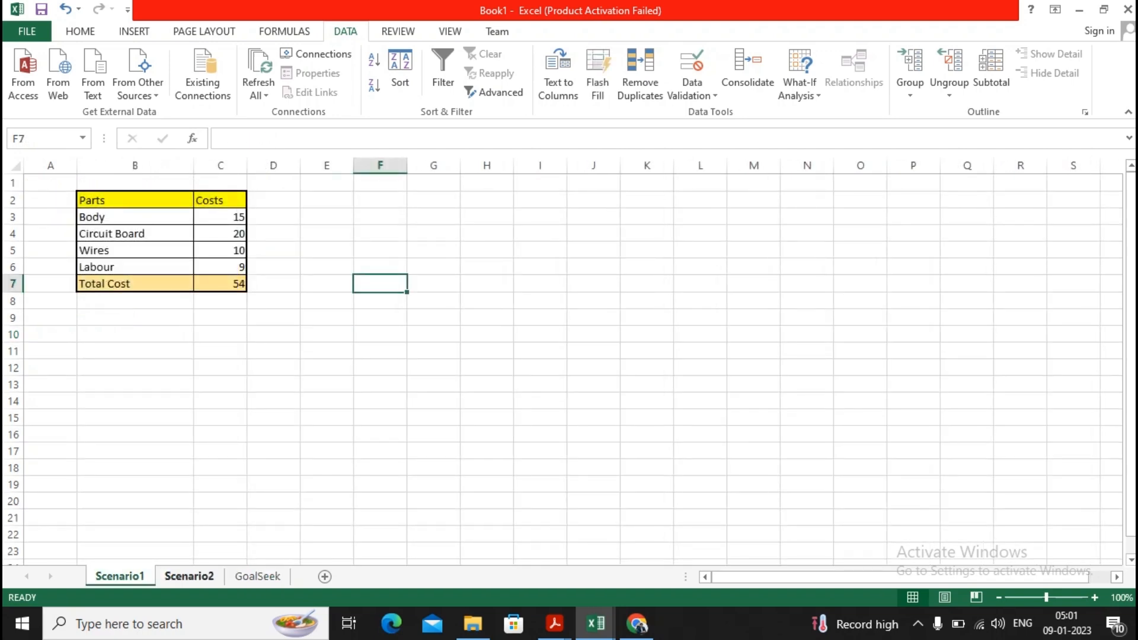
left_click(284, 31)
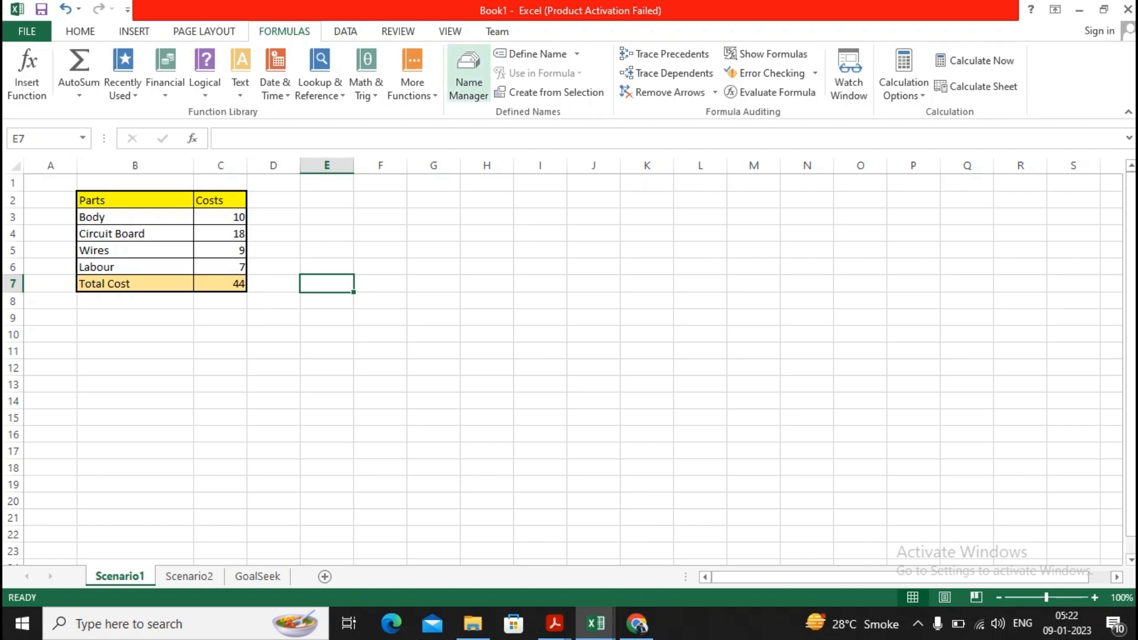
left_click(345, 31)
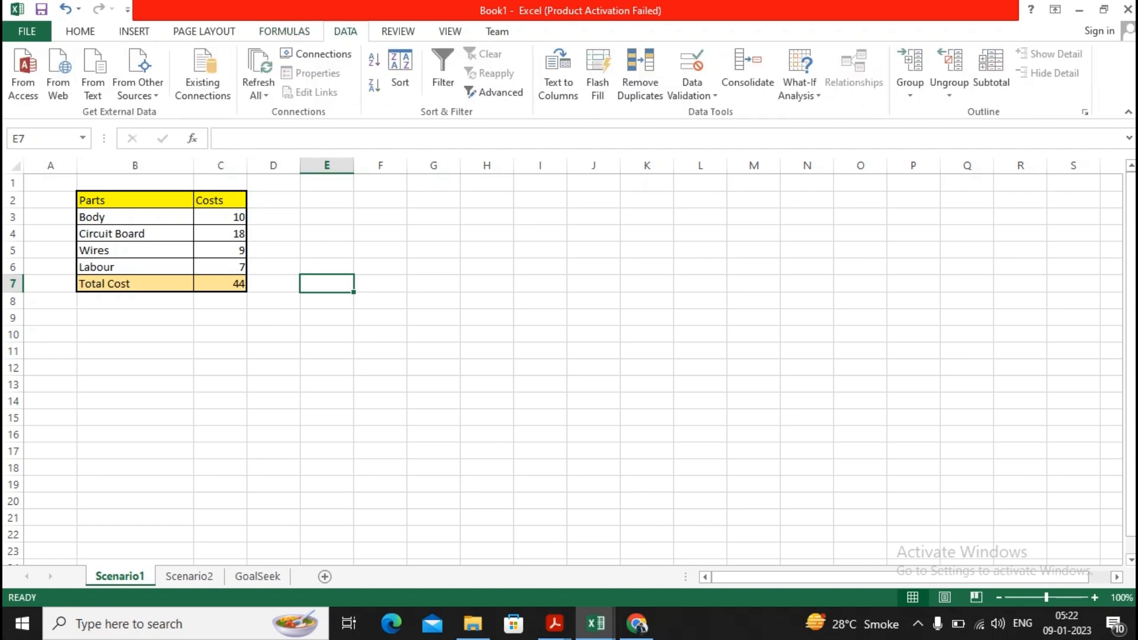
In Scenario Manager, delete the old low and high scenarios and abandon a draft scenario.
left_click(799, 72)
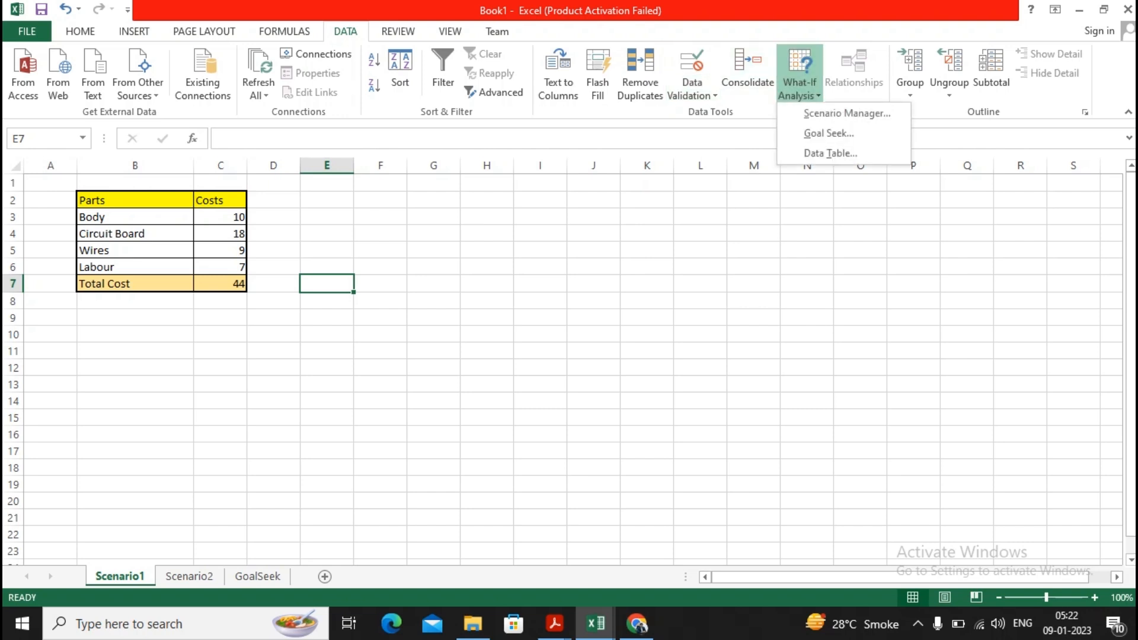
left_click(847, 112)
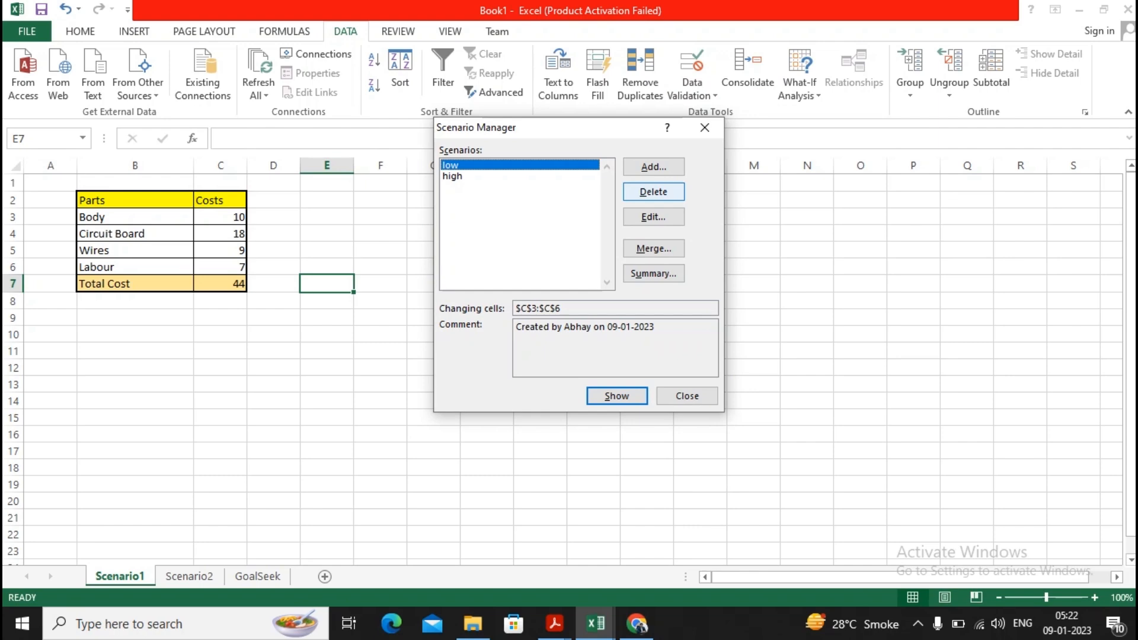
left_click(653, 192)
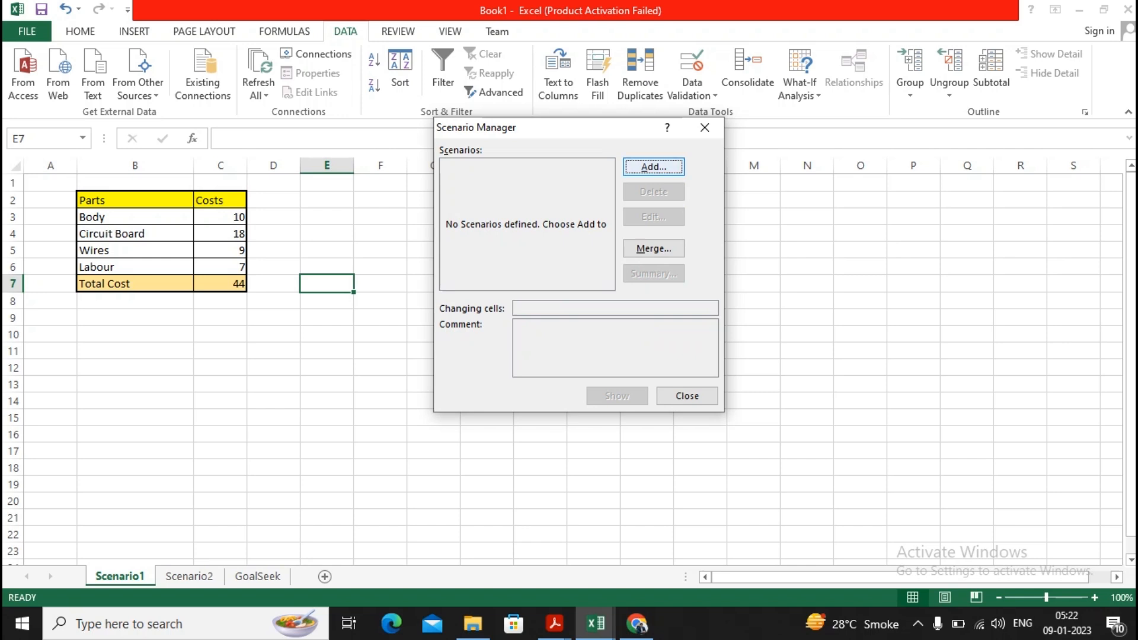
left_click(652, 168)
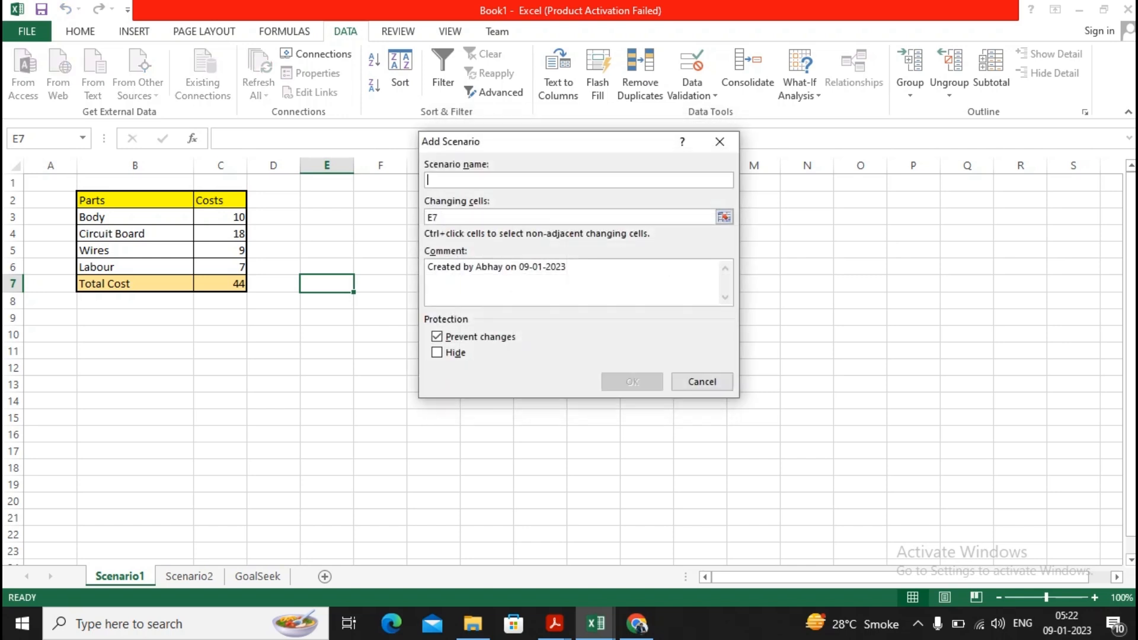
type("present")
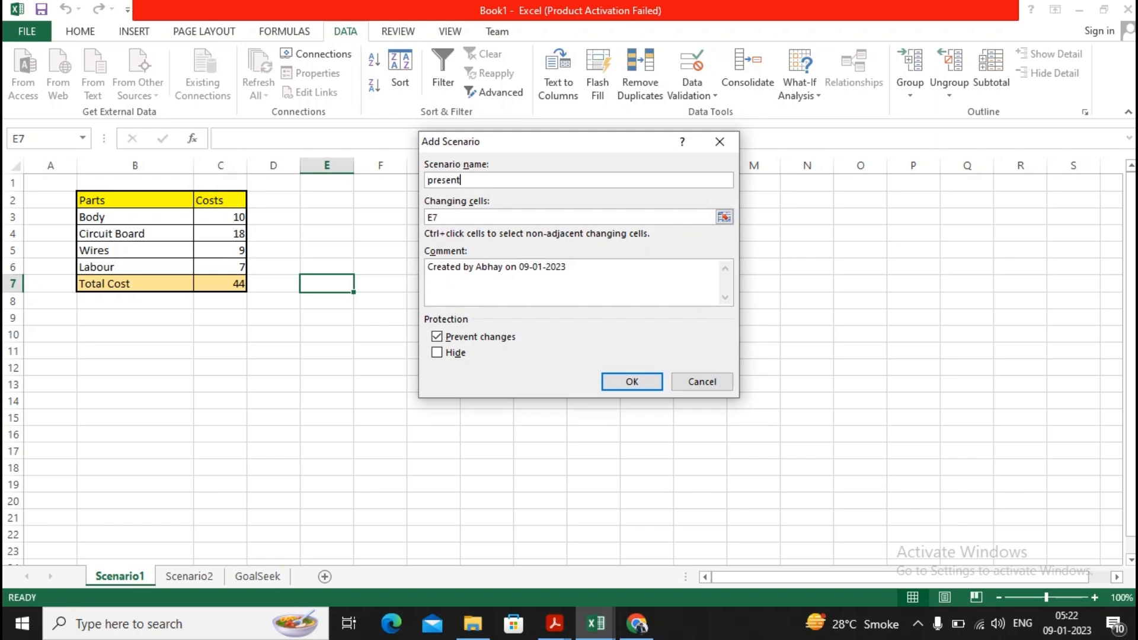
left_click(631, 381)
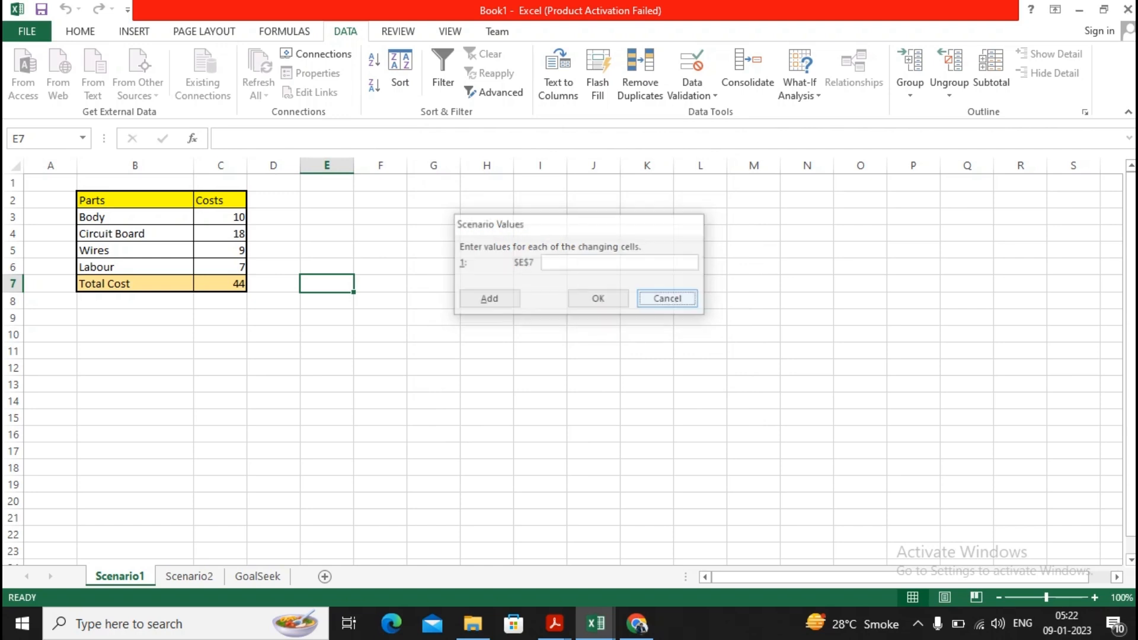
left_click(666, 298)
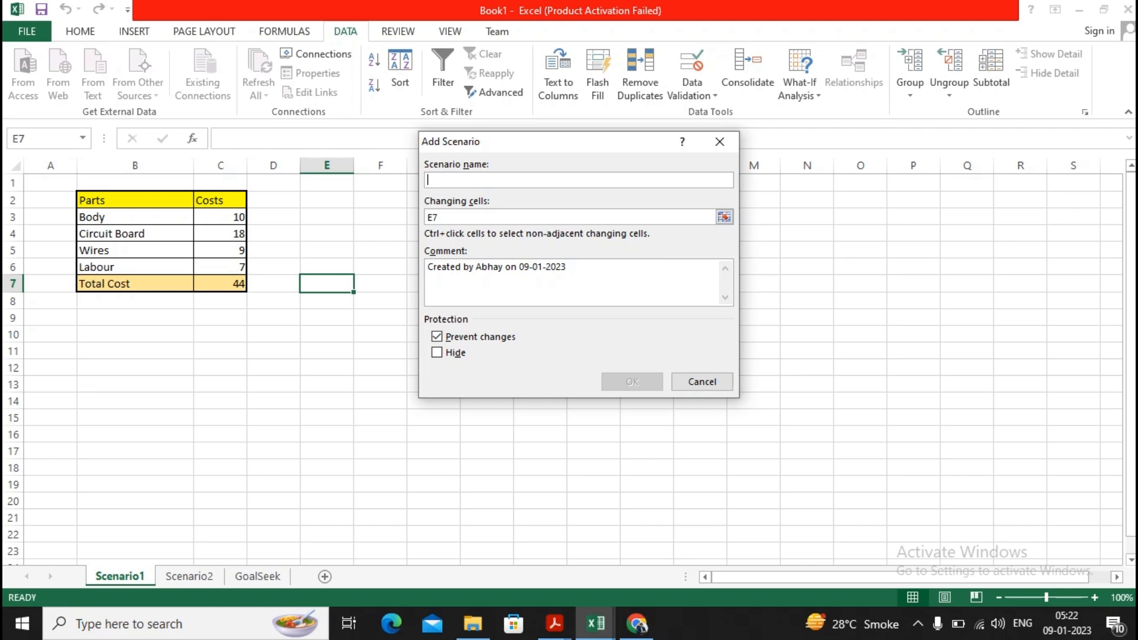
Add scenario 'present' on cells C3:C6, keeping costs 10, 18, 9 and 7.
type("present")
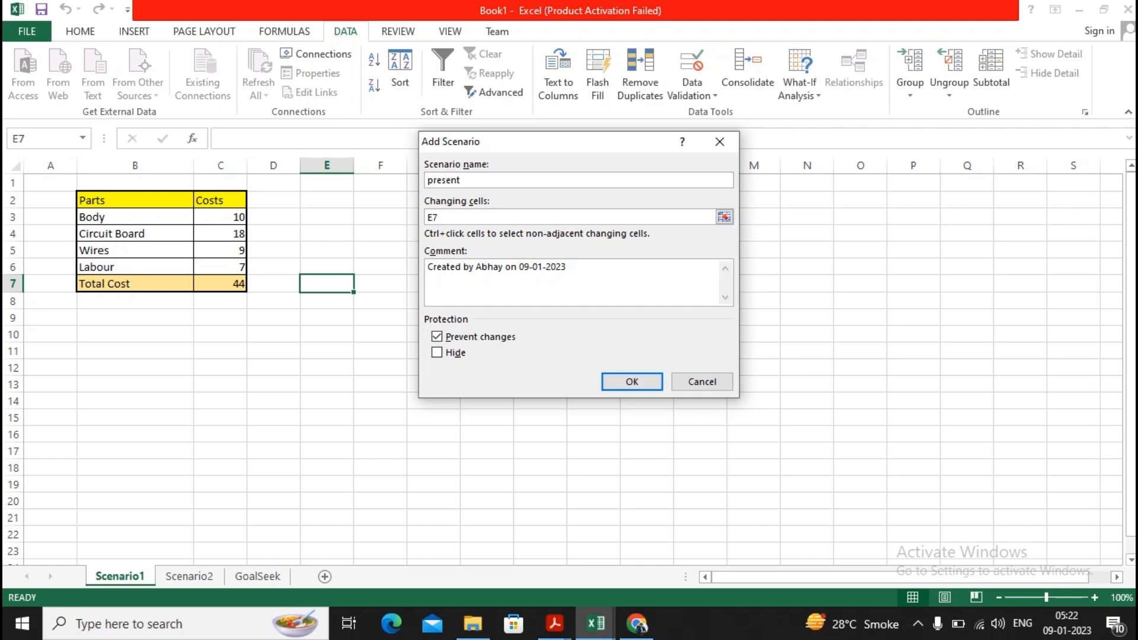
left_click(724, 217)
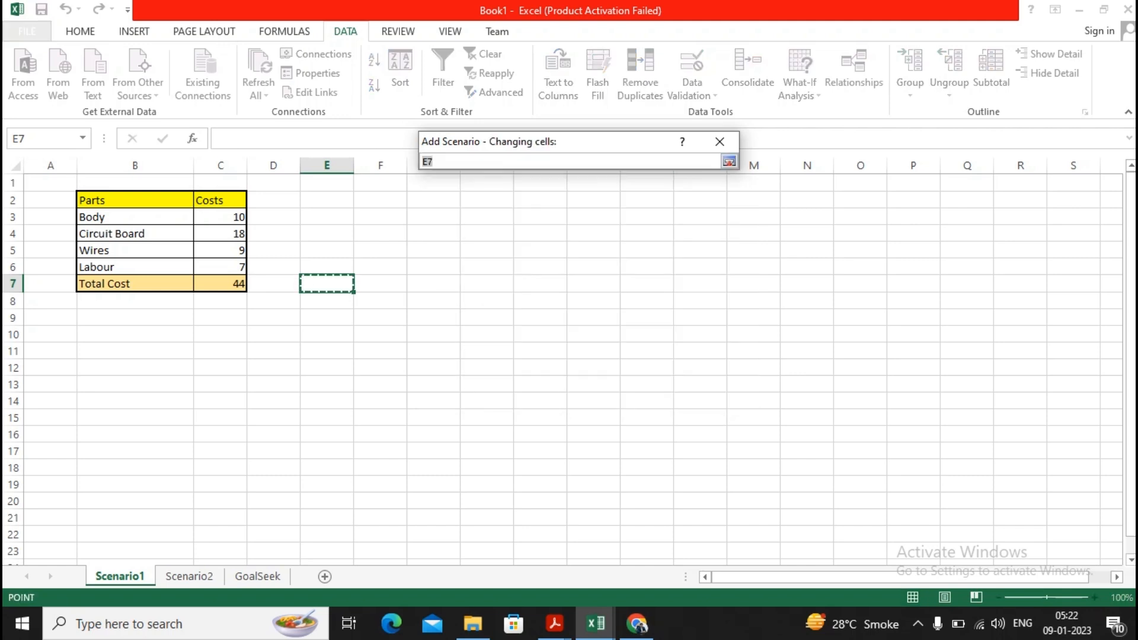
left_click_drag(220, 216, 220, 266)
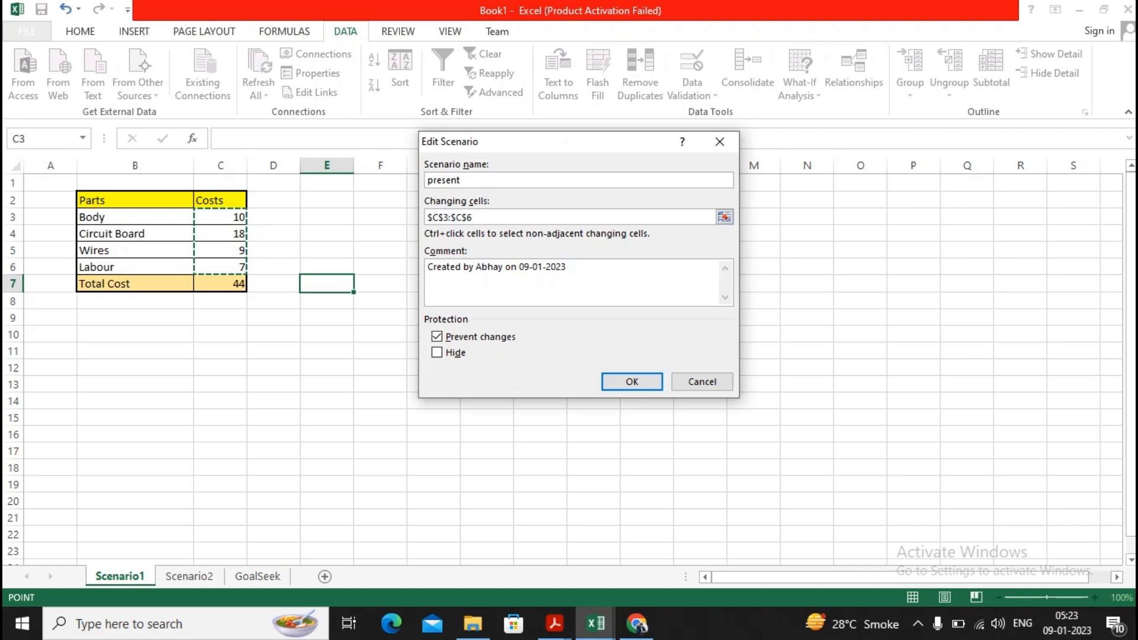
left_click(631, 382)
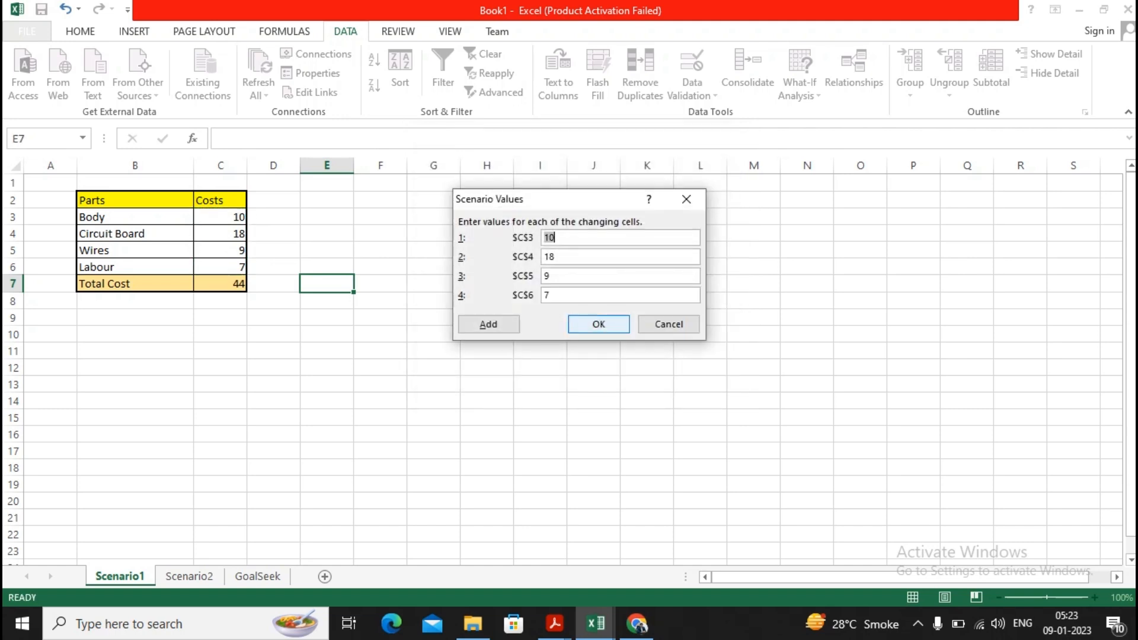
left_click(598, 324)
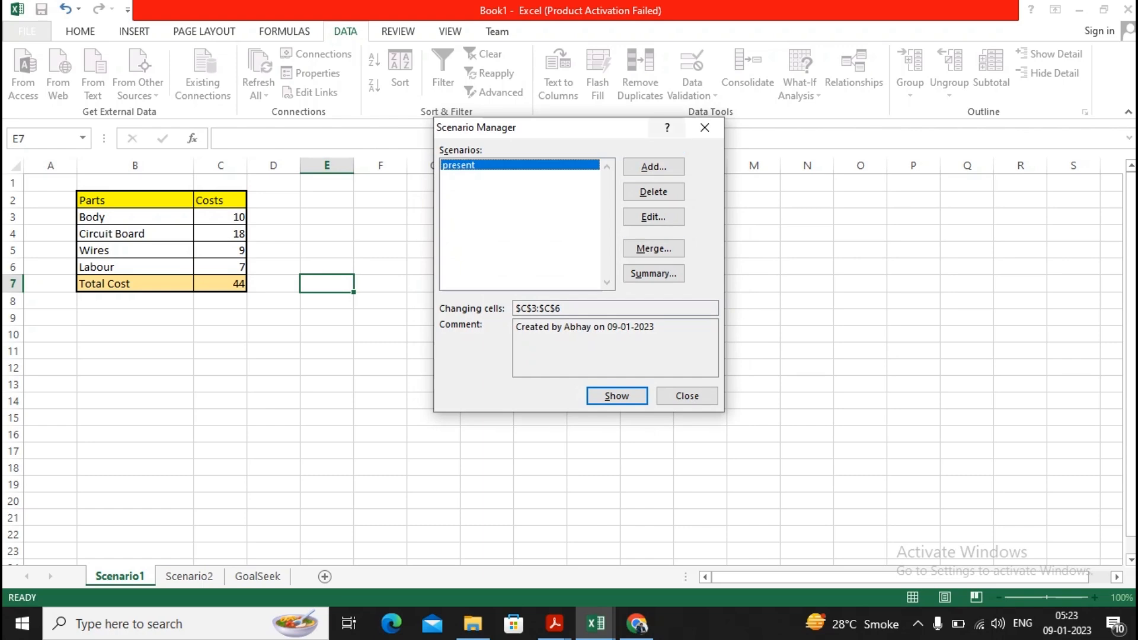
Add scenario 'low' on C3:C6 with values 8, 15, 7 and 6.
left_click(652, 166)
type("low")
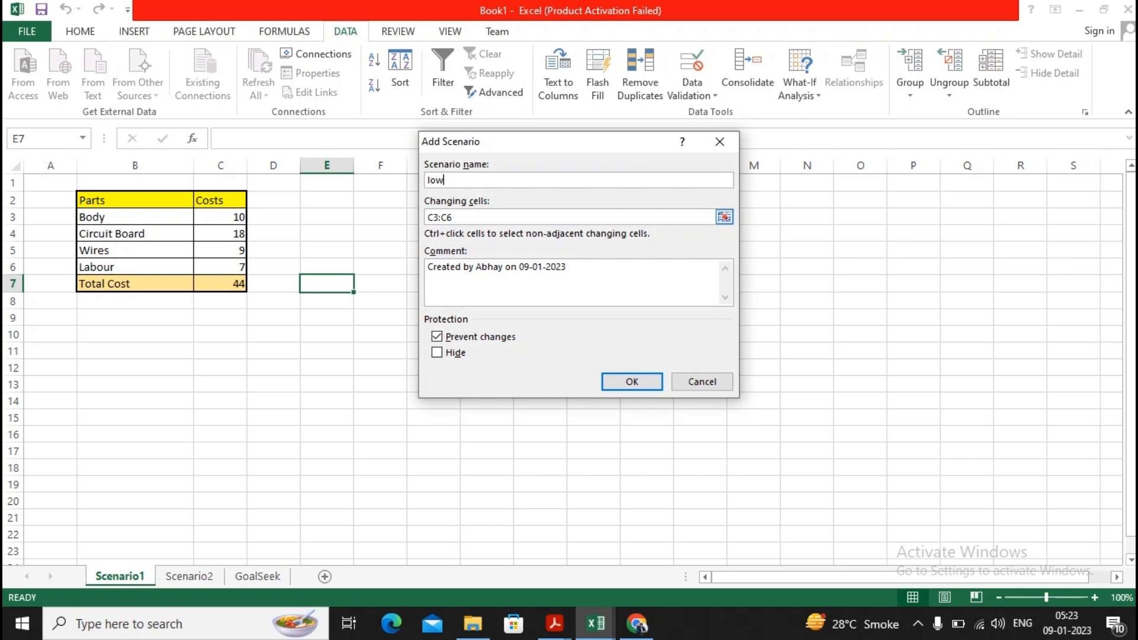
left_click(631, 381)
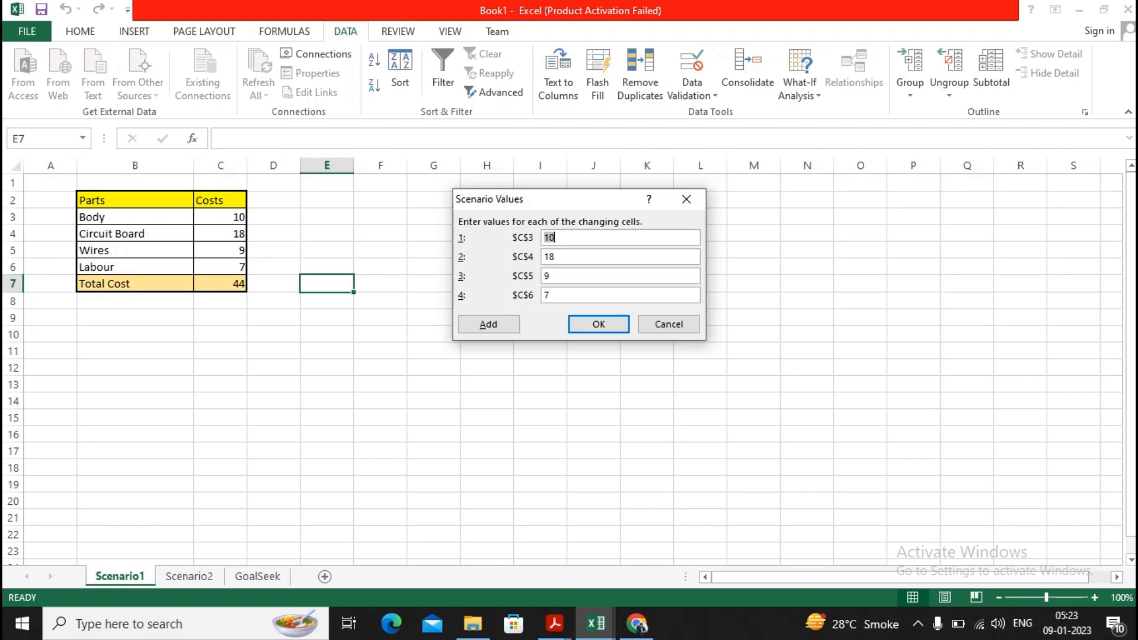
type("8")
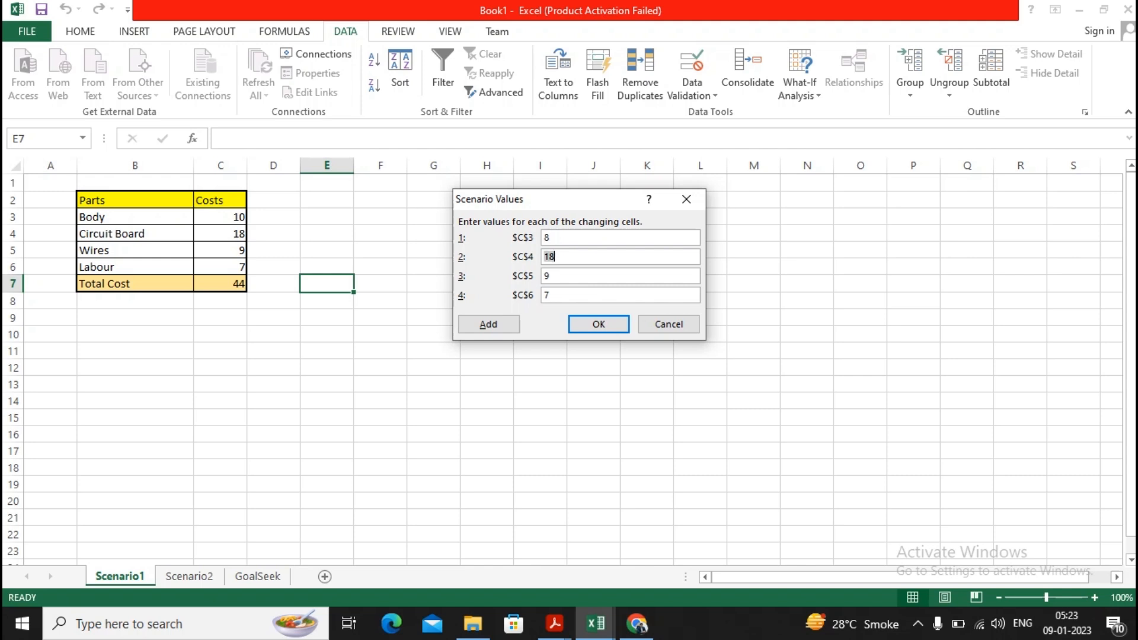
type("15")
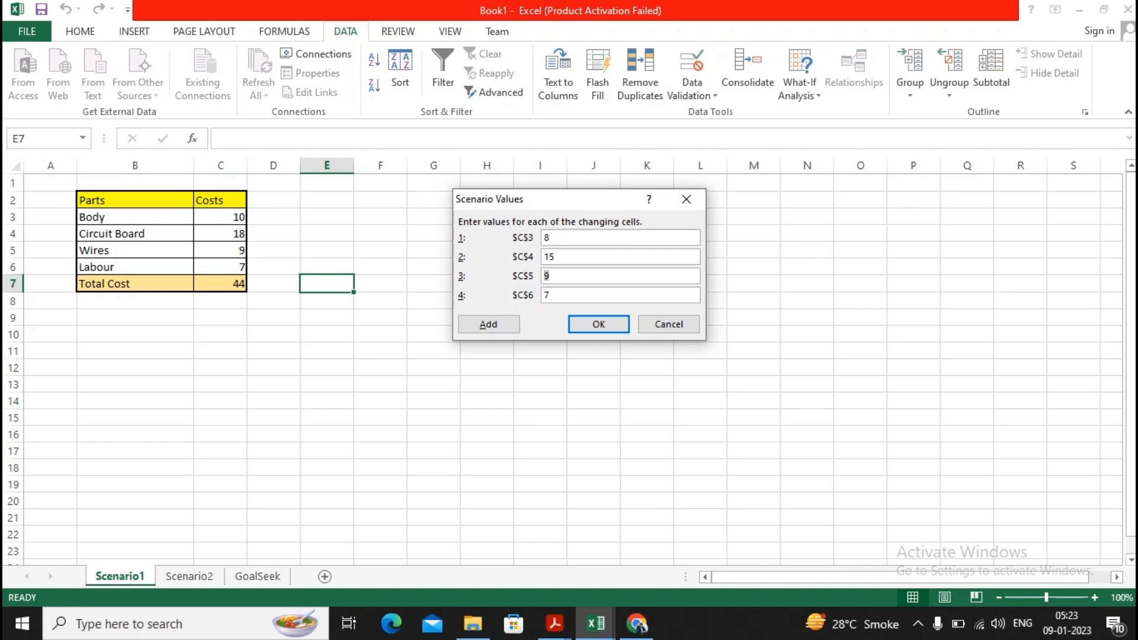
type("7")
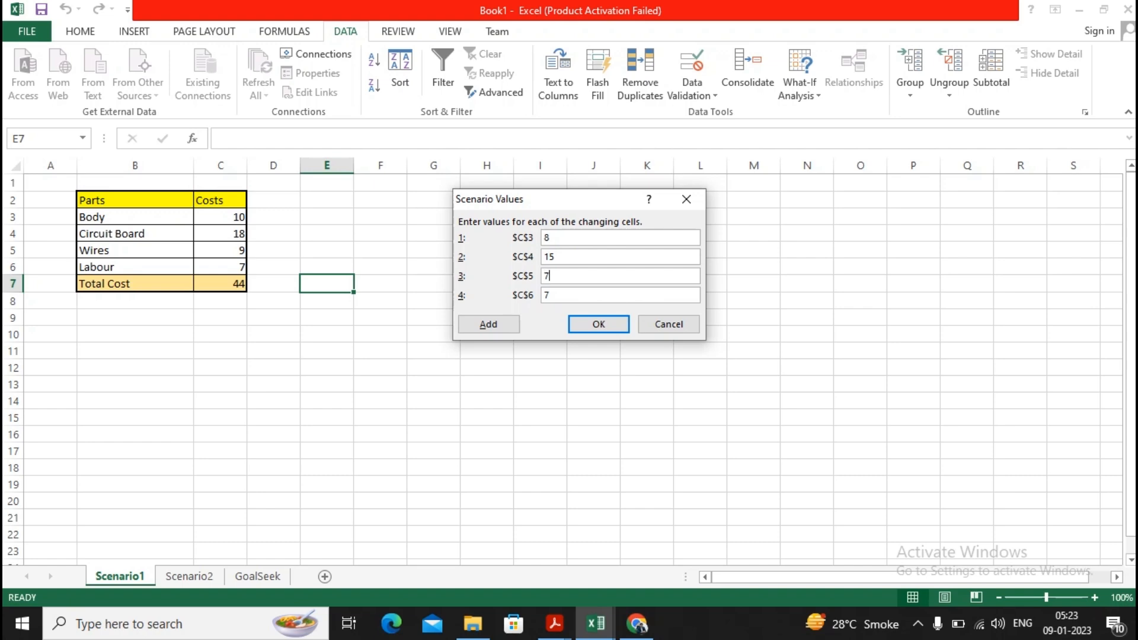
left_click(619, 295)
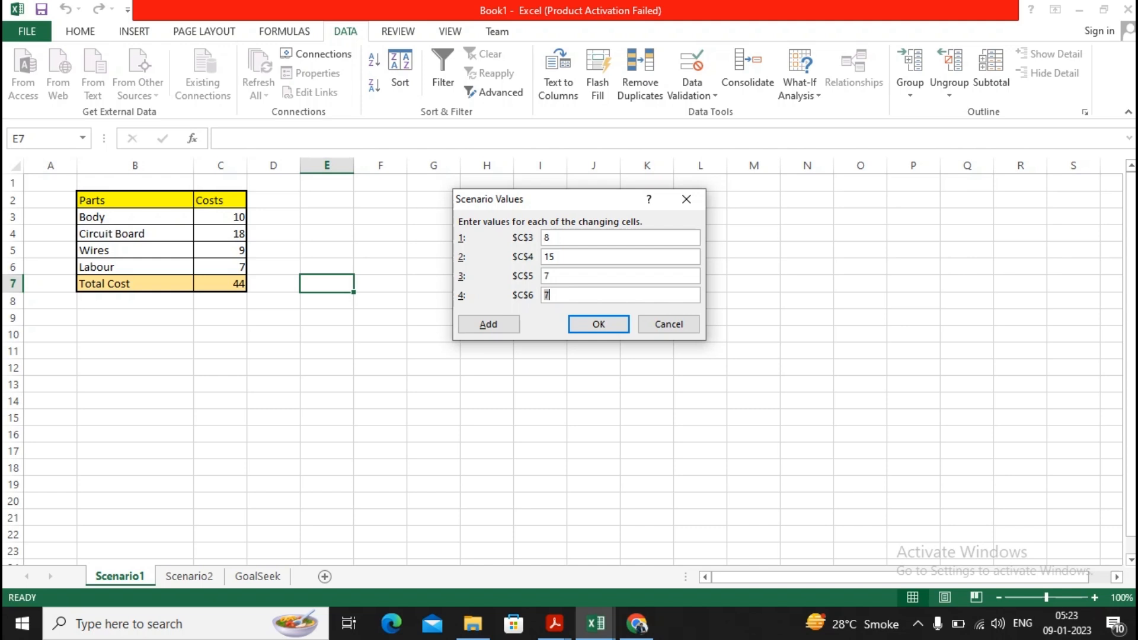
type("6")
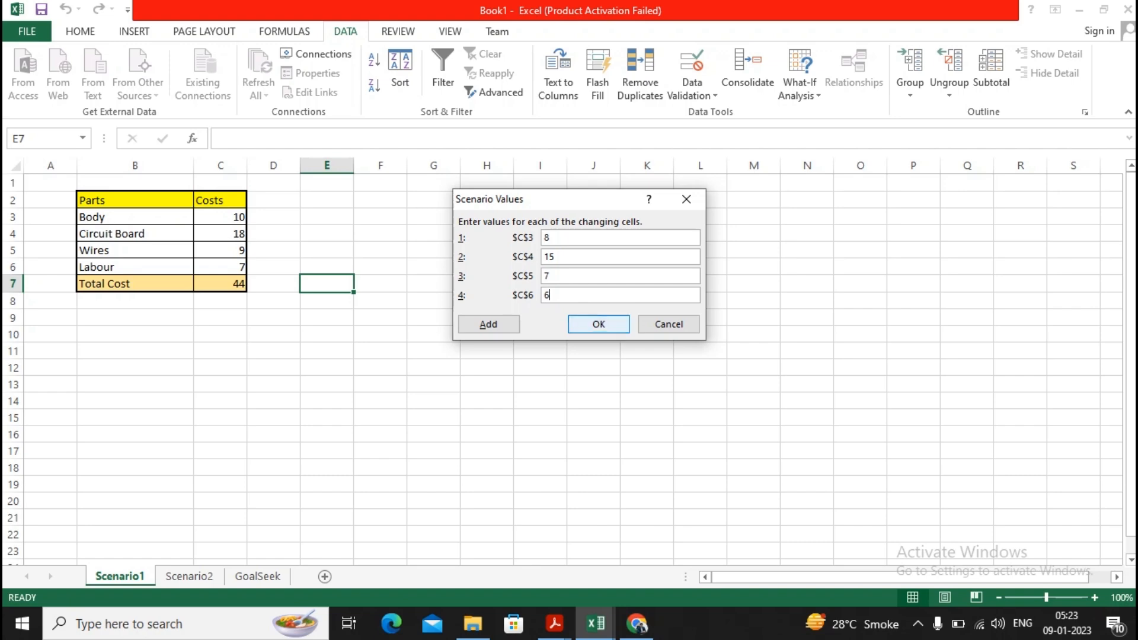
left_click(598, 324)
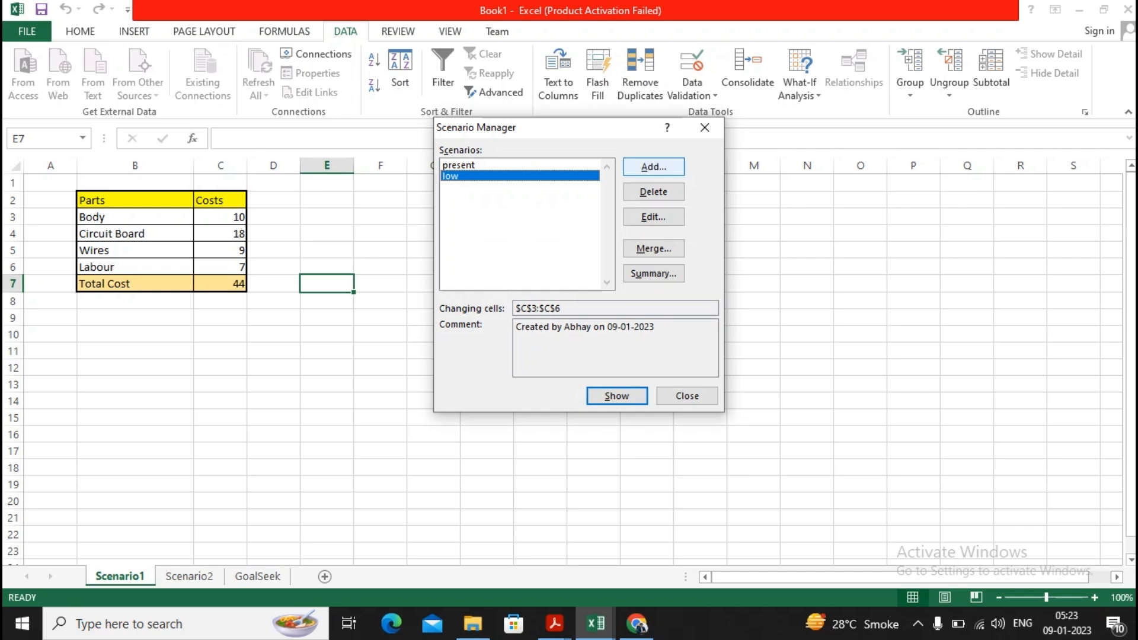
Add scenario 'hight' on C3:C6 with values 15, 22, 12 and 14.
left_click(652, 167)
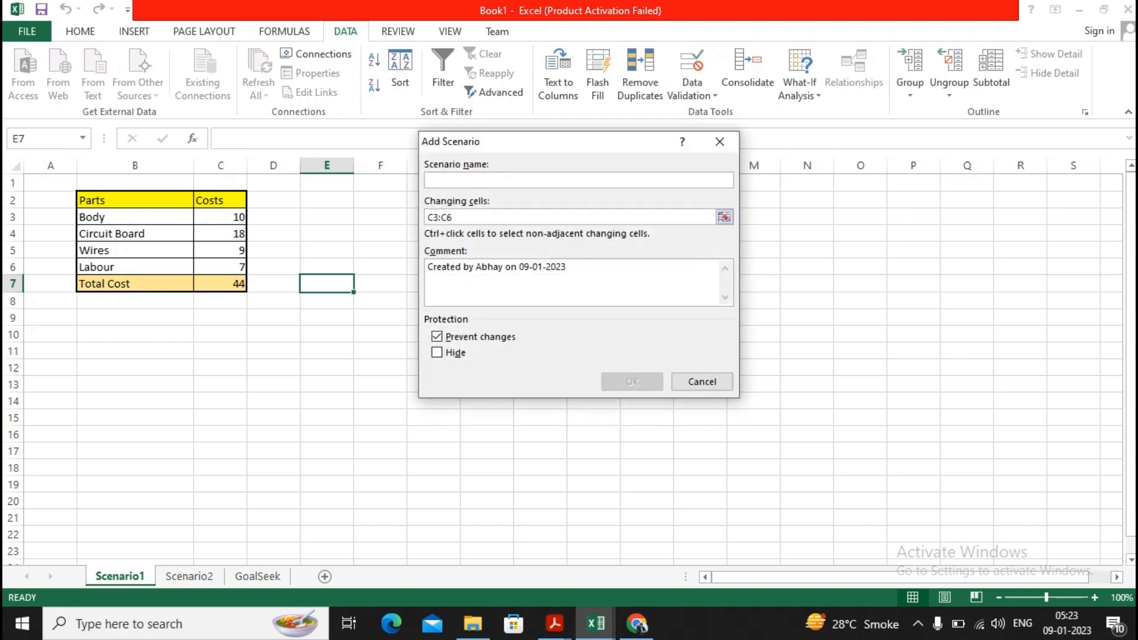
type("hight")
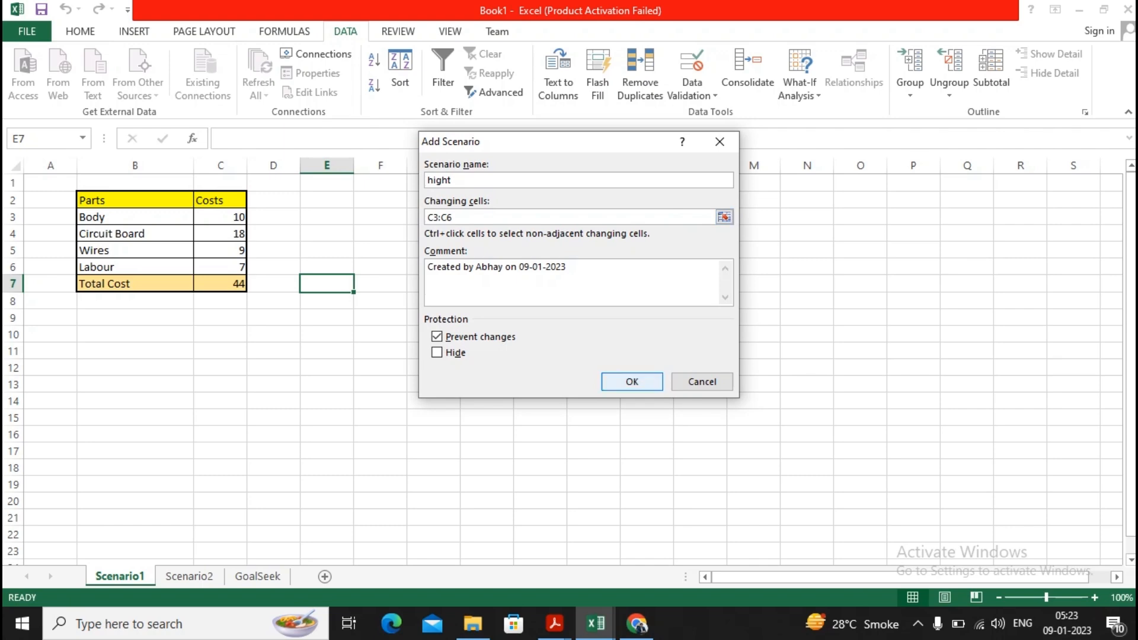
left_click(631, 381)
type("15")
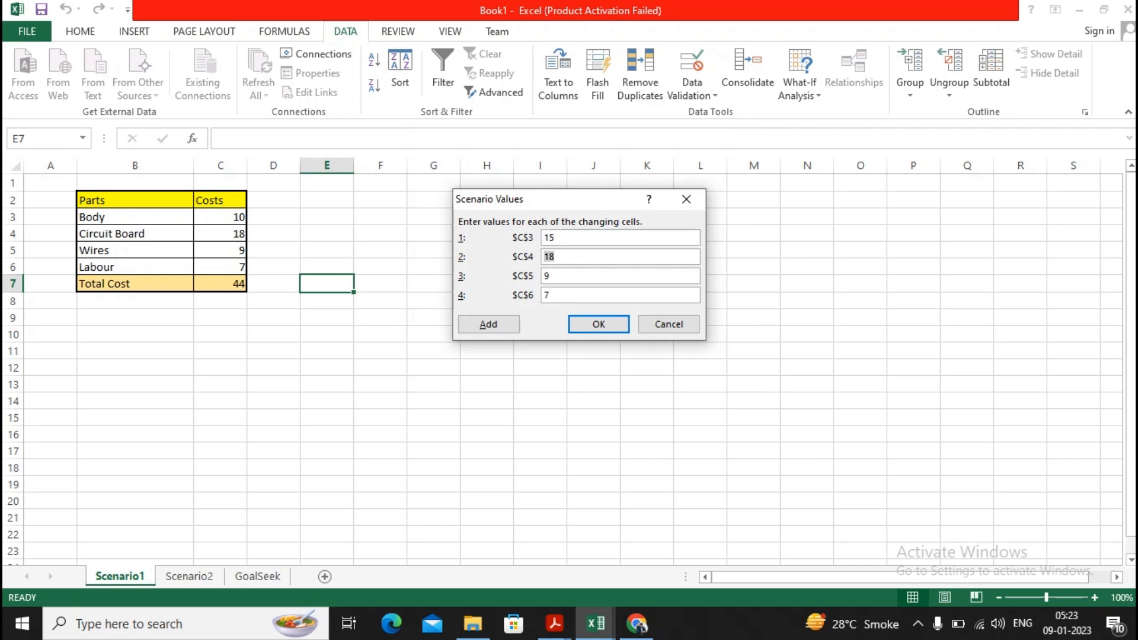
type("22")
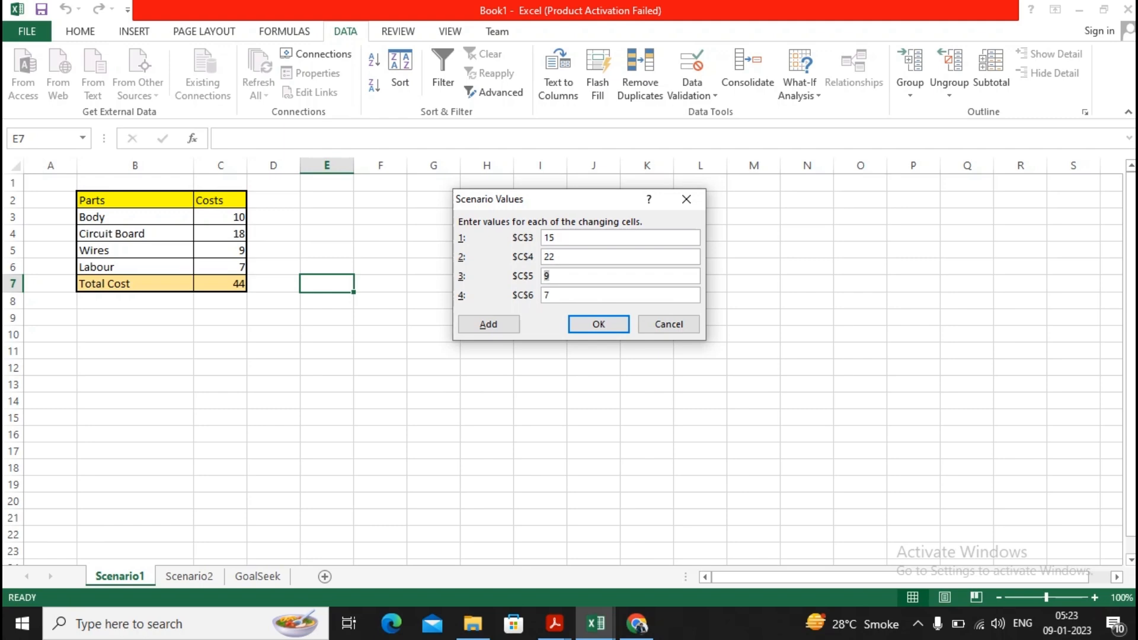
type("12")
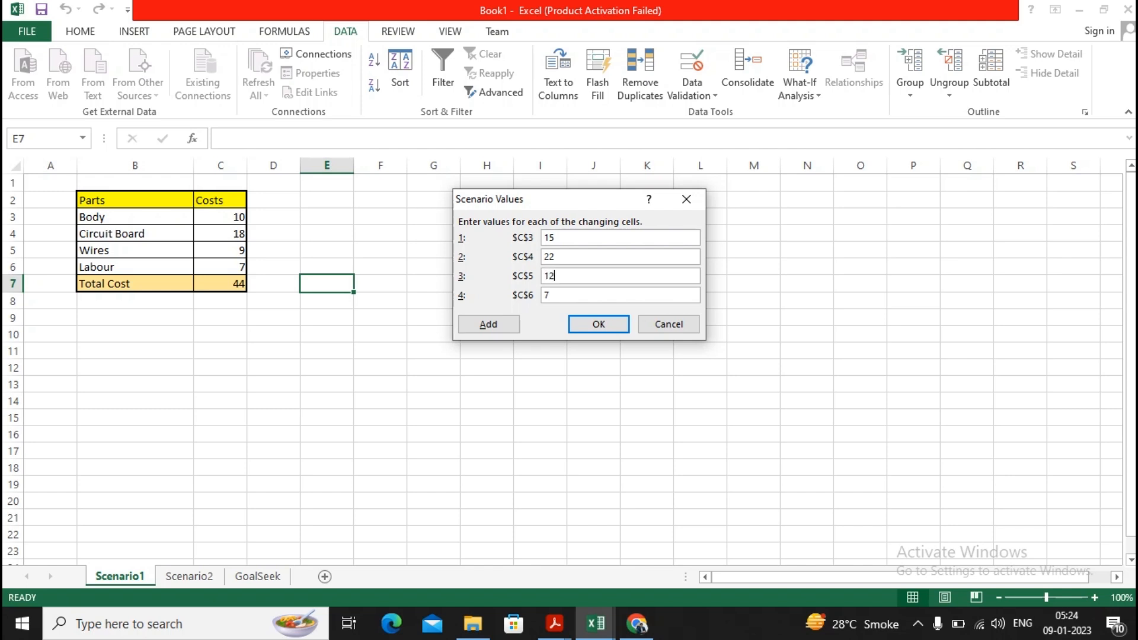
left_click(619, 295)
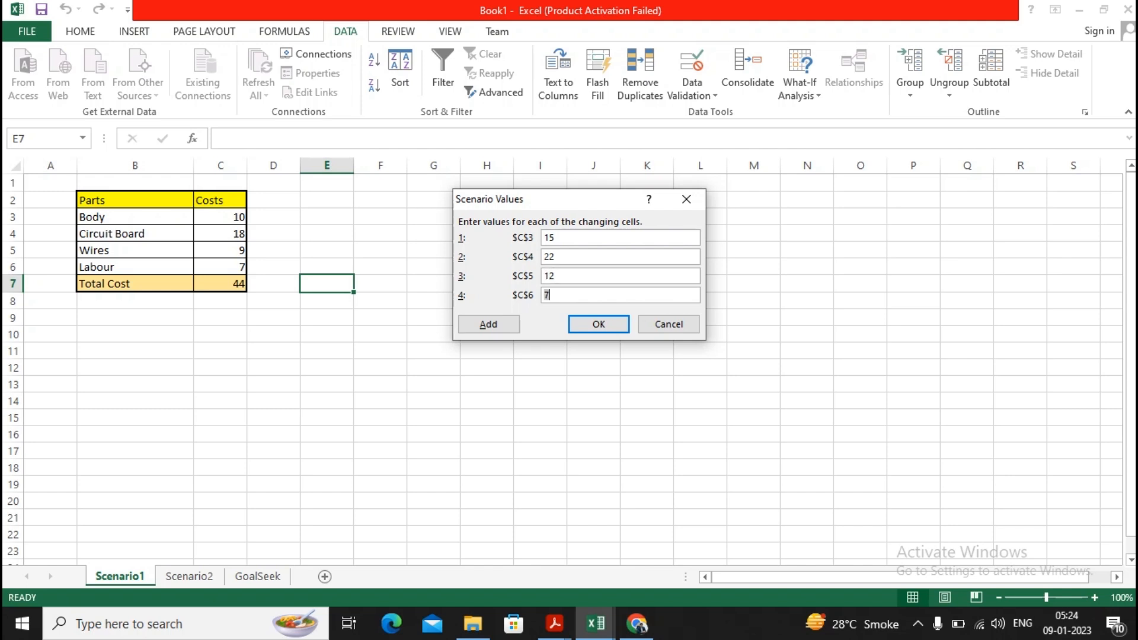
type("14")
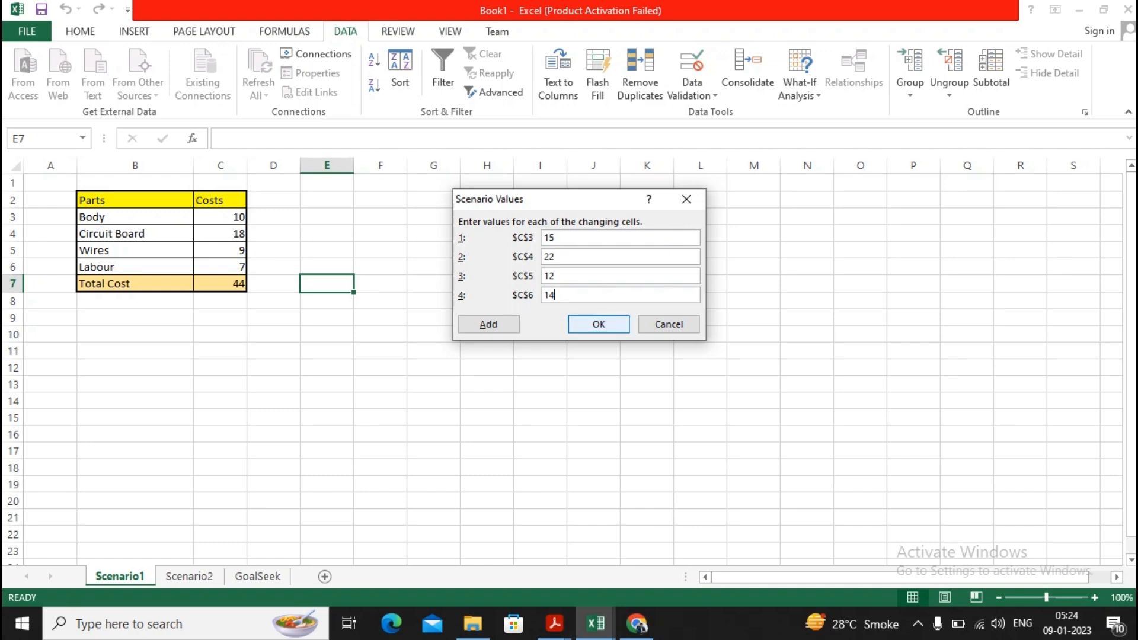
left_click(598, 324)
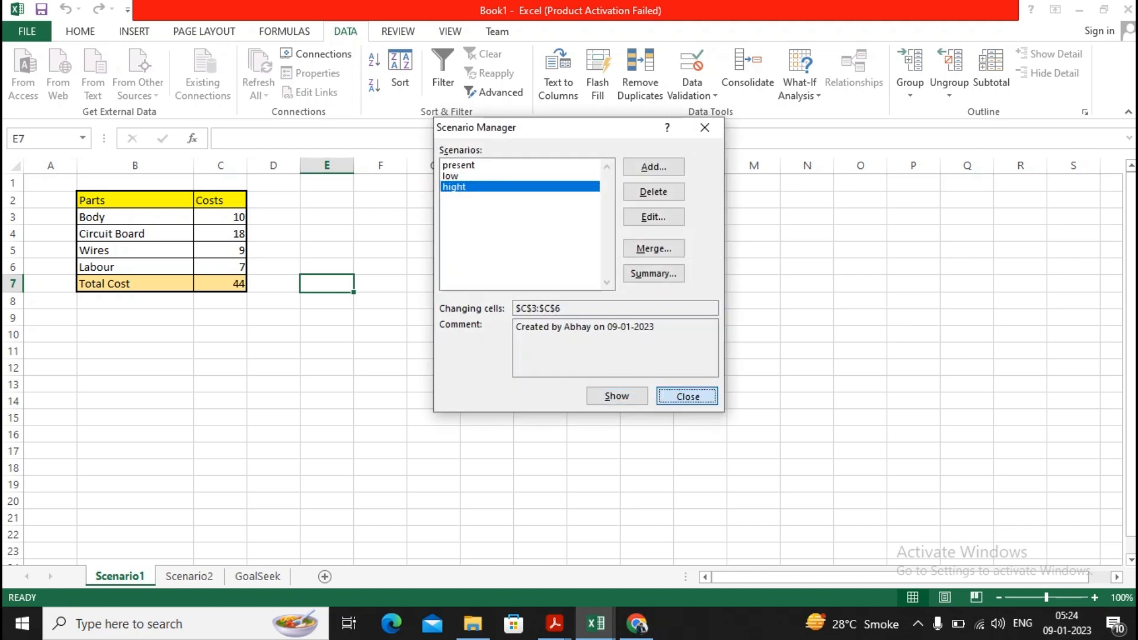
Show the hight, present and low scenarios in turn, leaving low applied with total 36.
left_click(685, 397)
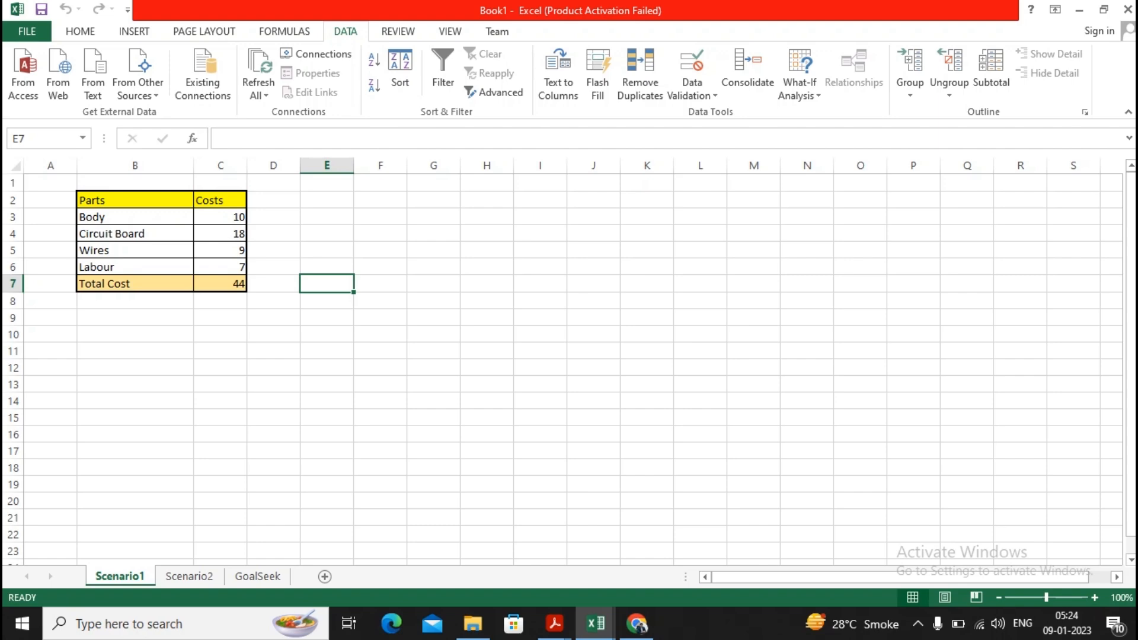
left_click(799, 72)
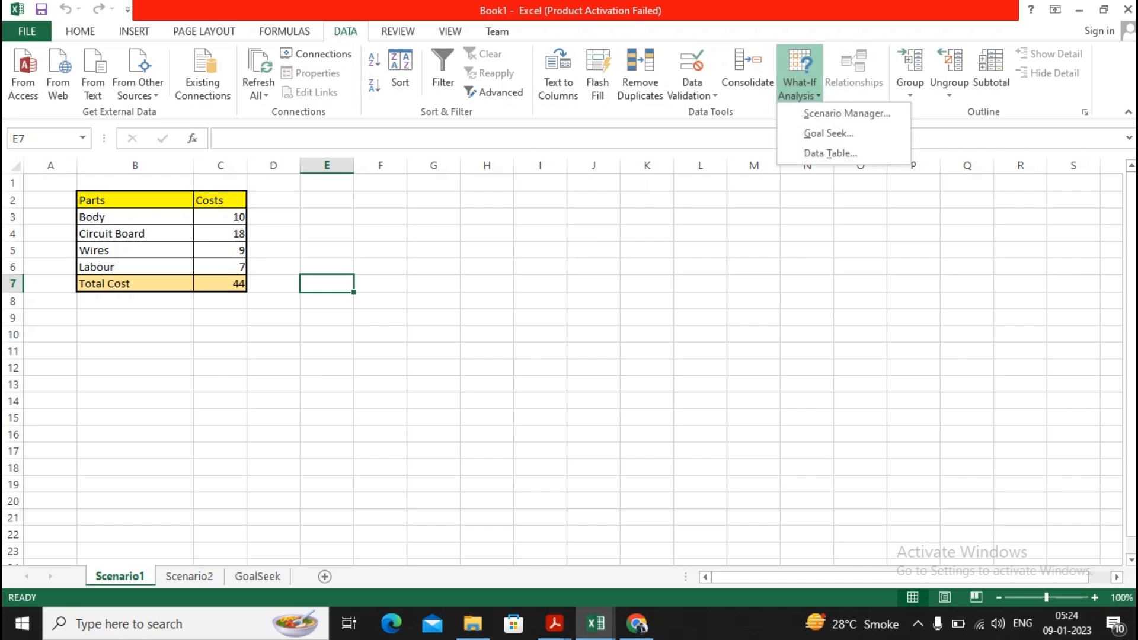
left_click(846, 112)
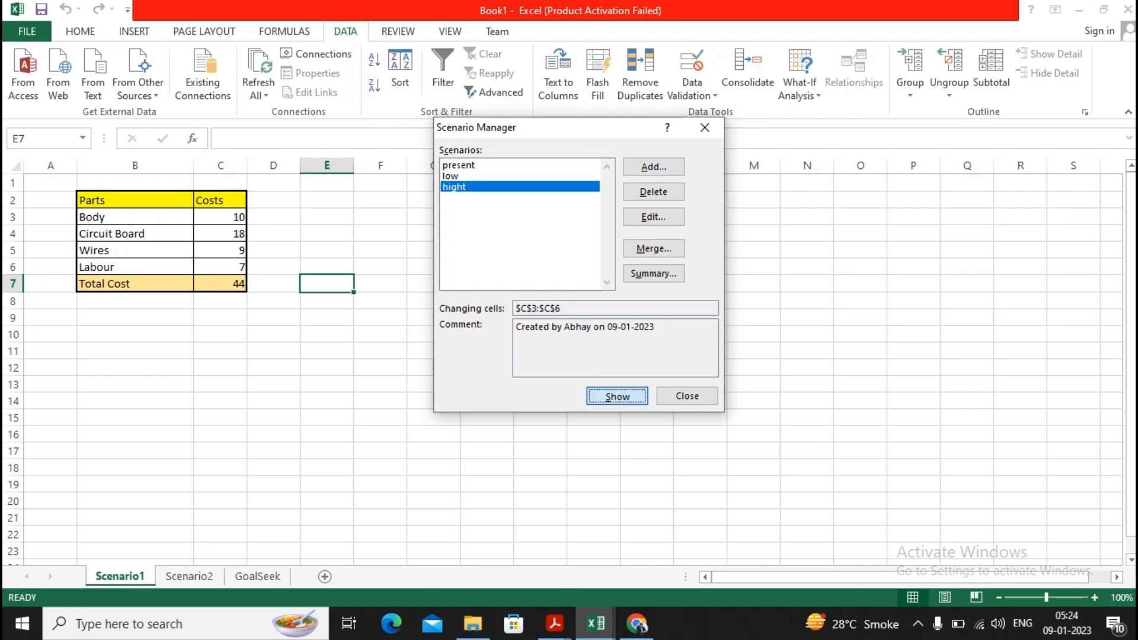
left_click(617, 395)
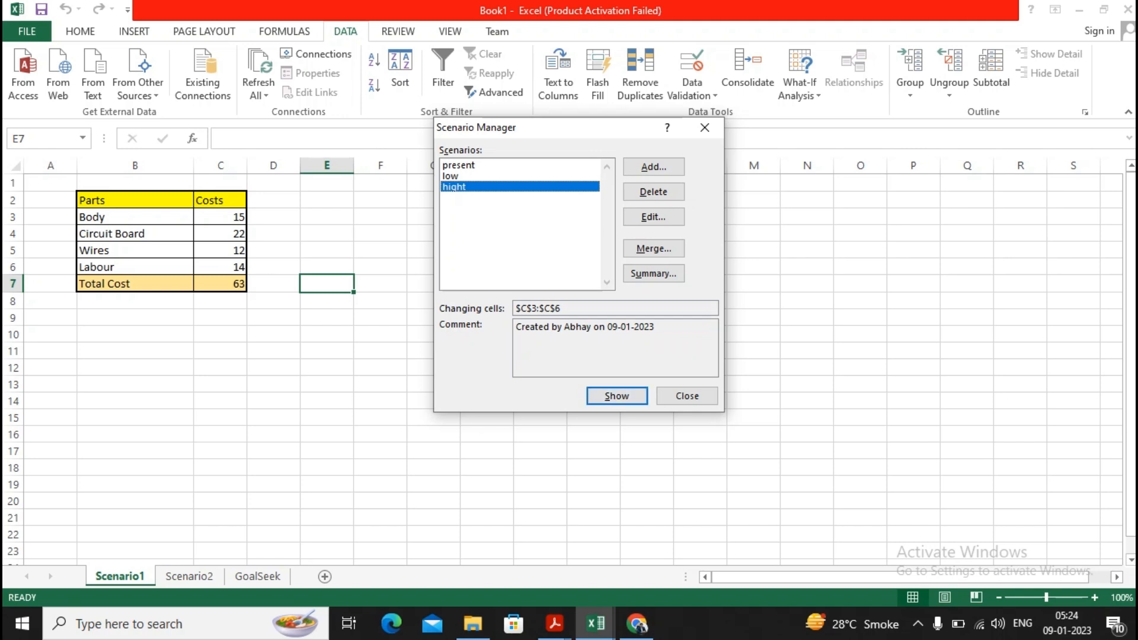
left_click(458, 164)
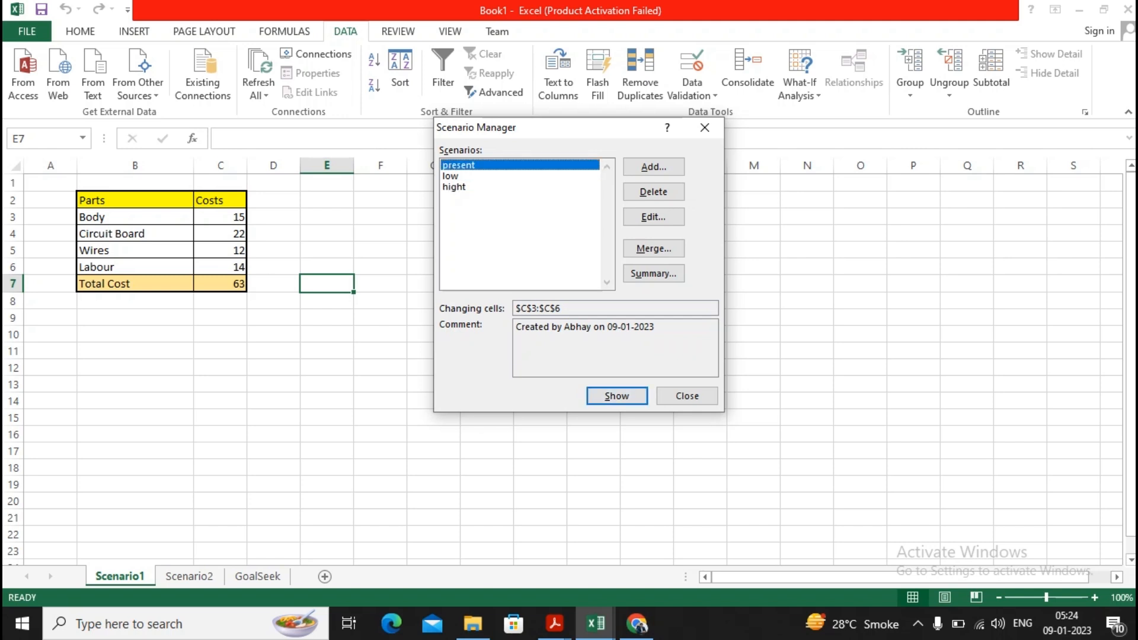
left_click(616, 397)
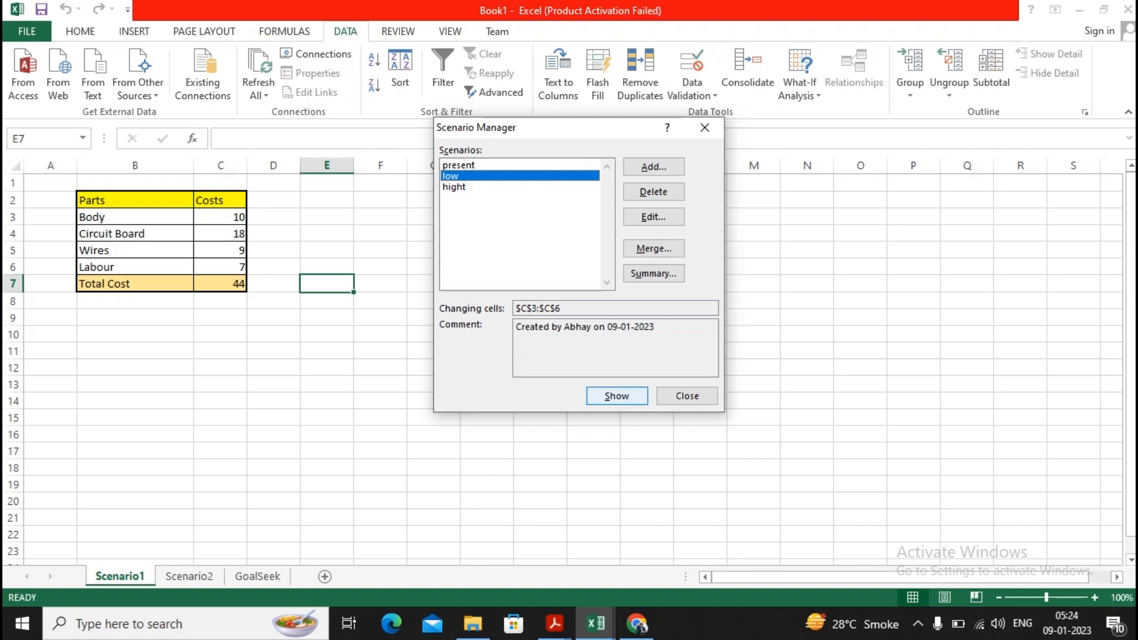
left_click(617, 397)
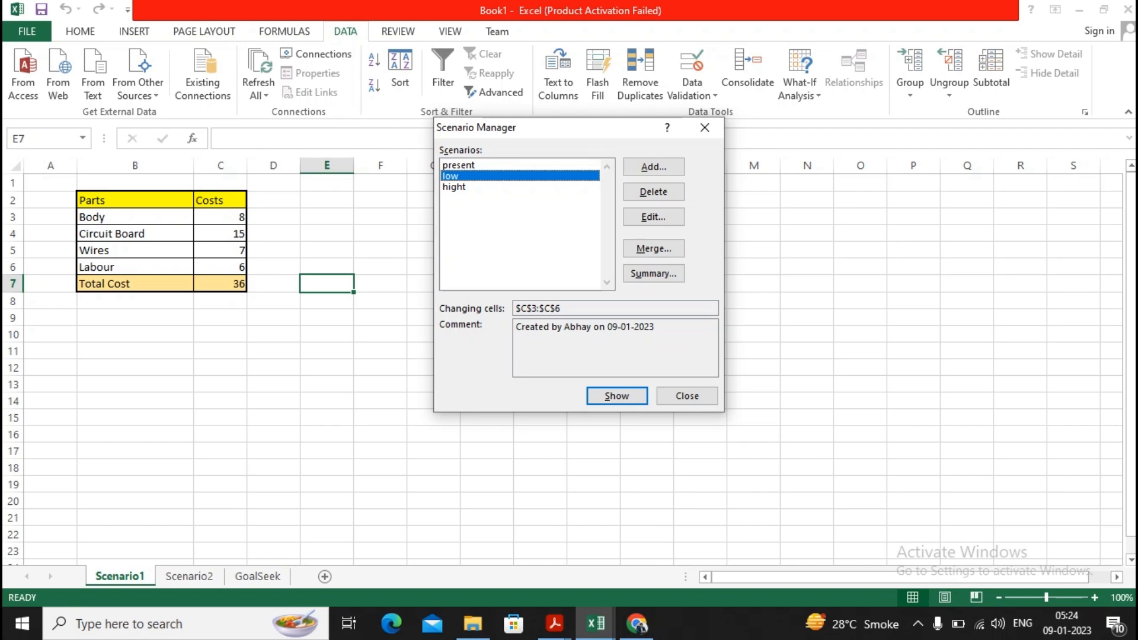
left_click(652, 274)
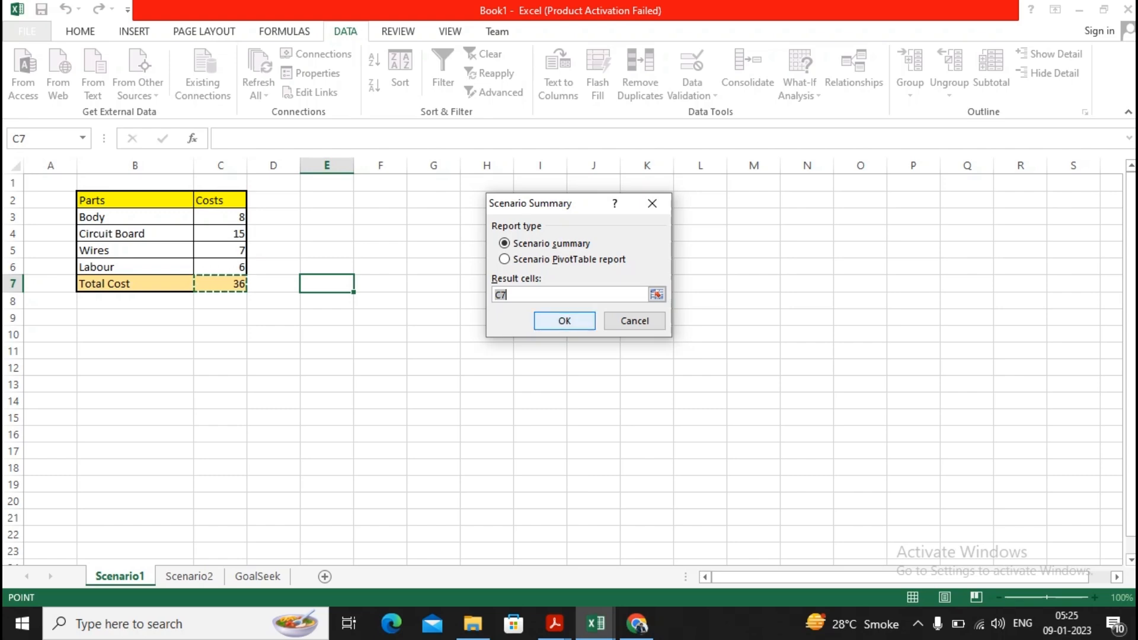
Confirm the scenario summary report, then return to the Scenario1 sheet.
left_click(564, 321)
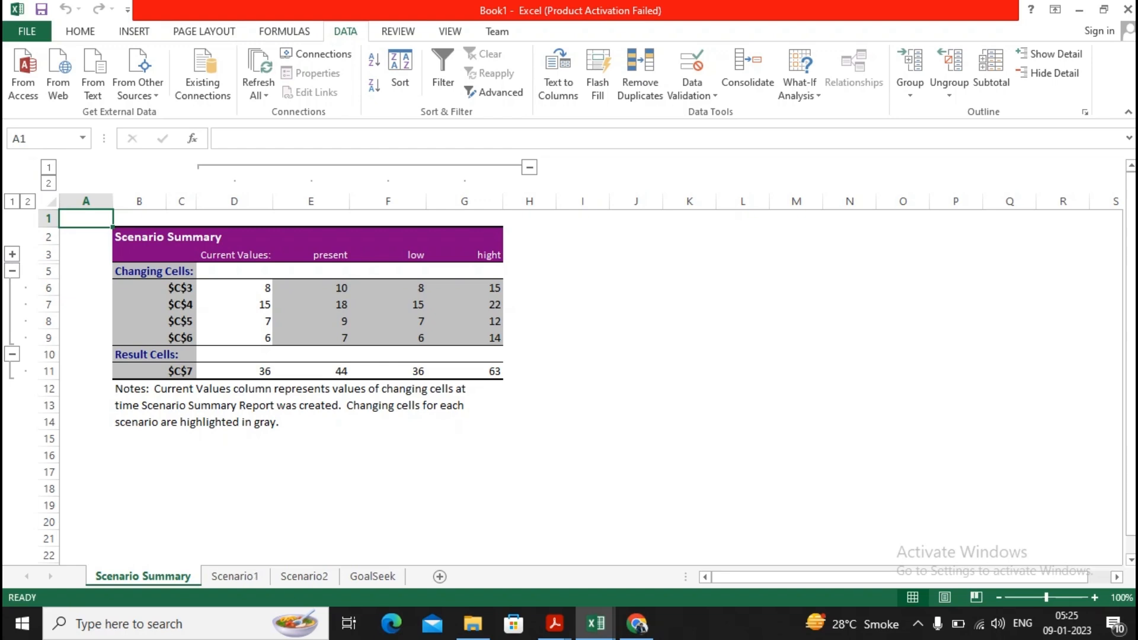
left_click(235, 576)
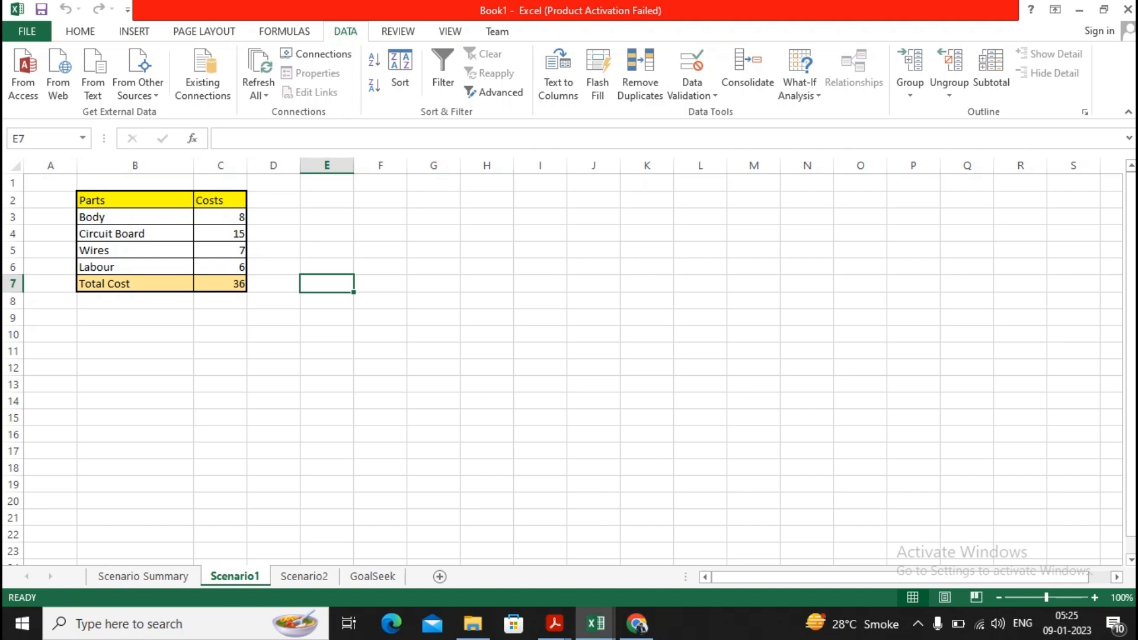
left_click(284, 32)
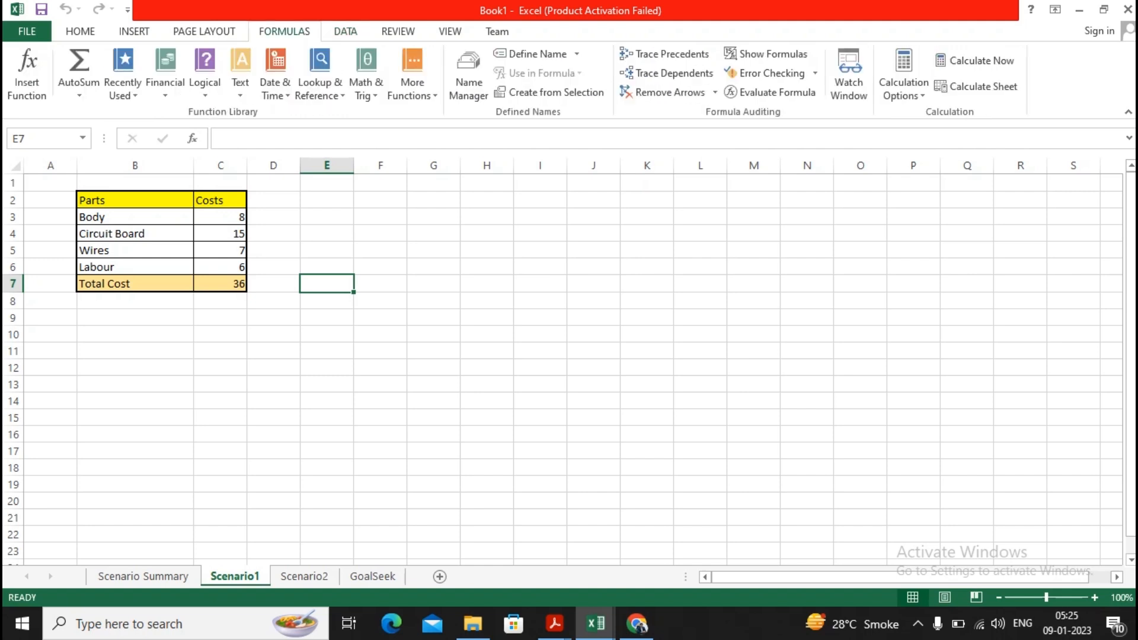
mouse_move(554, 93)
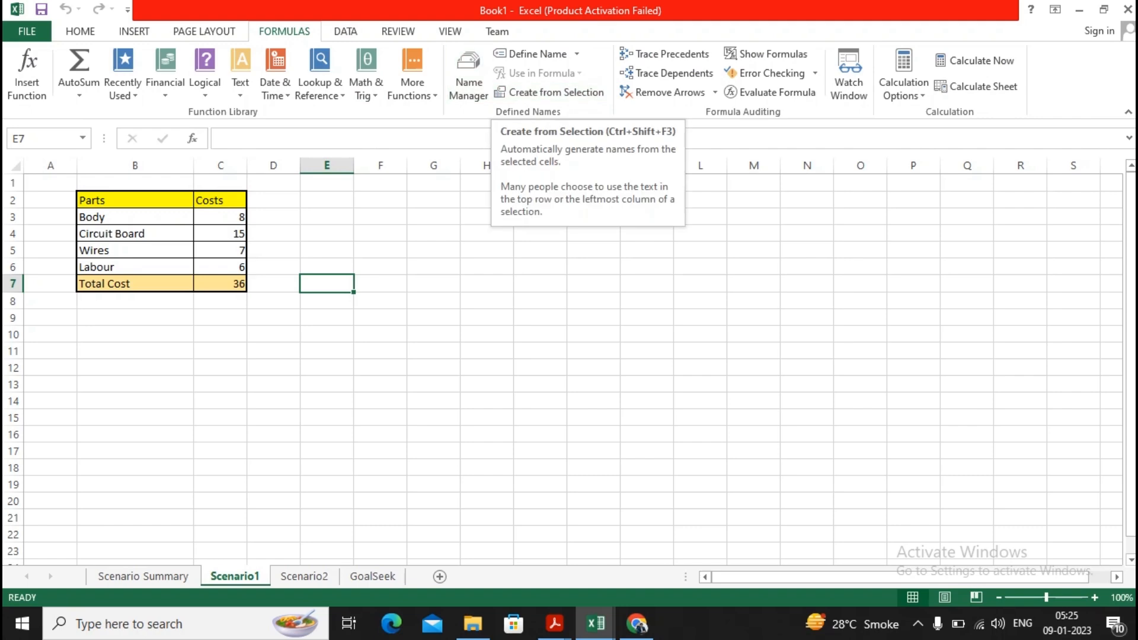
left_click(468, 72)
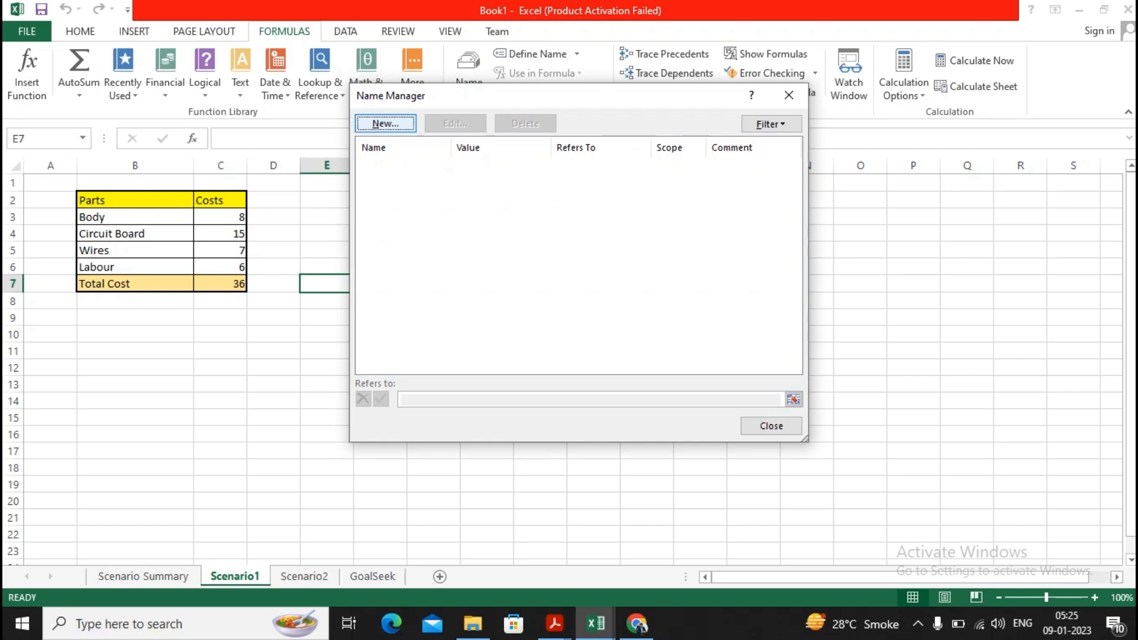
left_click(384, 124)
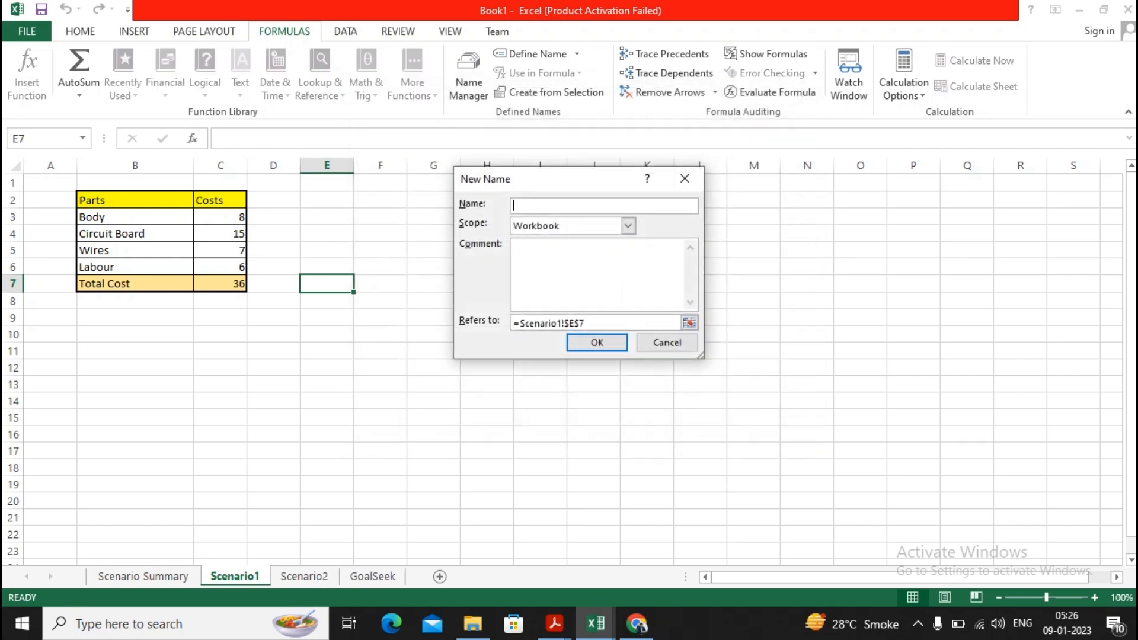
type("B")
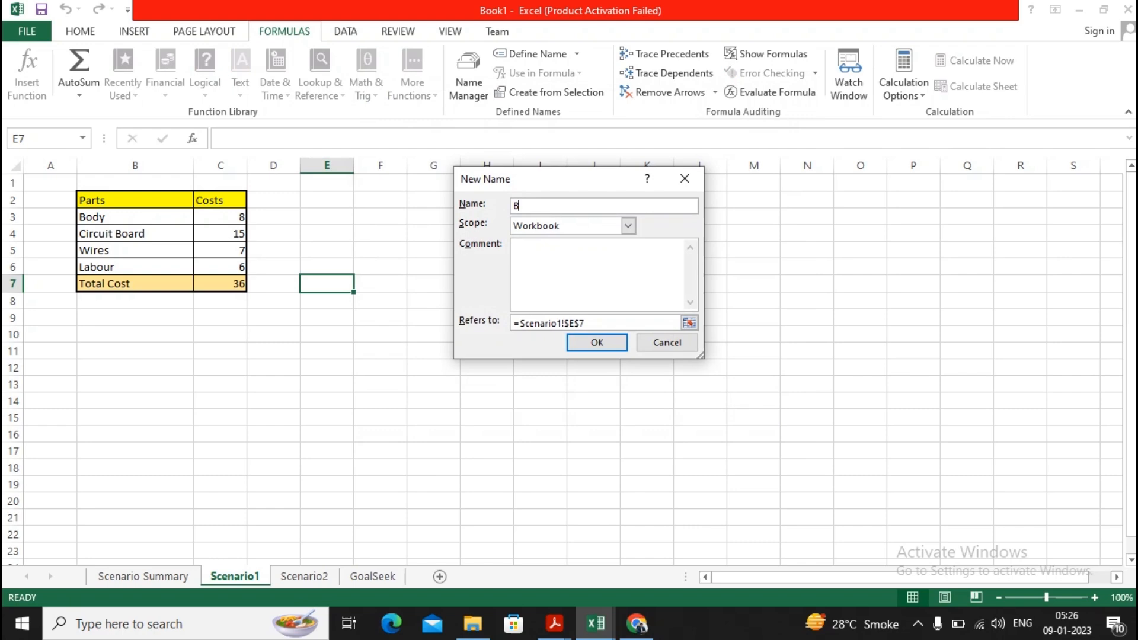
type("ody")
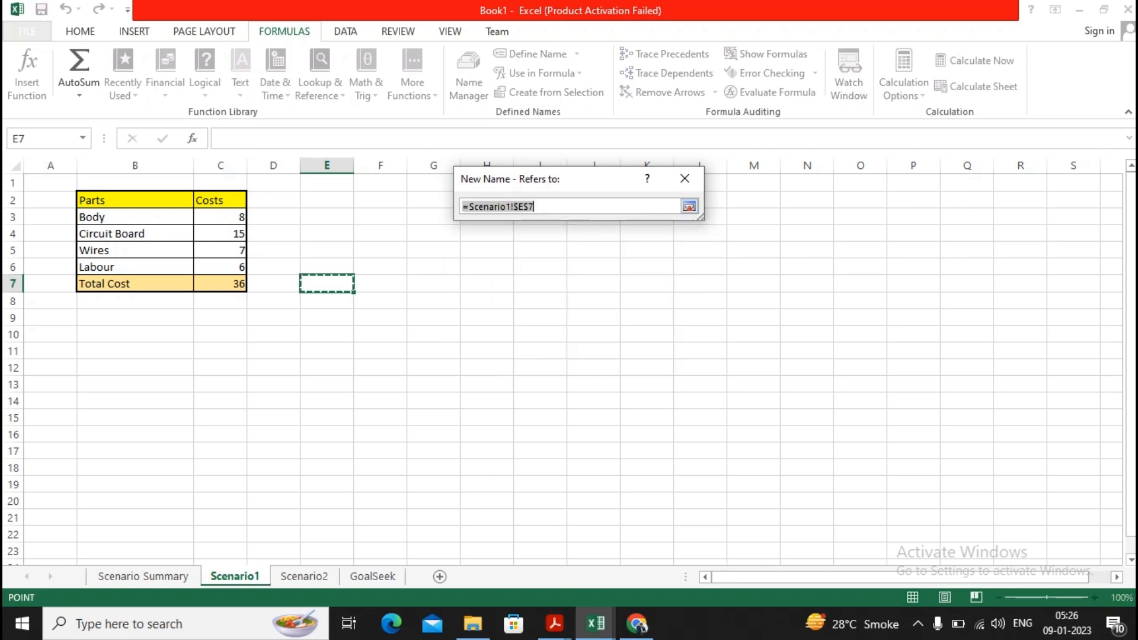
left_click(220, 216)
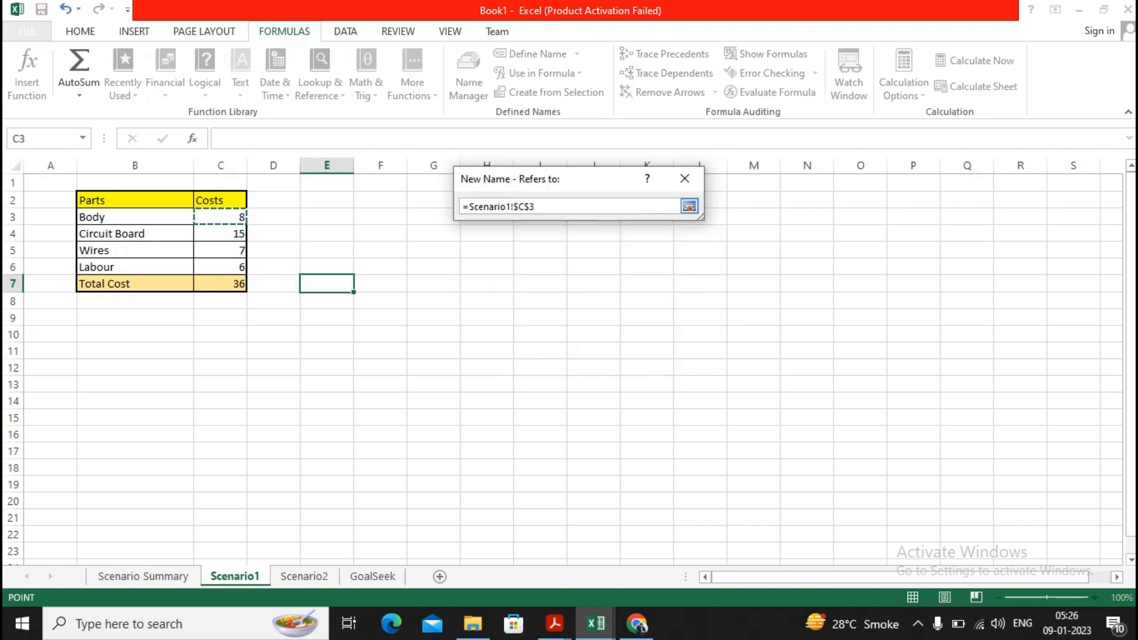
left_click(688, 207)
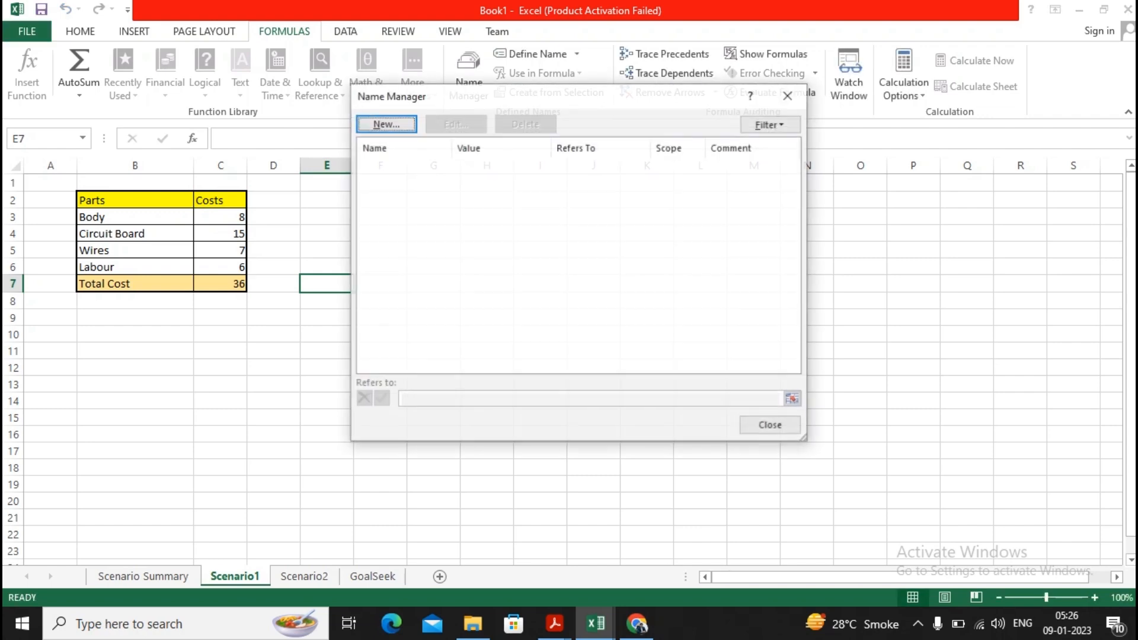
left_click(770, 424)
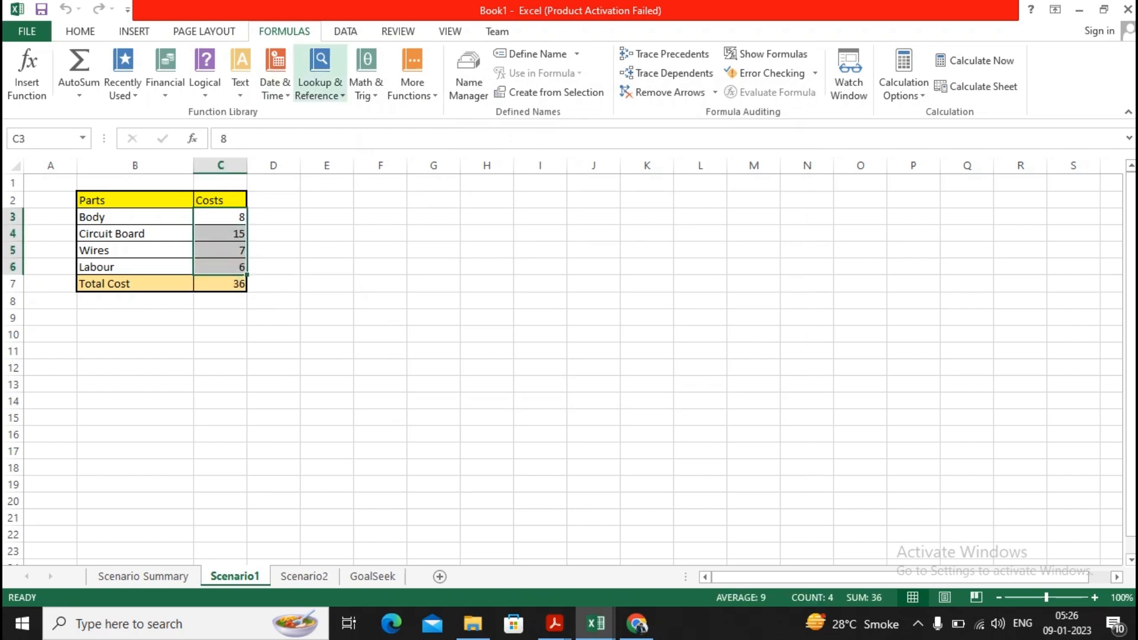
Create names Body, Circuit_Board, Wires and Labour from the left-column labels of B3:C6.
left_click(556, 92)
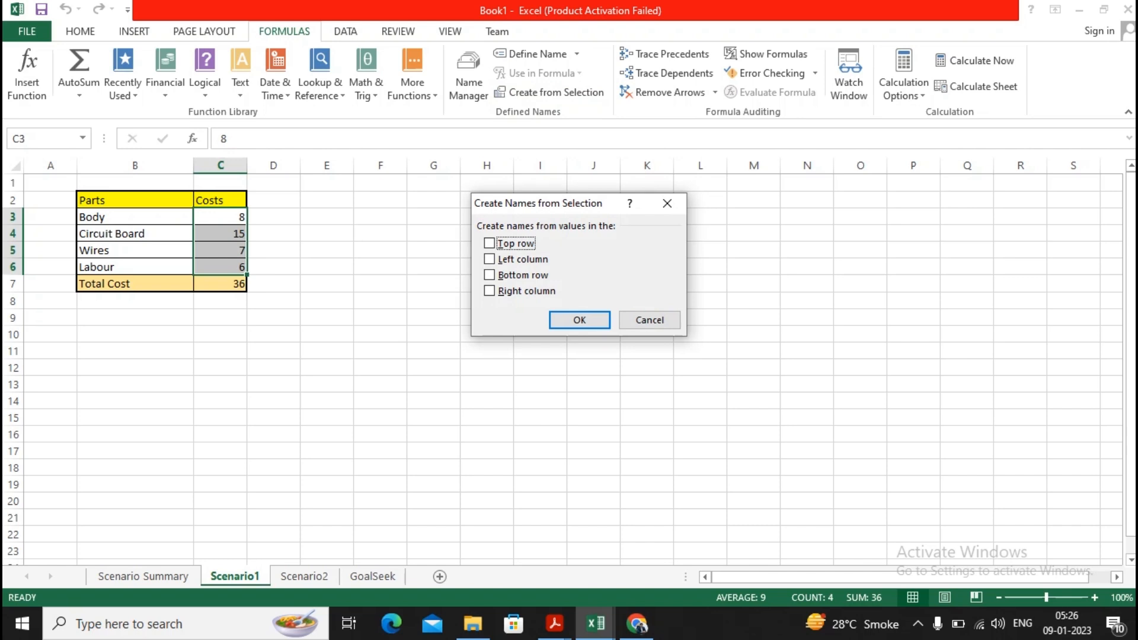
left_click(489, 259)
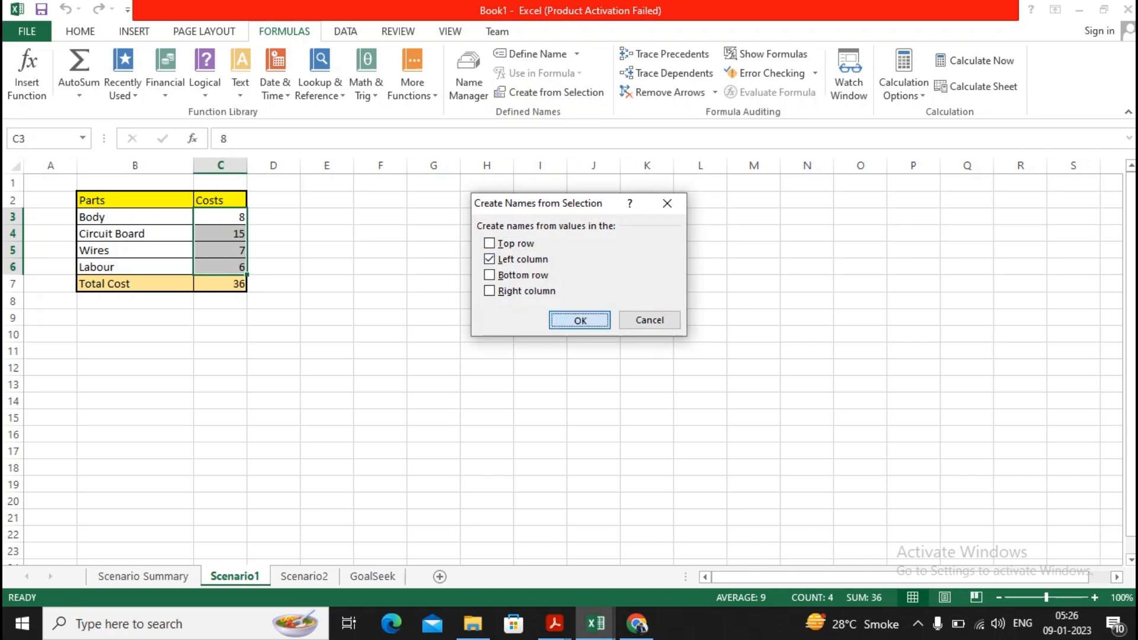
left_click(580, 320)
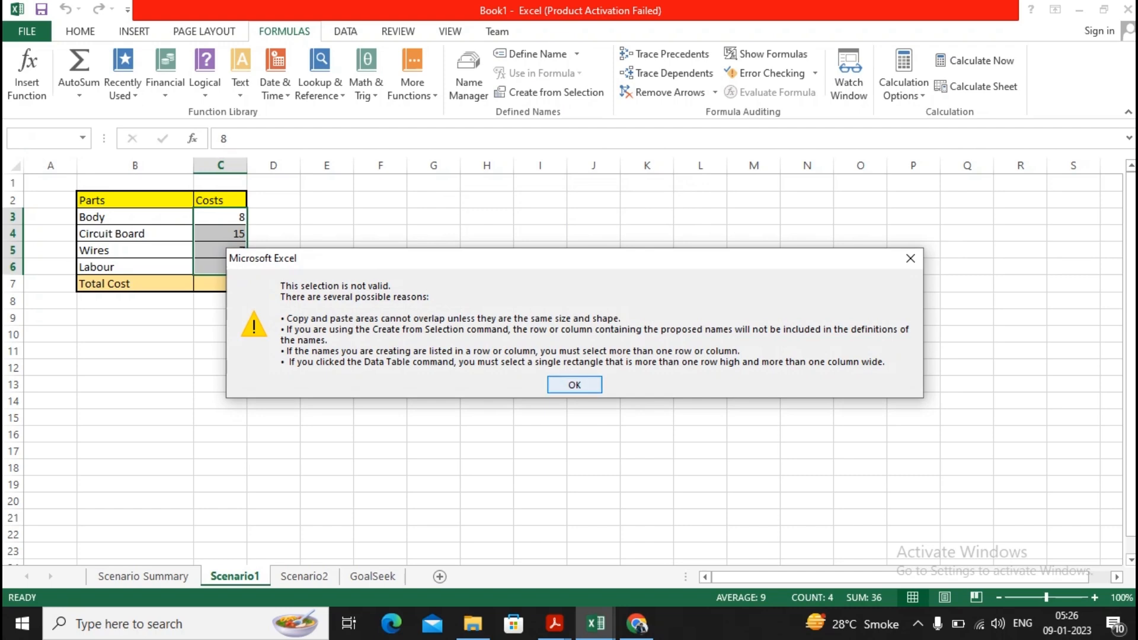
left_click(573, 385)
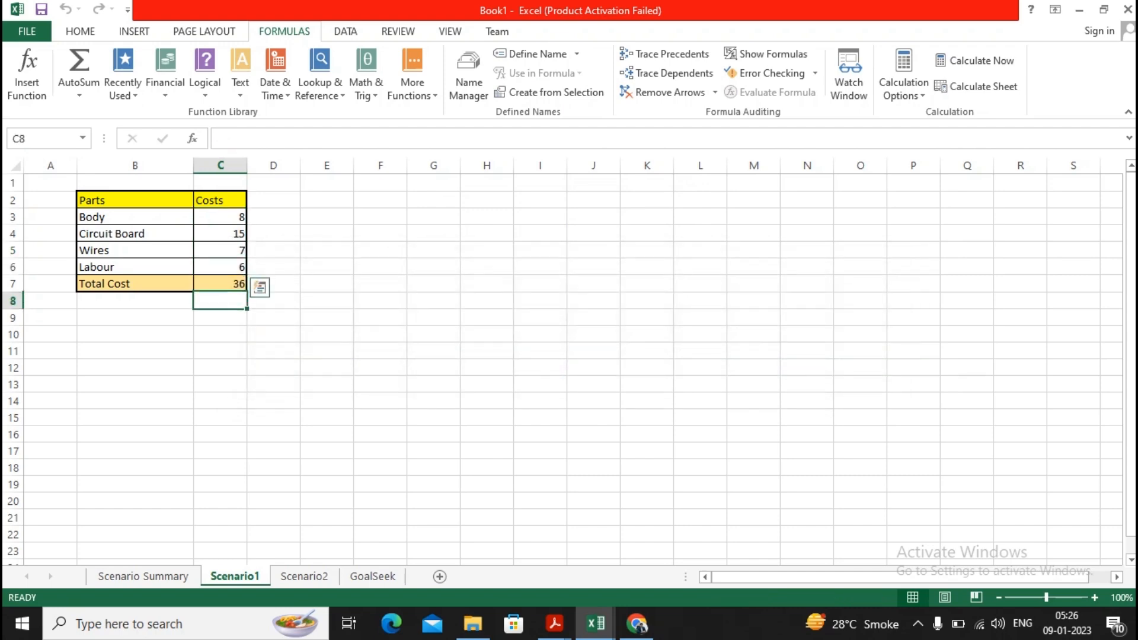
left_click(220, 217)
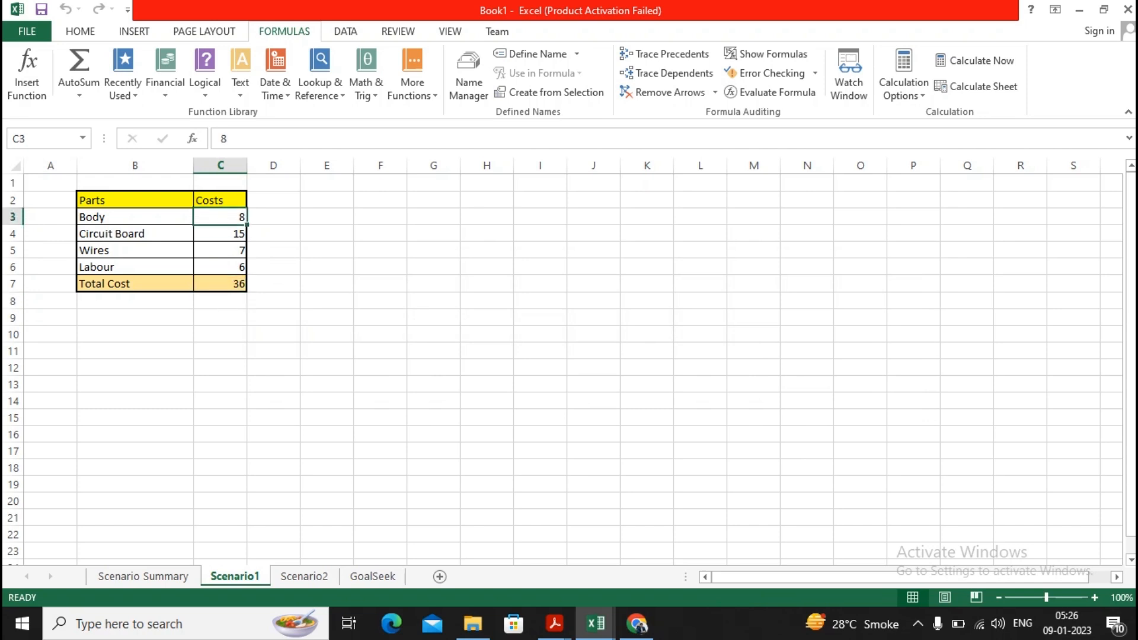
left_click_drag(220, 217, 220, 266)
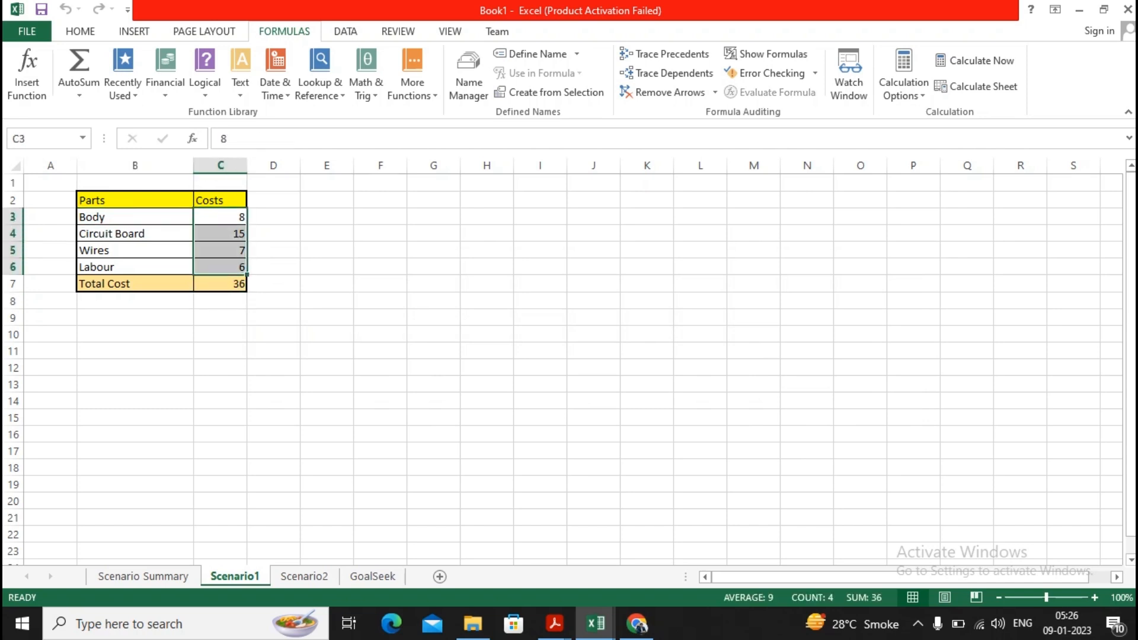
left_click(556, 92)
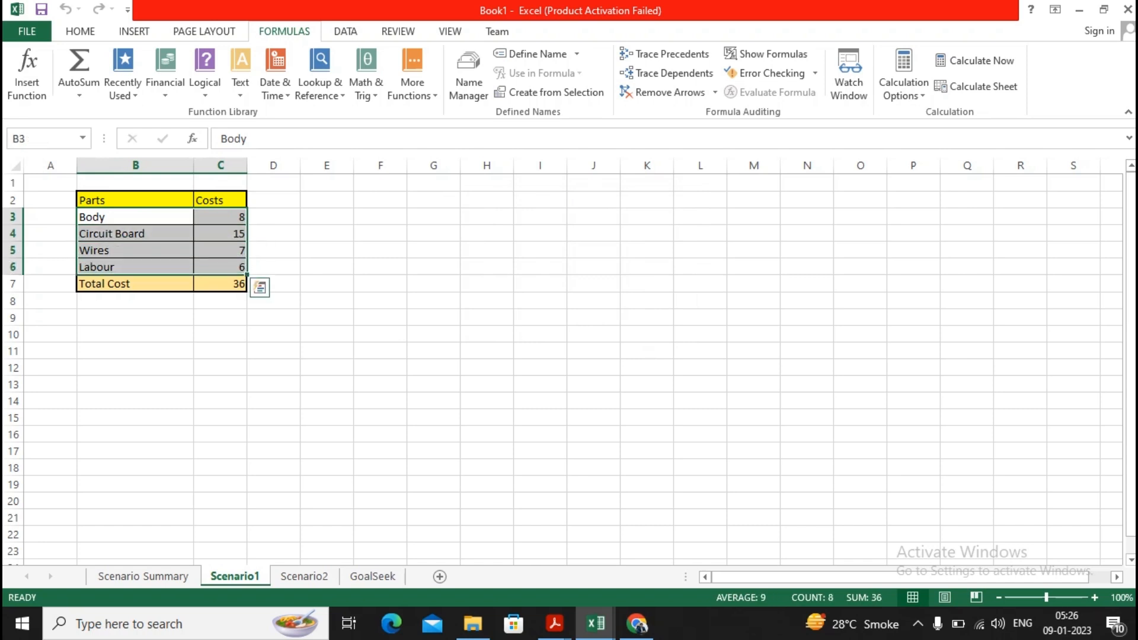
left_click(556, 92)
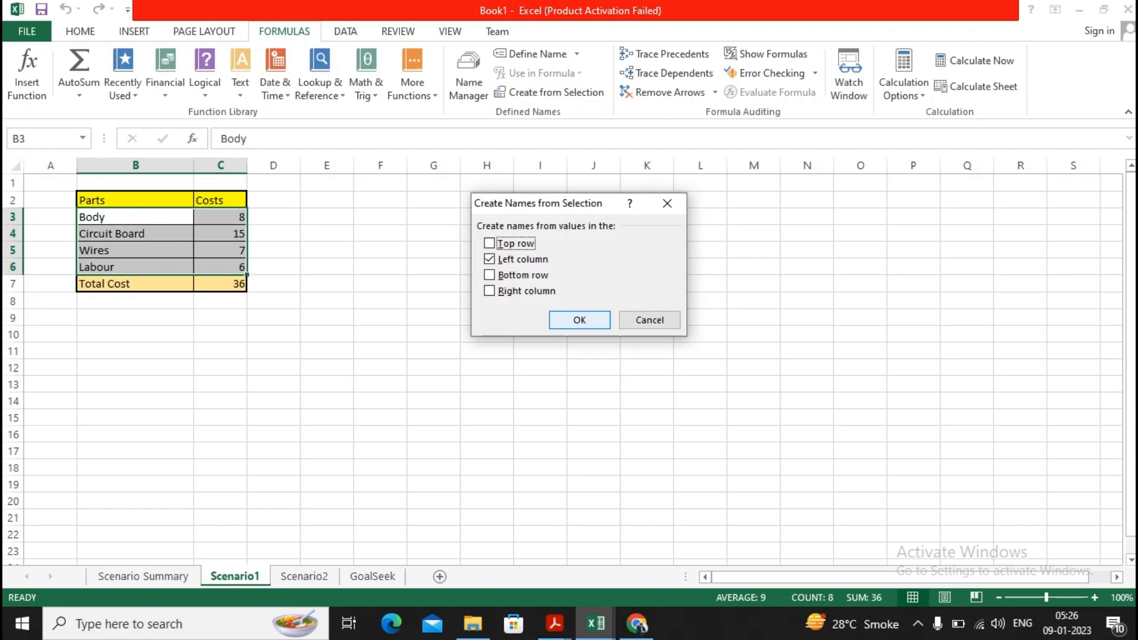
left_click(579, 320)
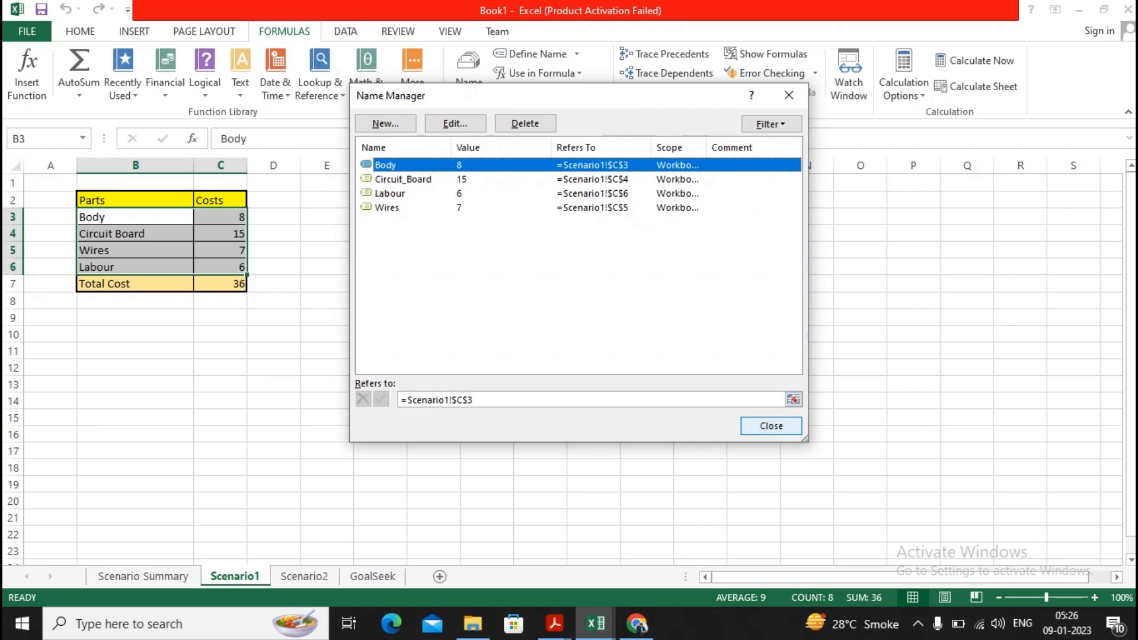
left_click(770, 427)
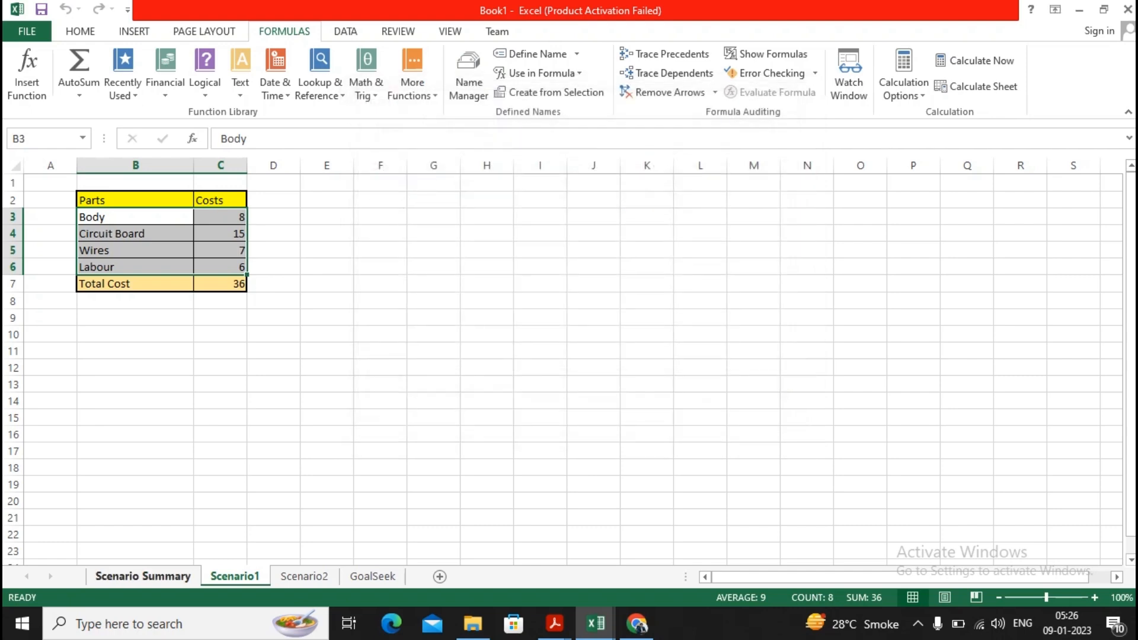
Delete the old Scenario Summary sheet.
right_click(143, 576)
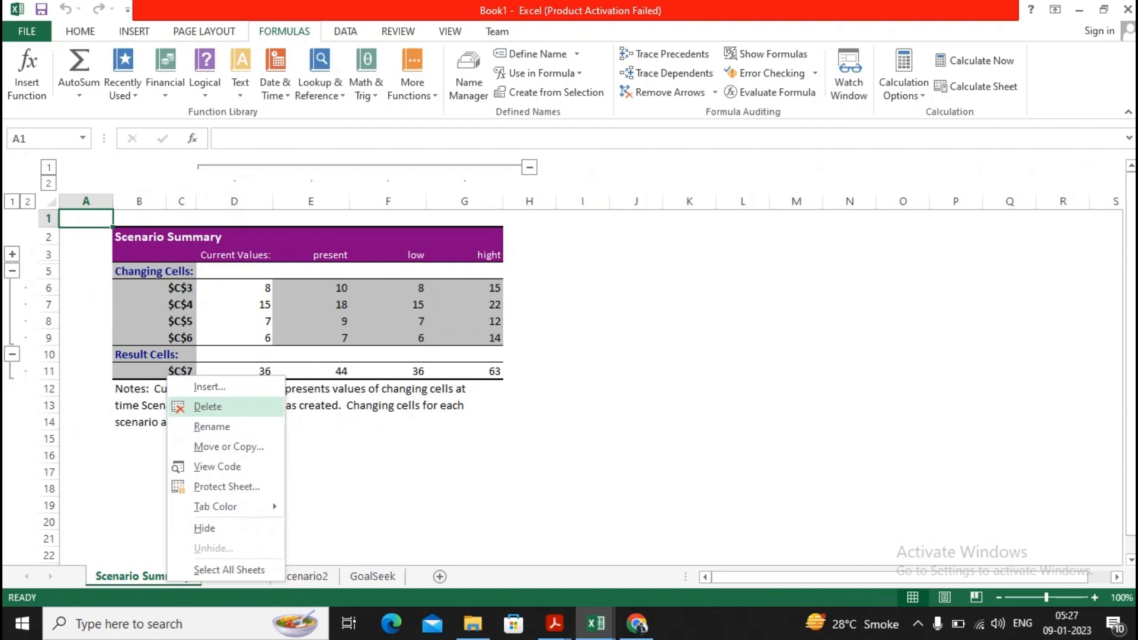
left_click(207, 407)
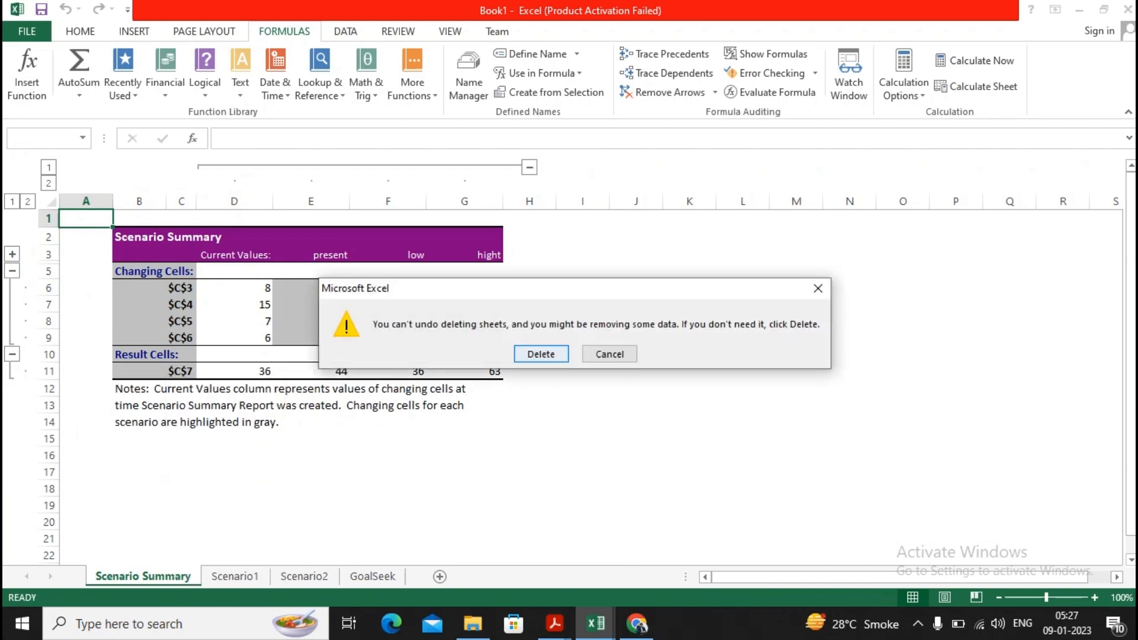
left_click(540, 356)
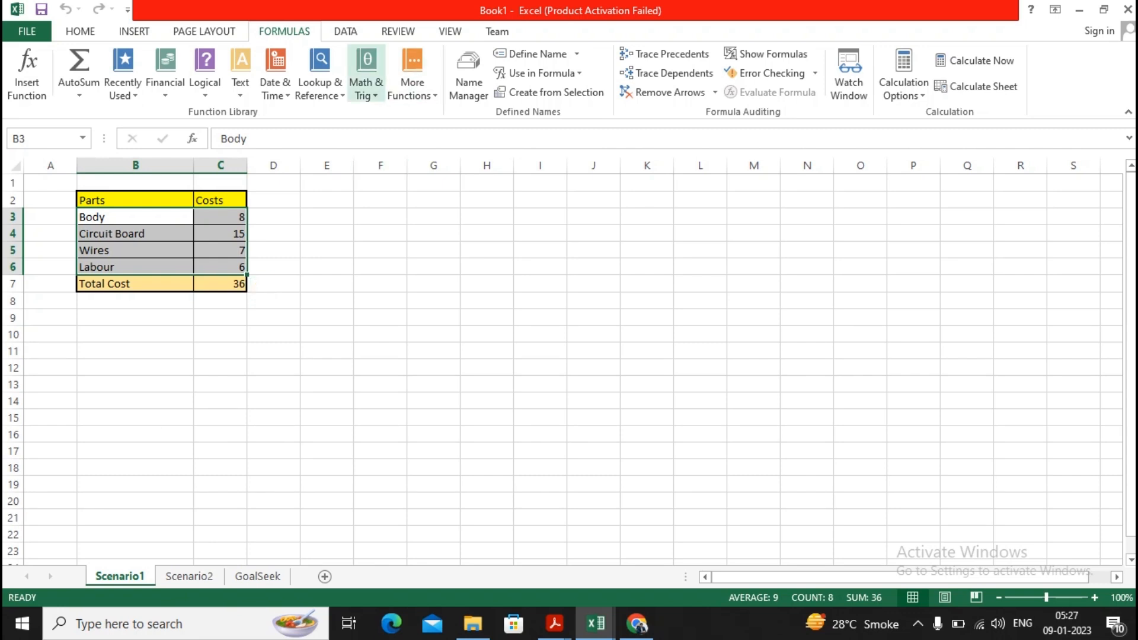
Generate a new scenario summary with Total Cost C7 as the result cell.
left_click(346, 31)
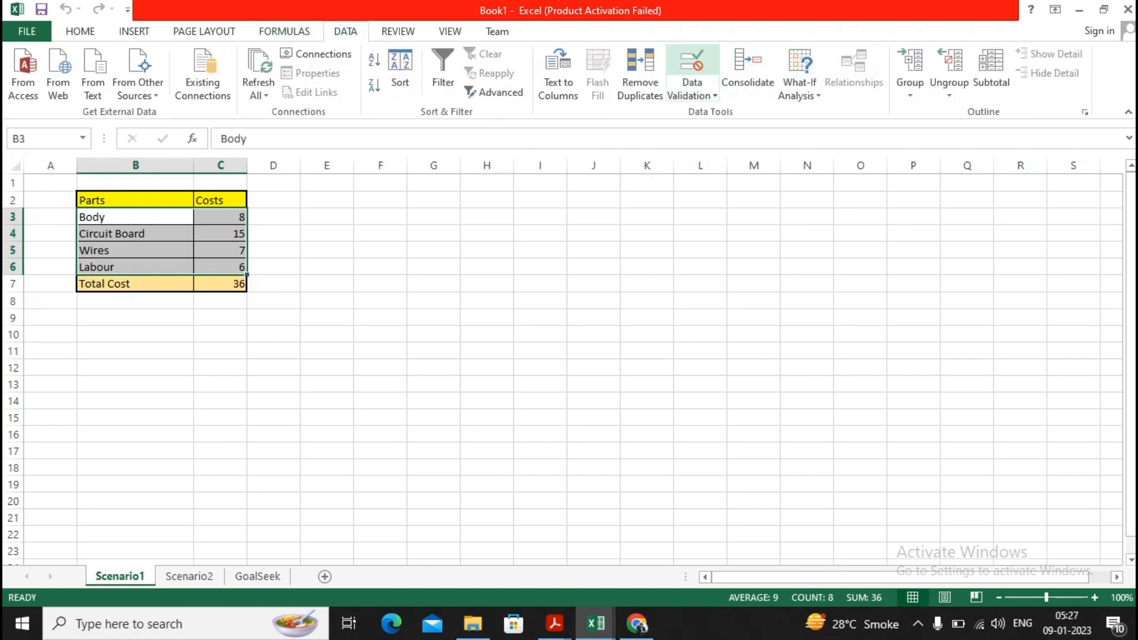
left_click(798, 73)
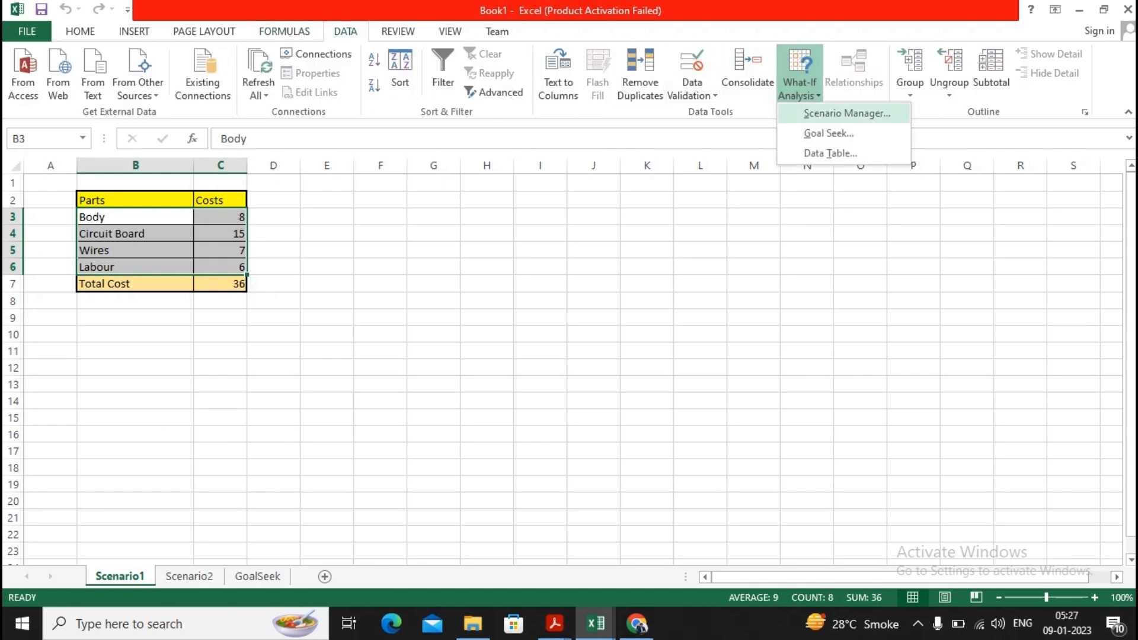
left_click(845, 112)
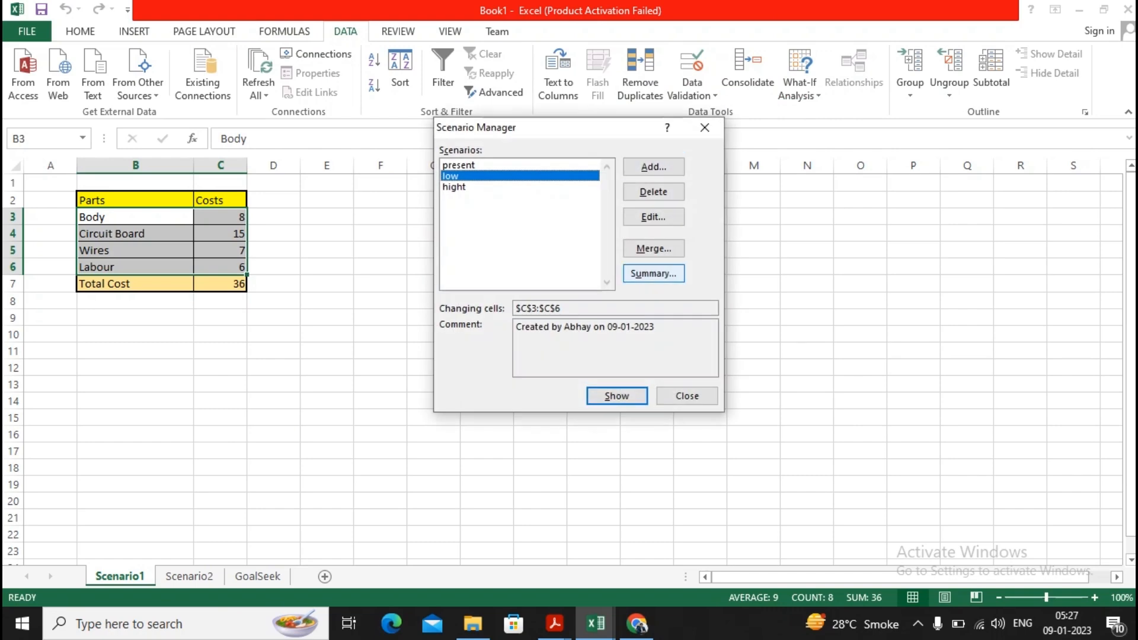
left_click(652, 274)
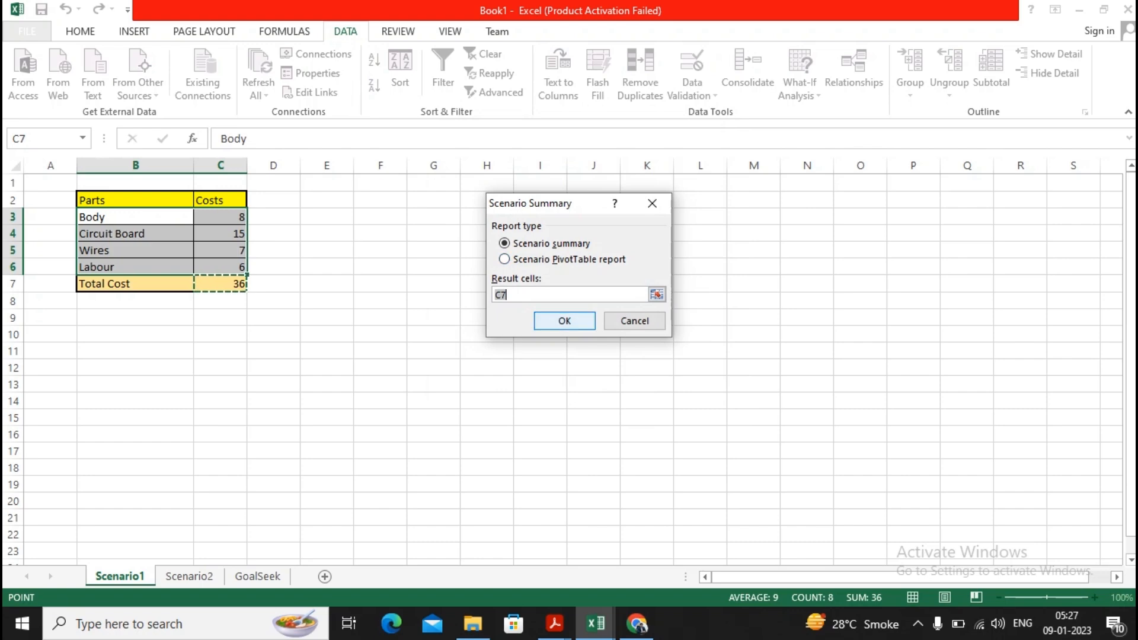
left_click(563, 321)
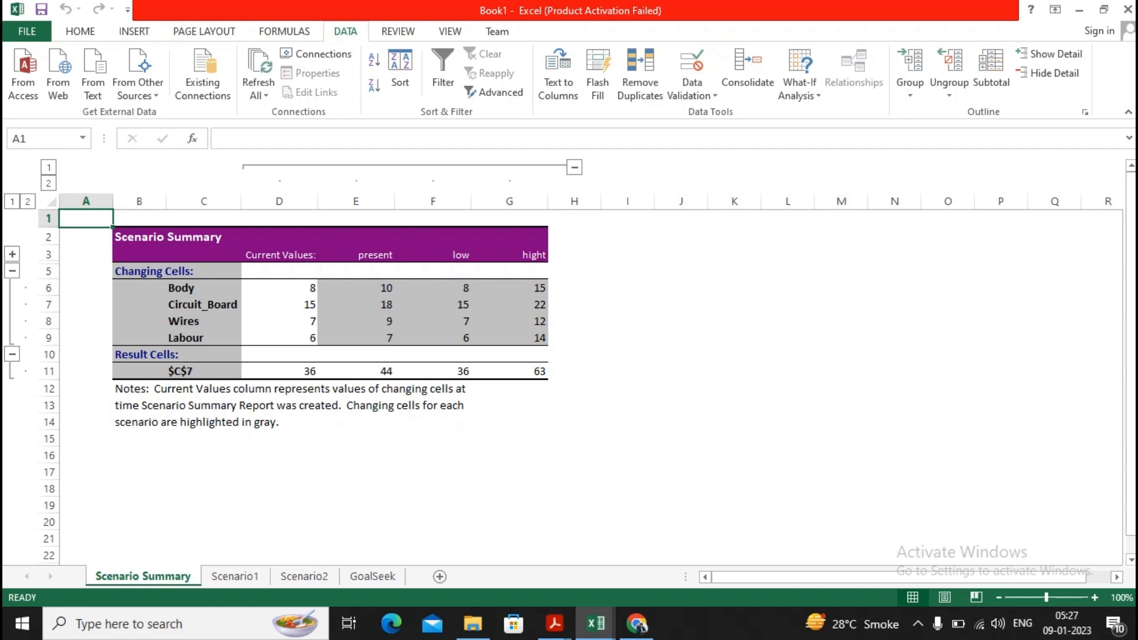
Open the Scenario2 sheet showing quantity 10, price 80 and result -100.
left_click(304, 576)
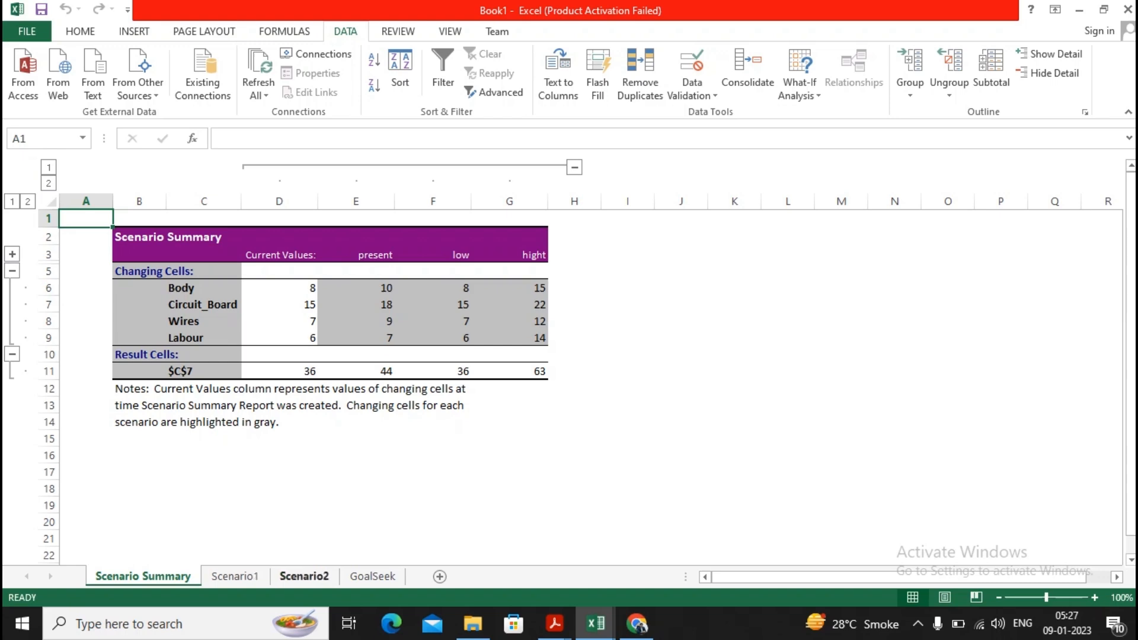
left_click(304, 576)
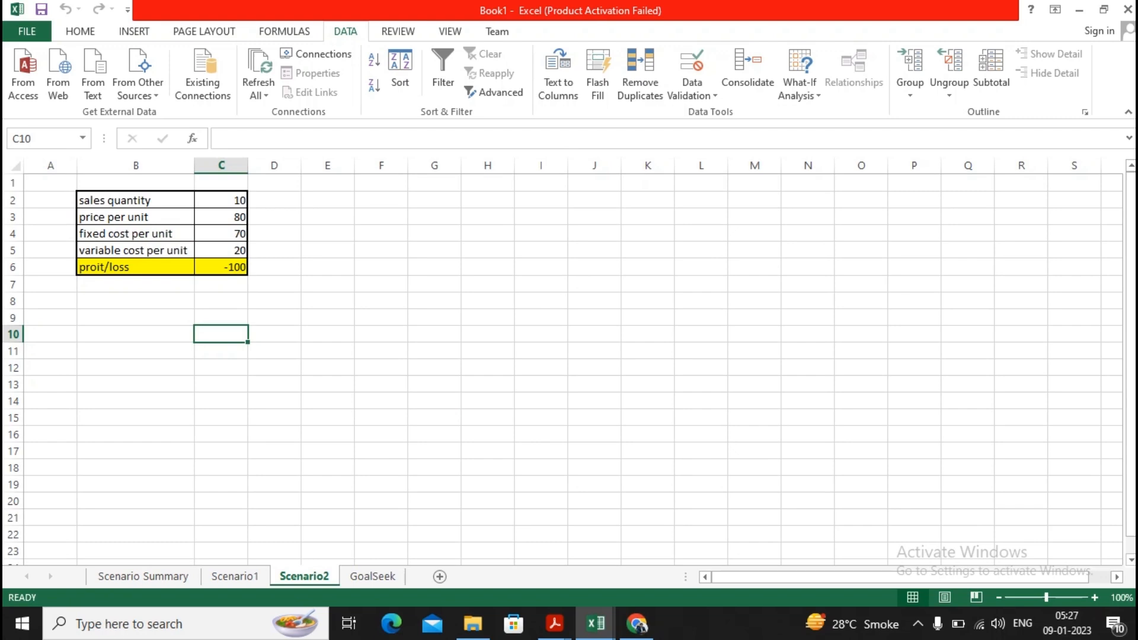